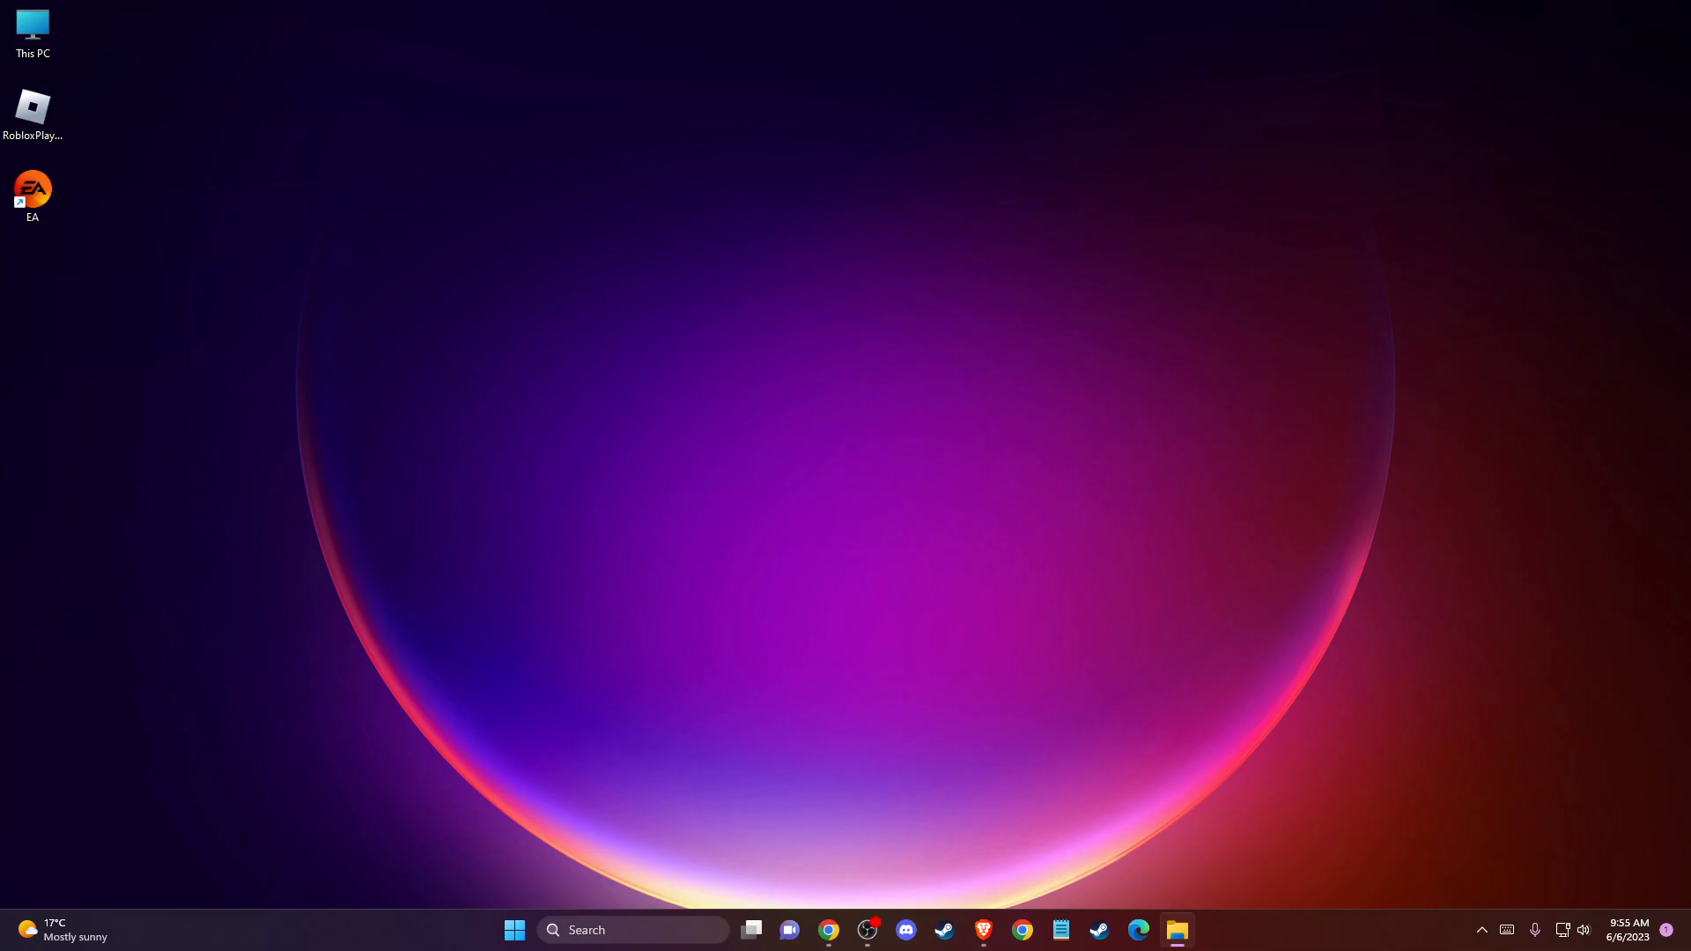
mouse_move(58, 645)
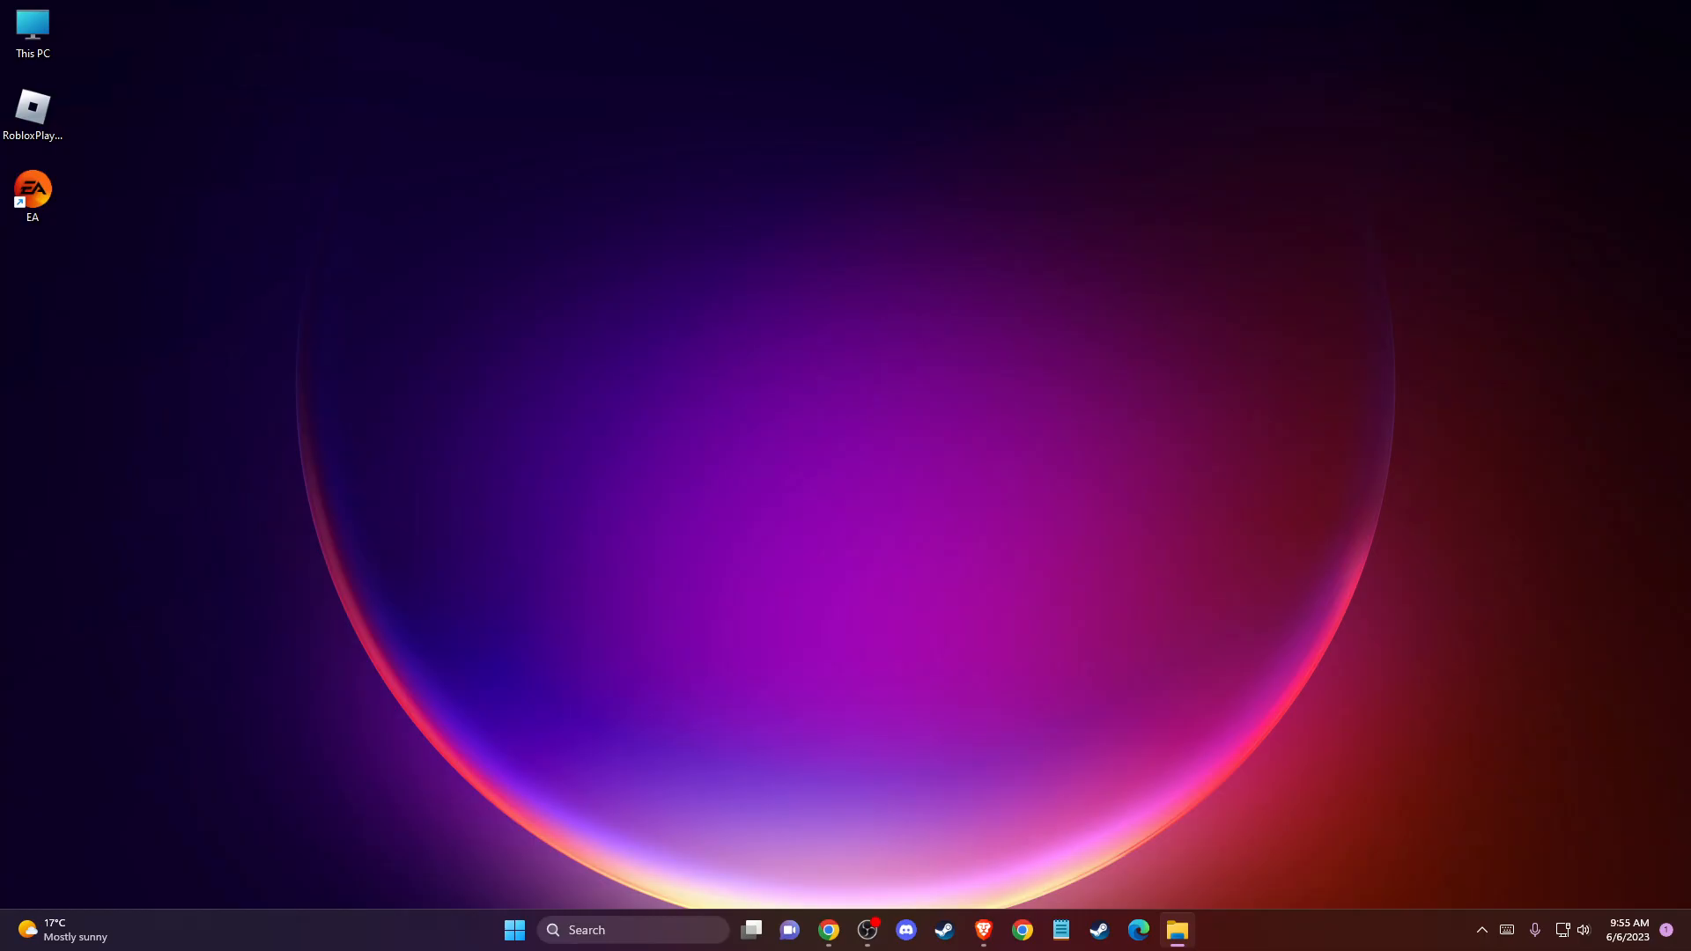
mouse_move(223, 667)
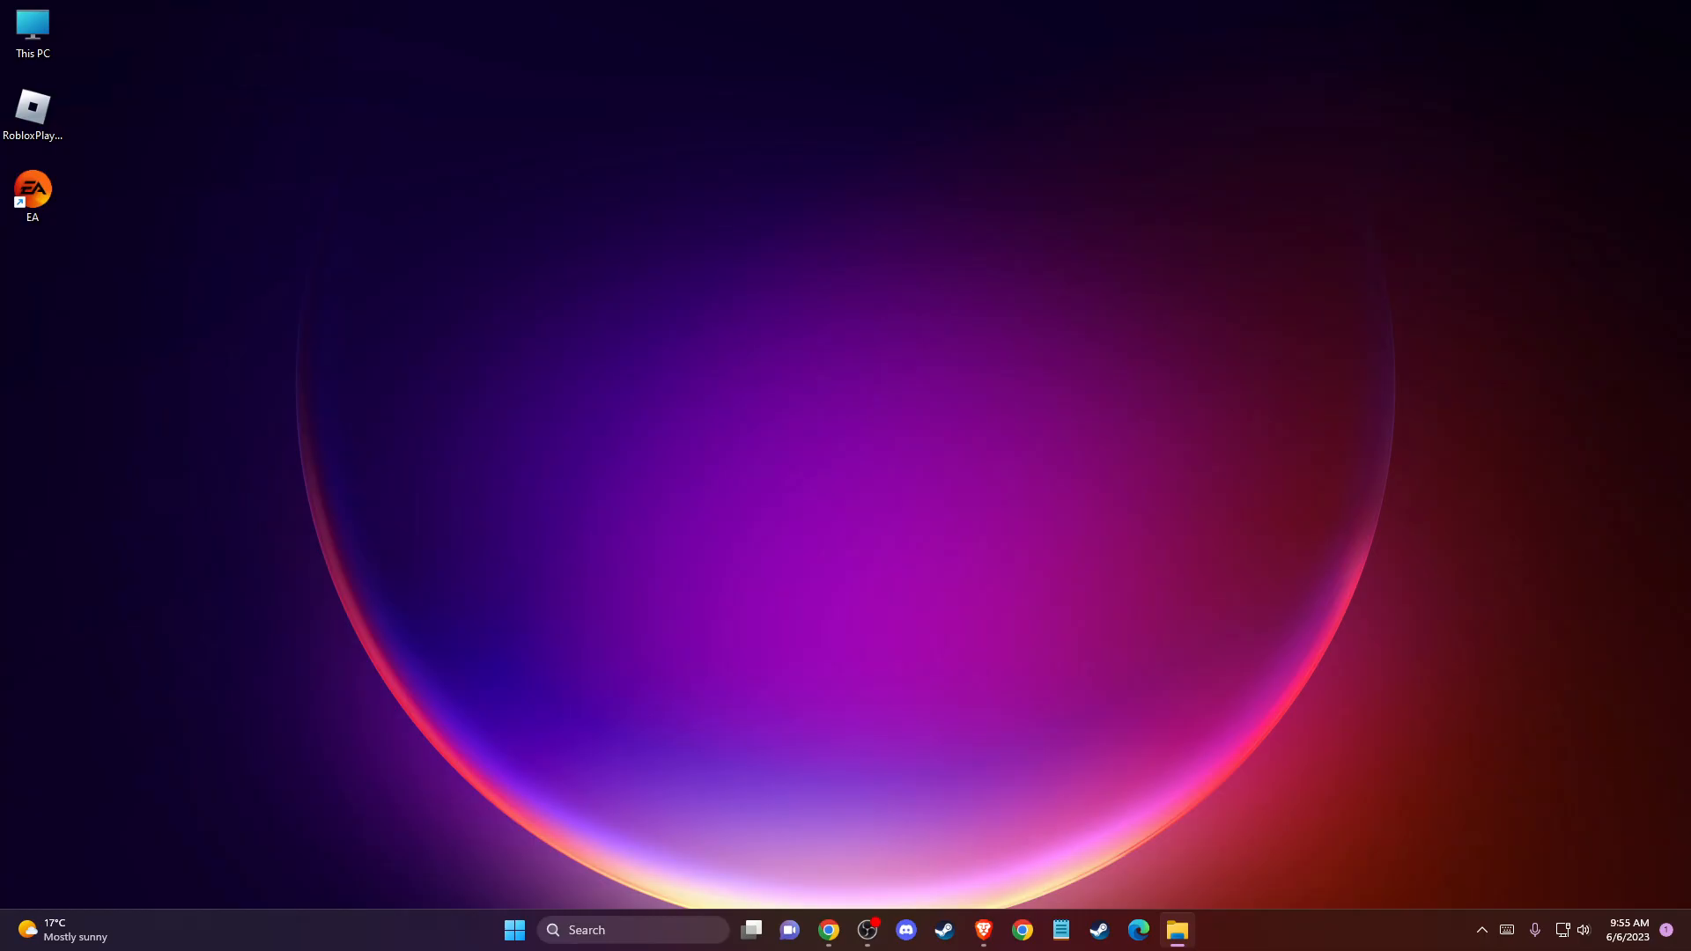
mouse_move(800, 702)
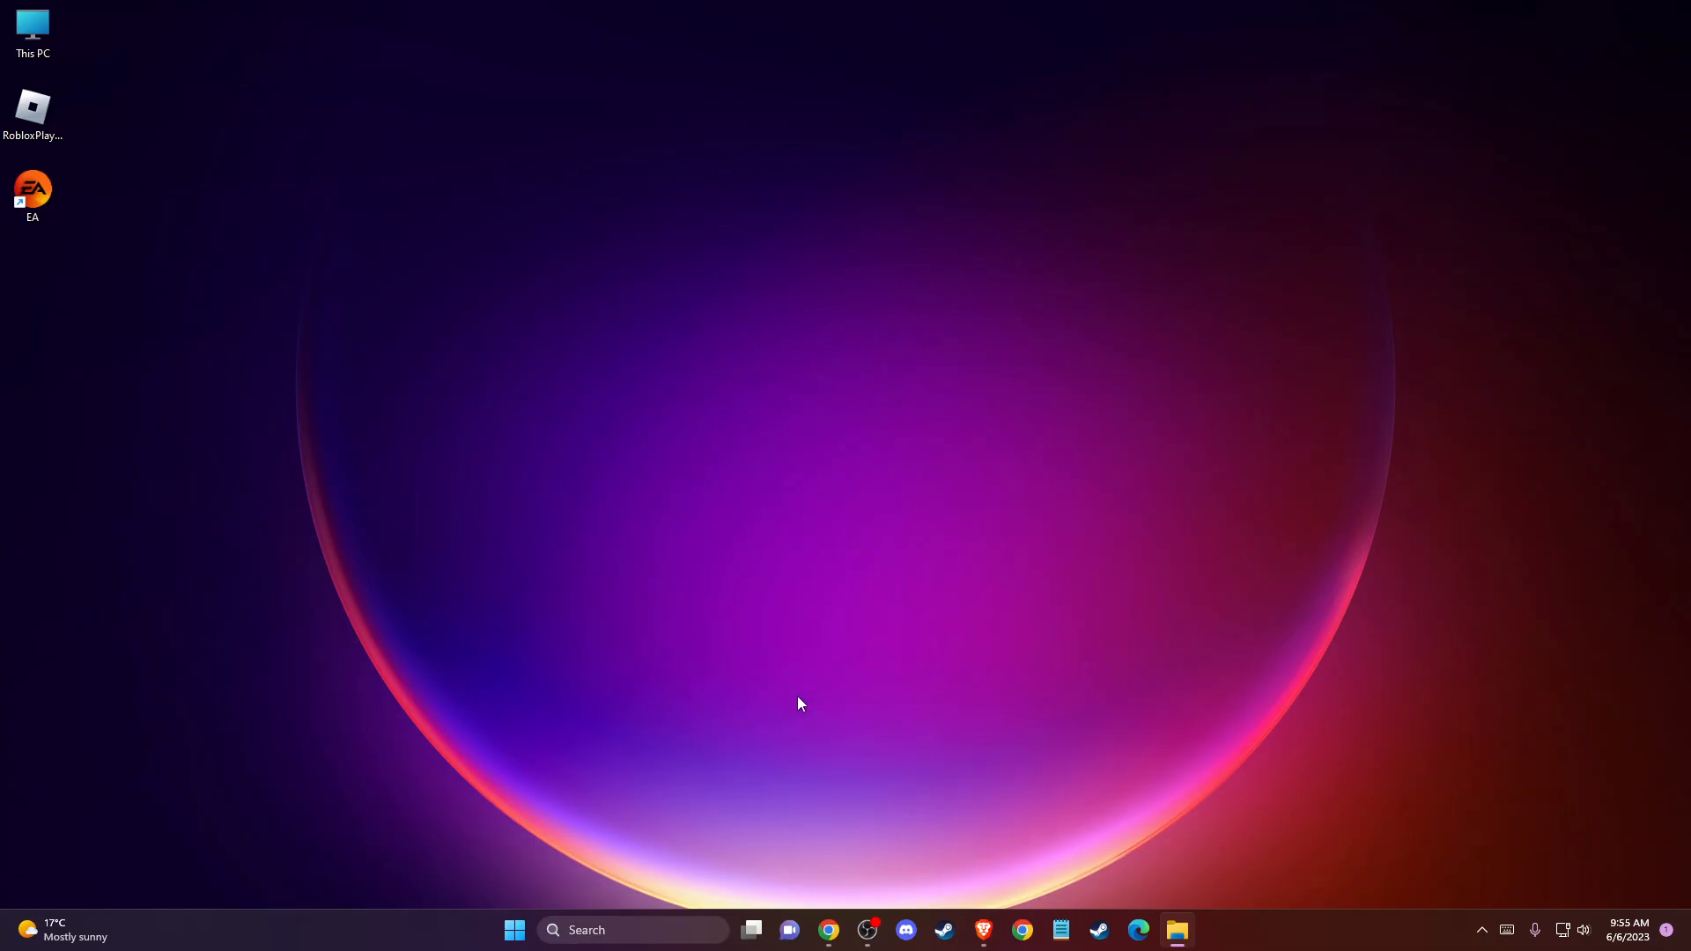
mouse_move(114, 661)
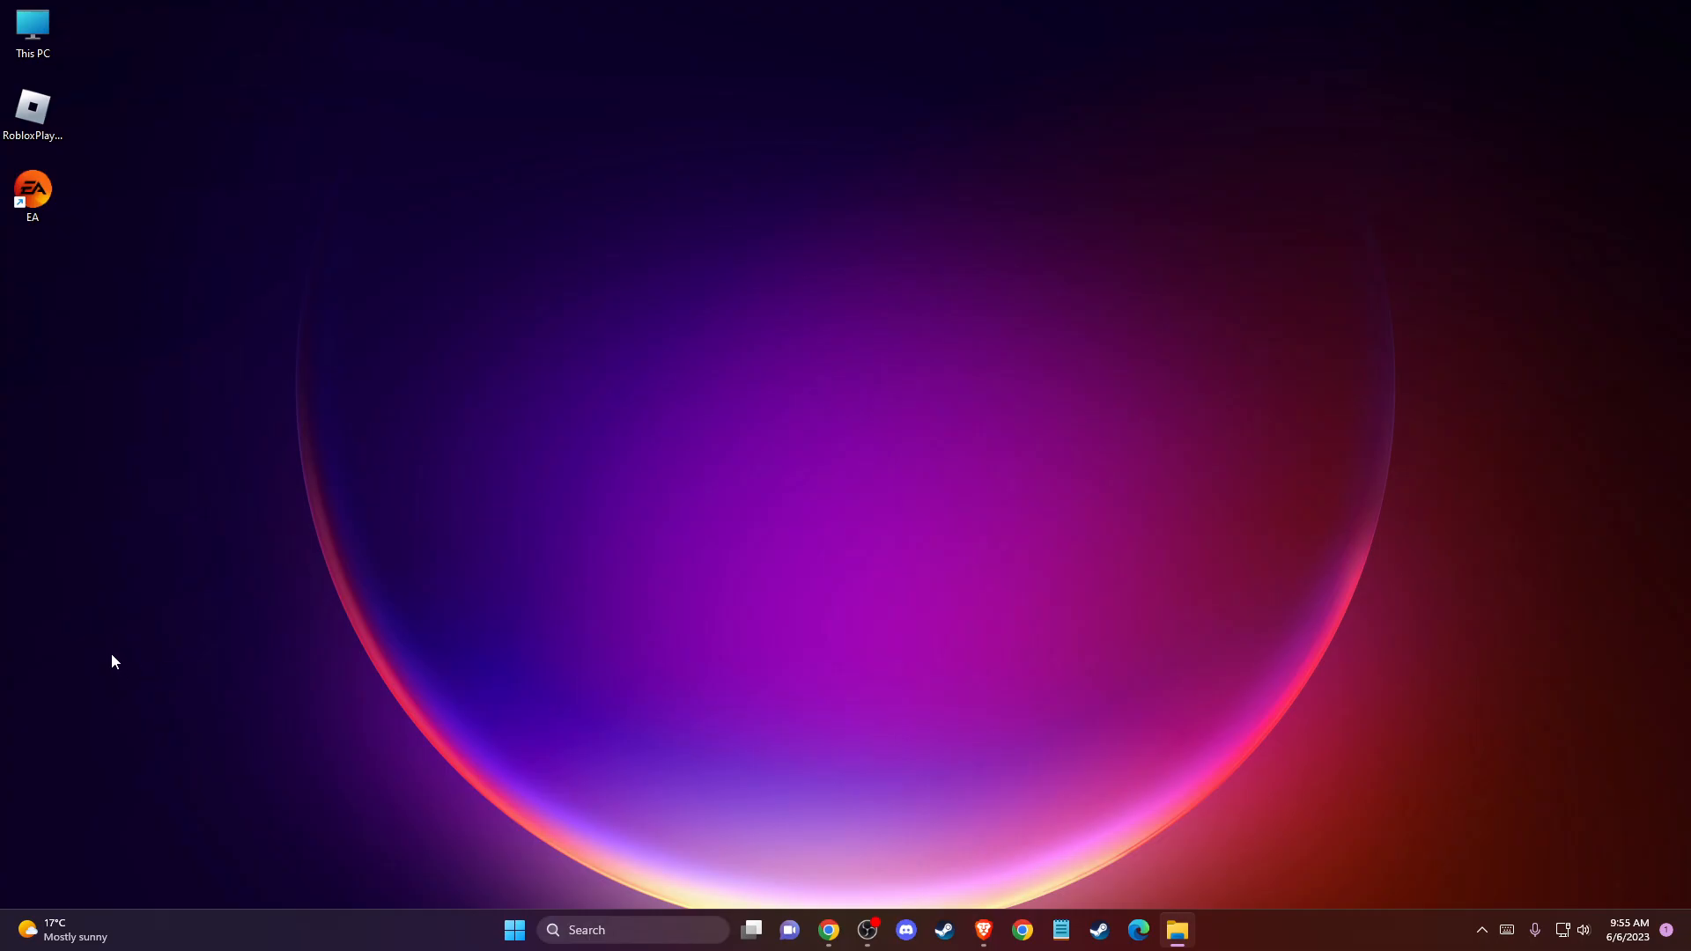
mouse_move(256, 714)
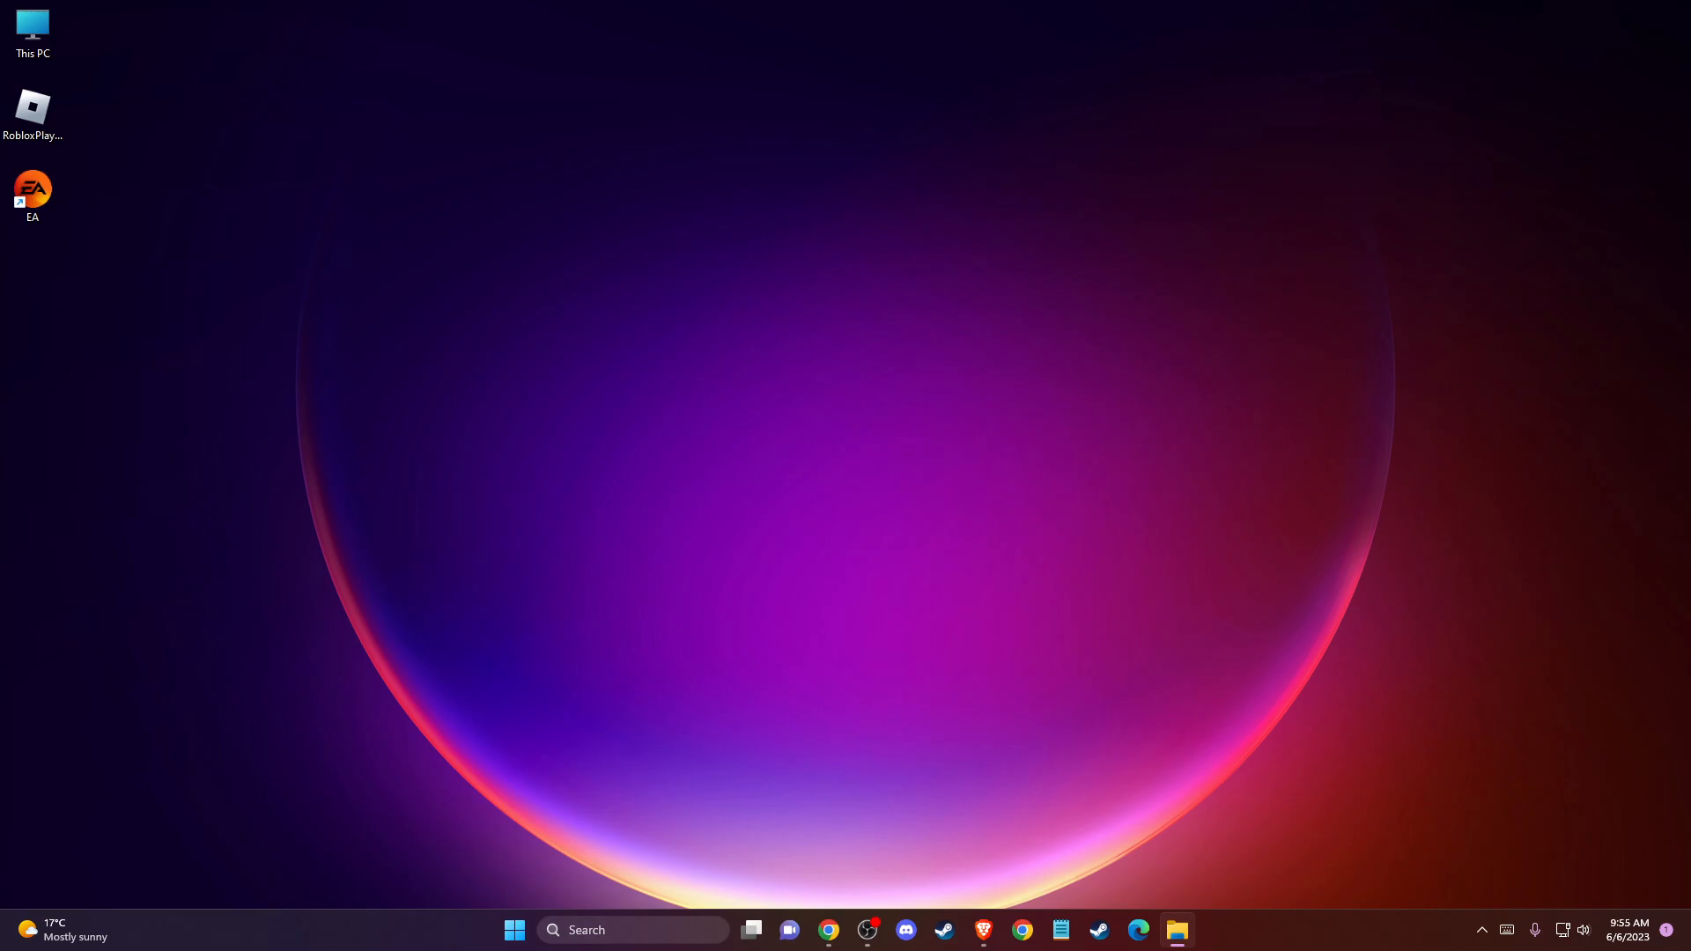
mouse_move(56, 667)
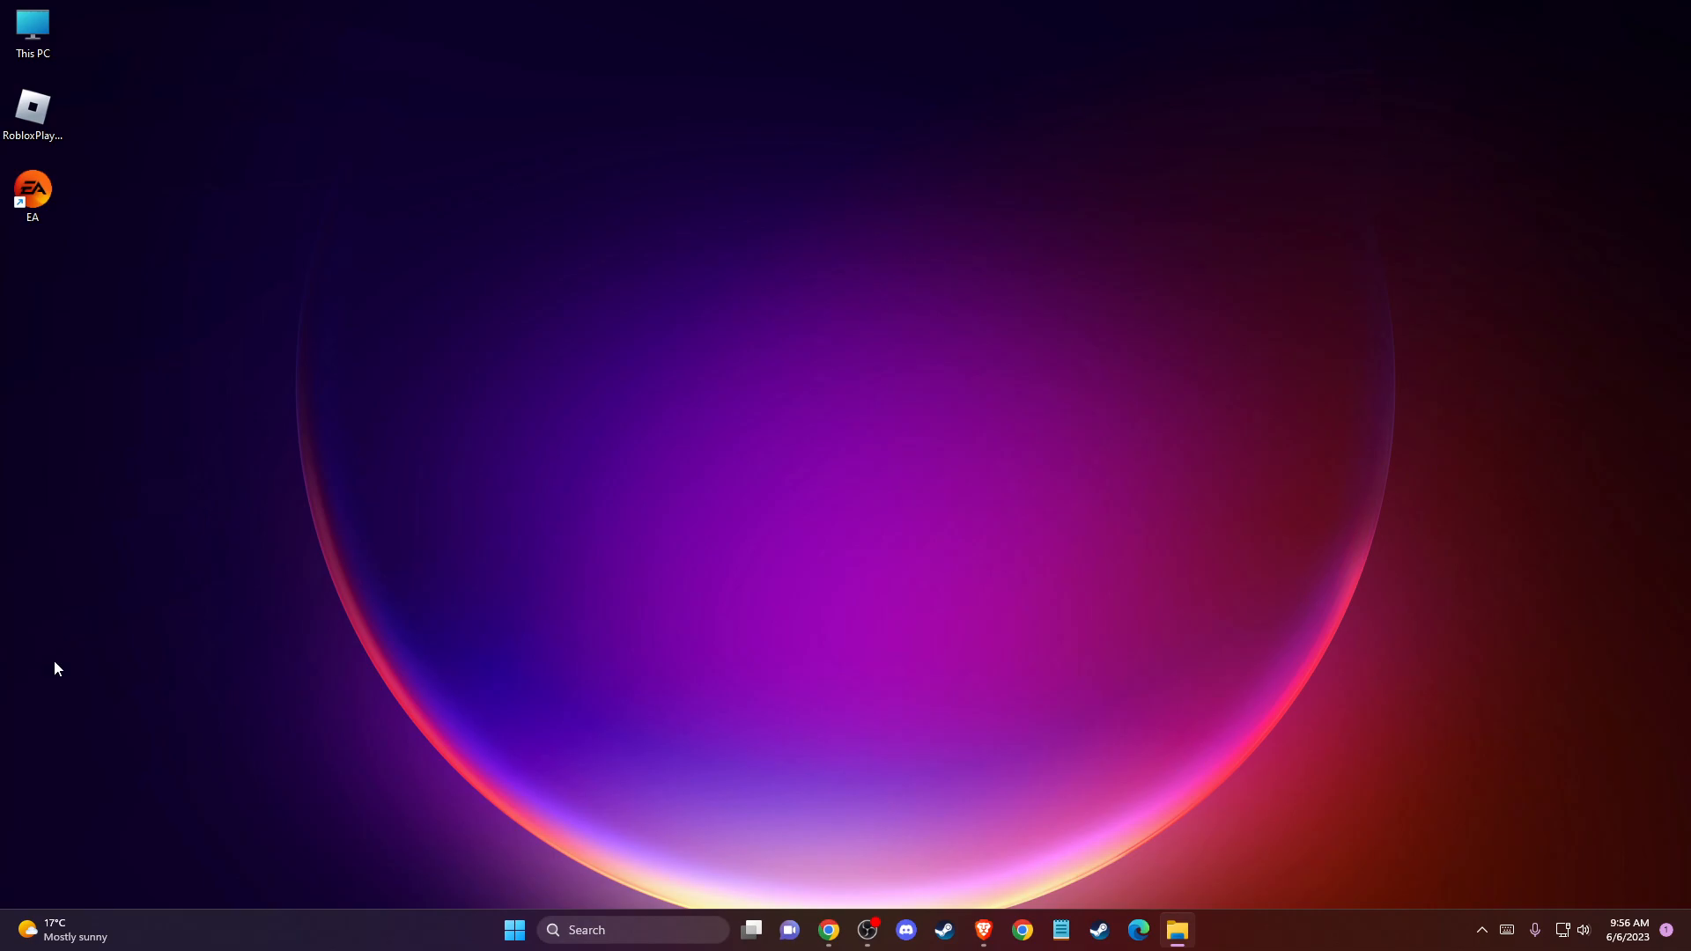
mouse_move(268, 619)
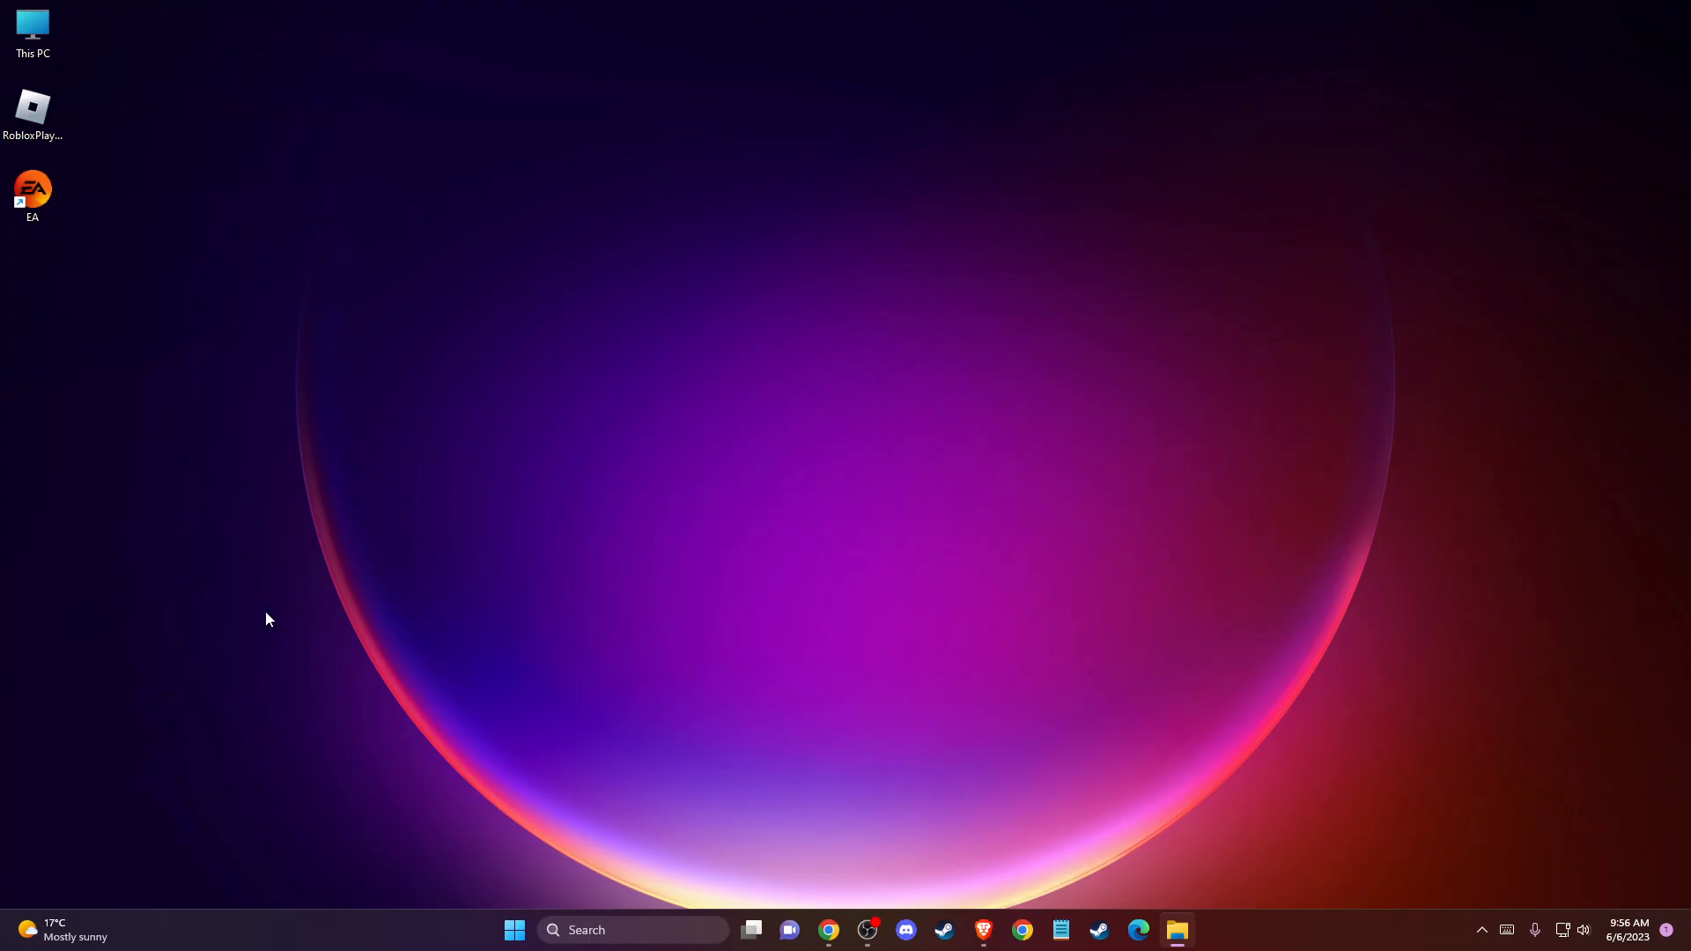
mouse_move(1200, 736)
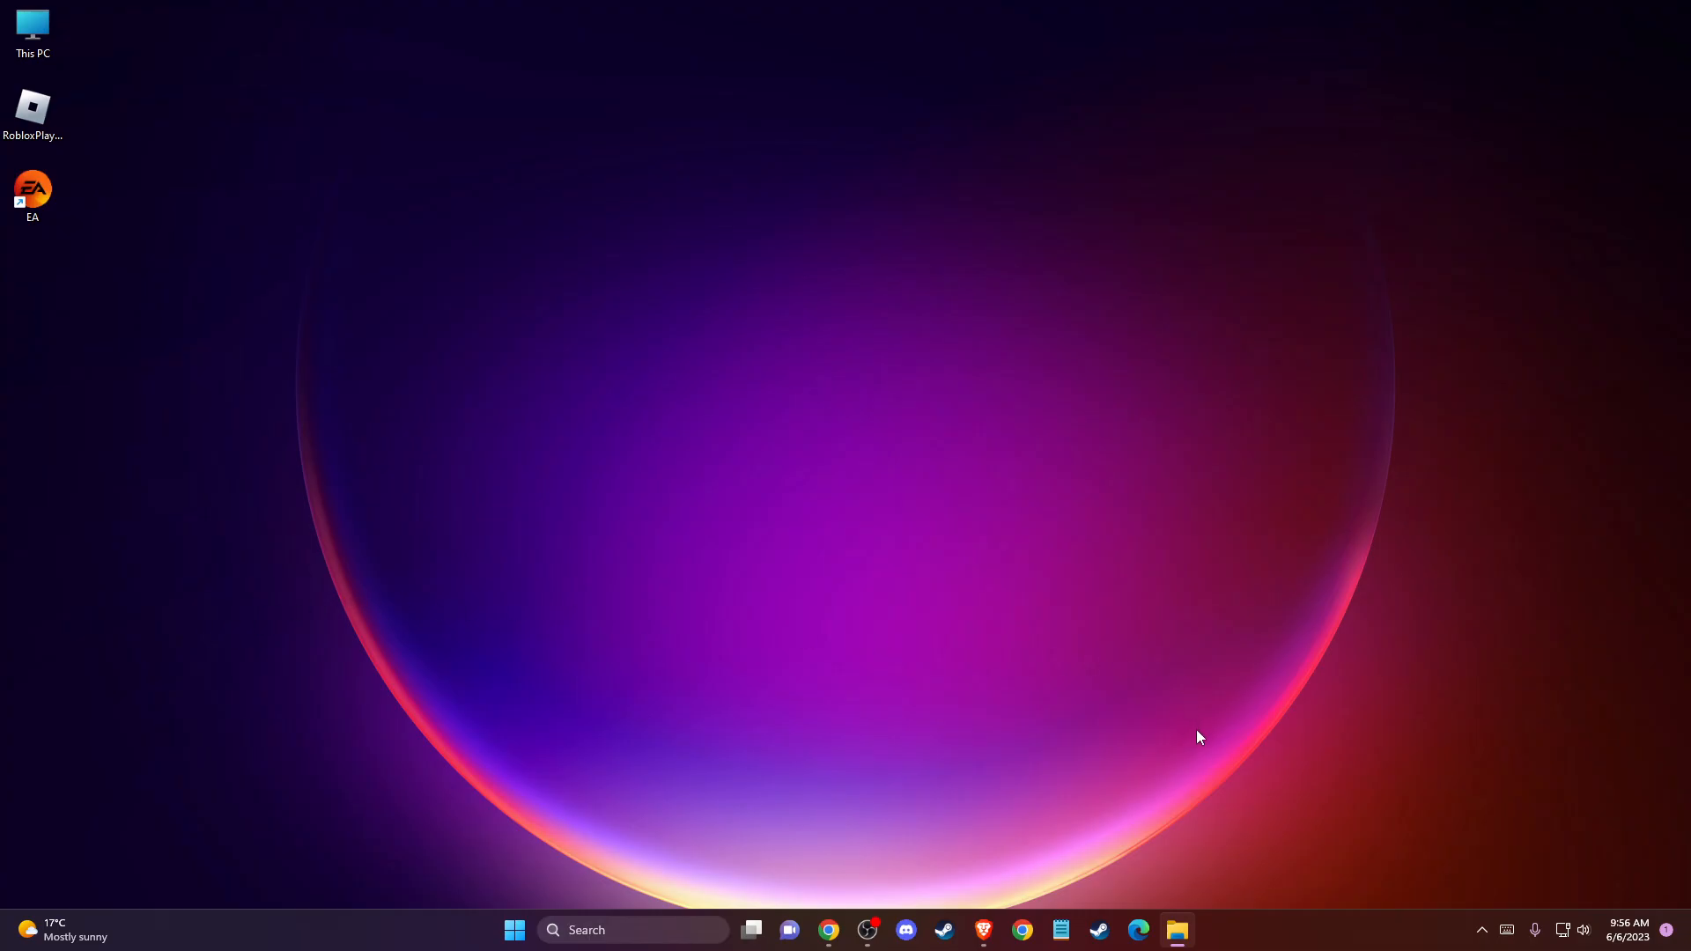
mouse_move(1181, 733)
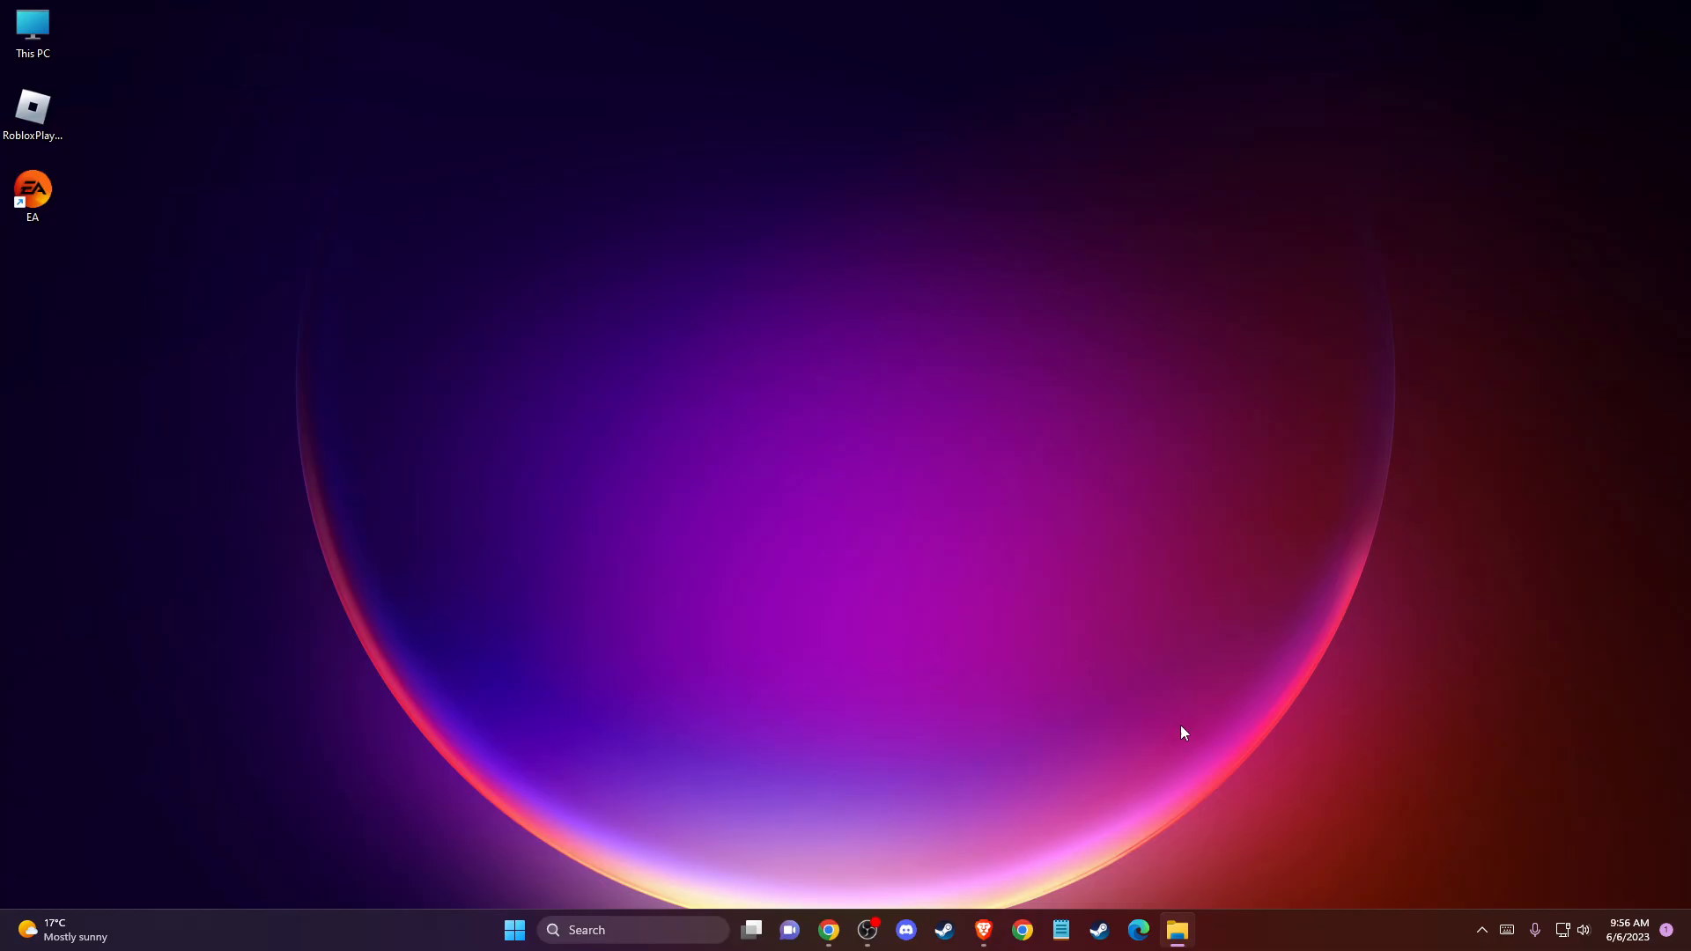
mouse_move(1062, 691)
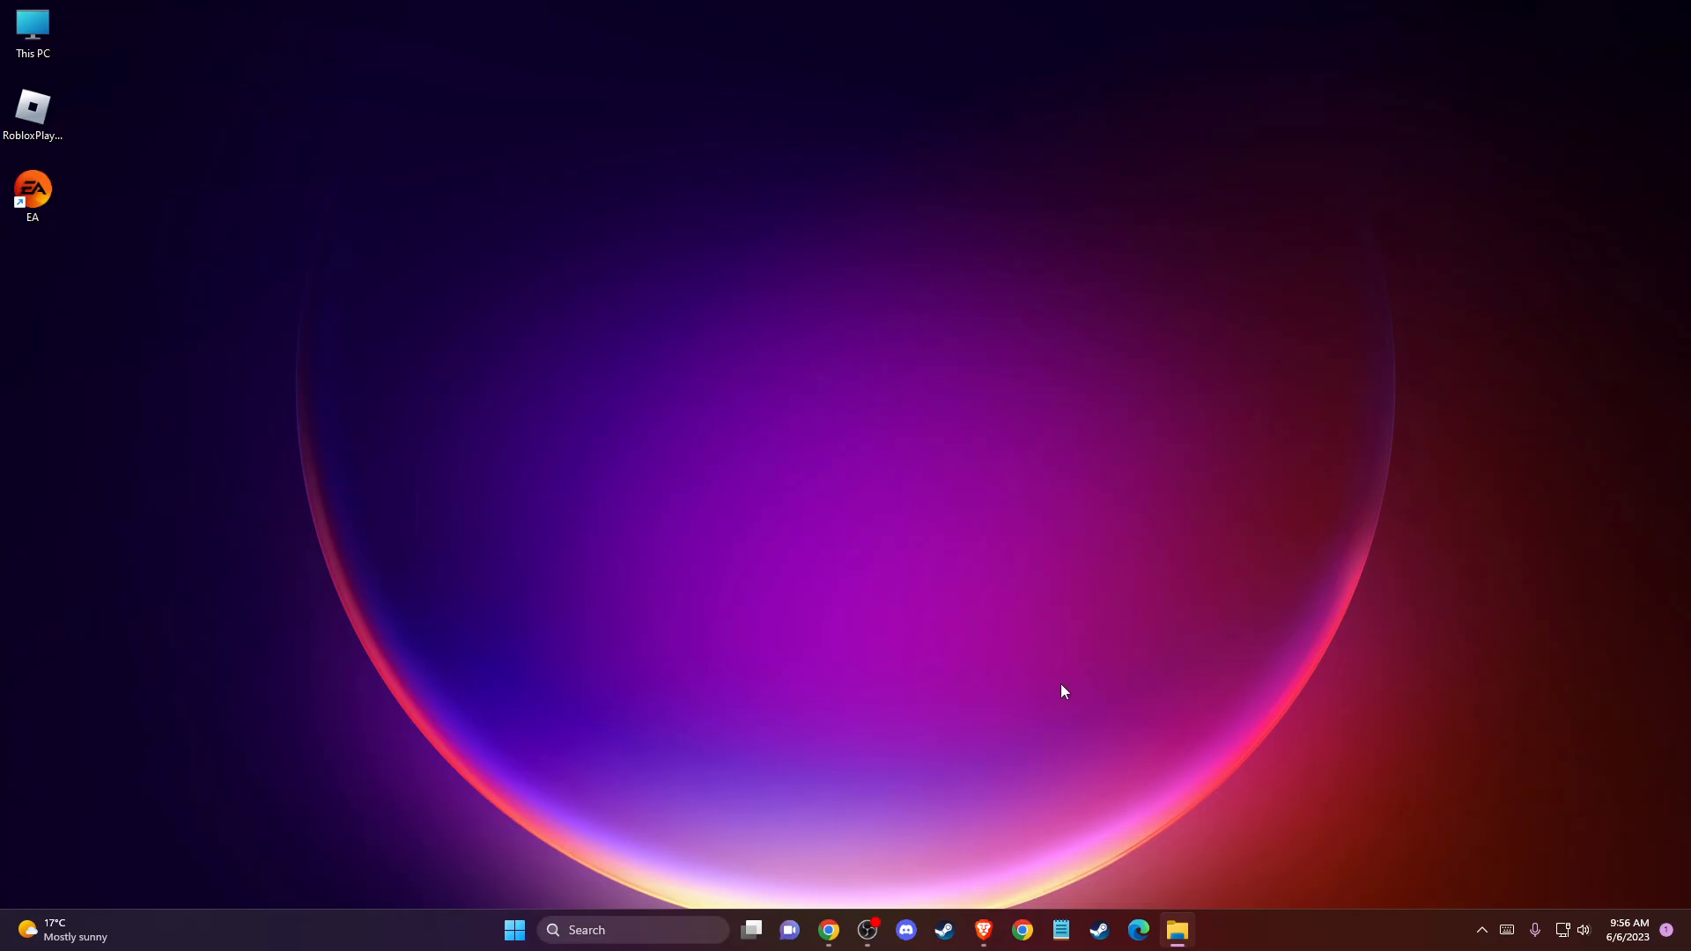
mouse_move(796, 730)
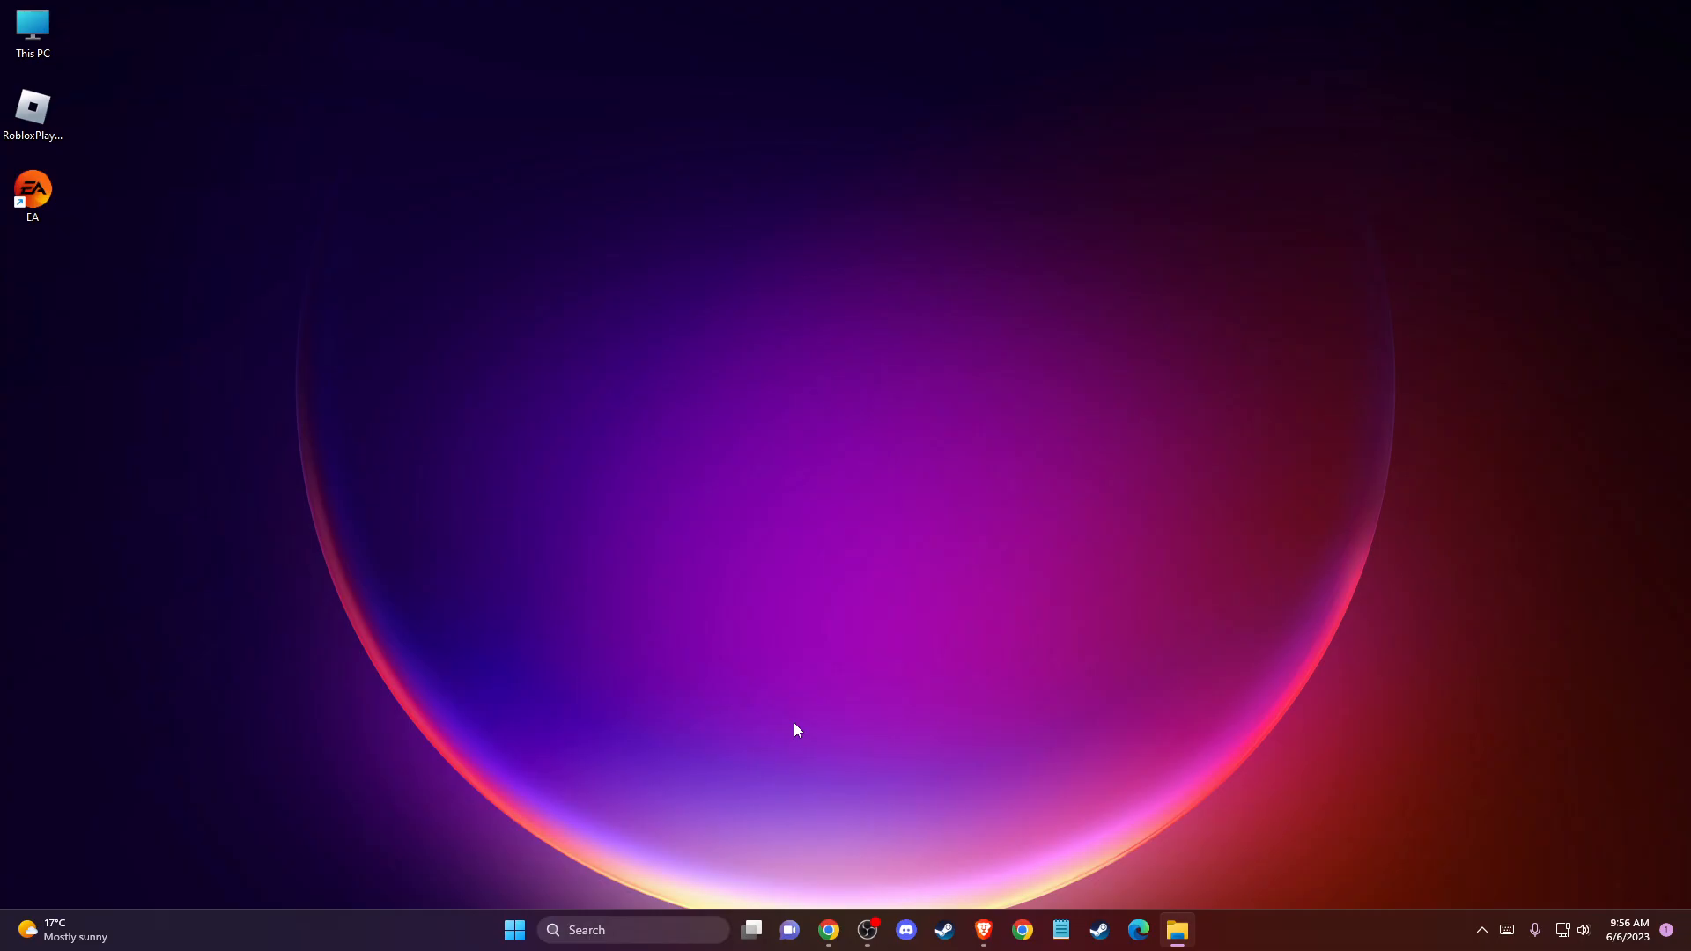
mouse_move(559, 779)
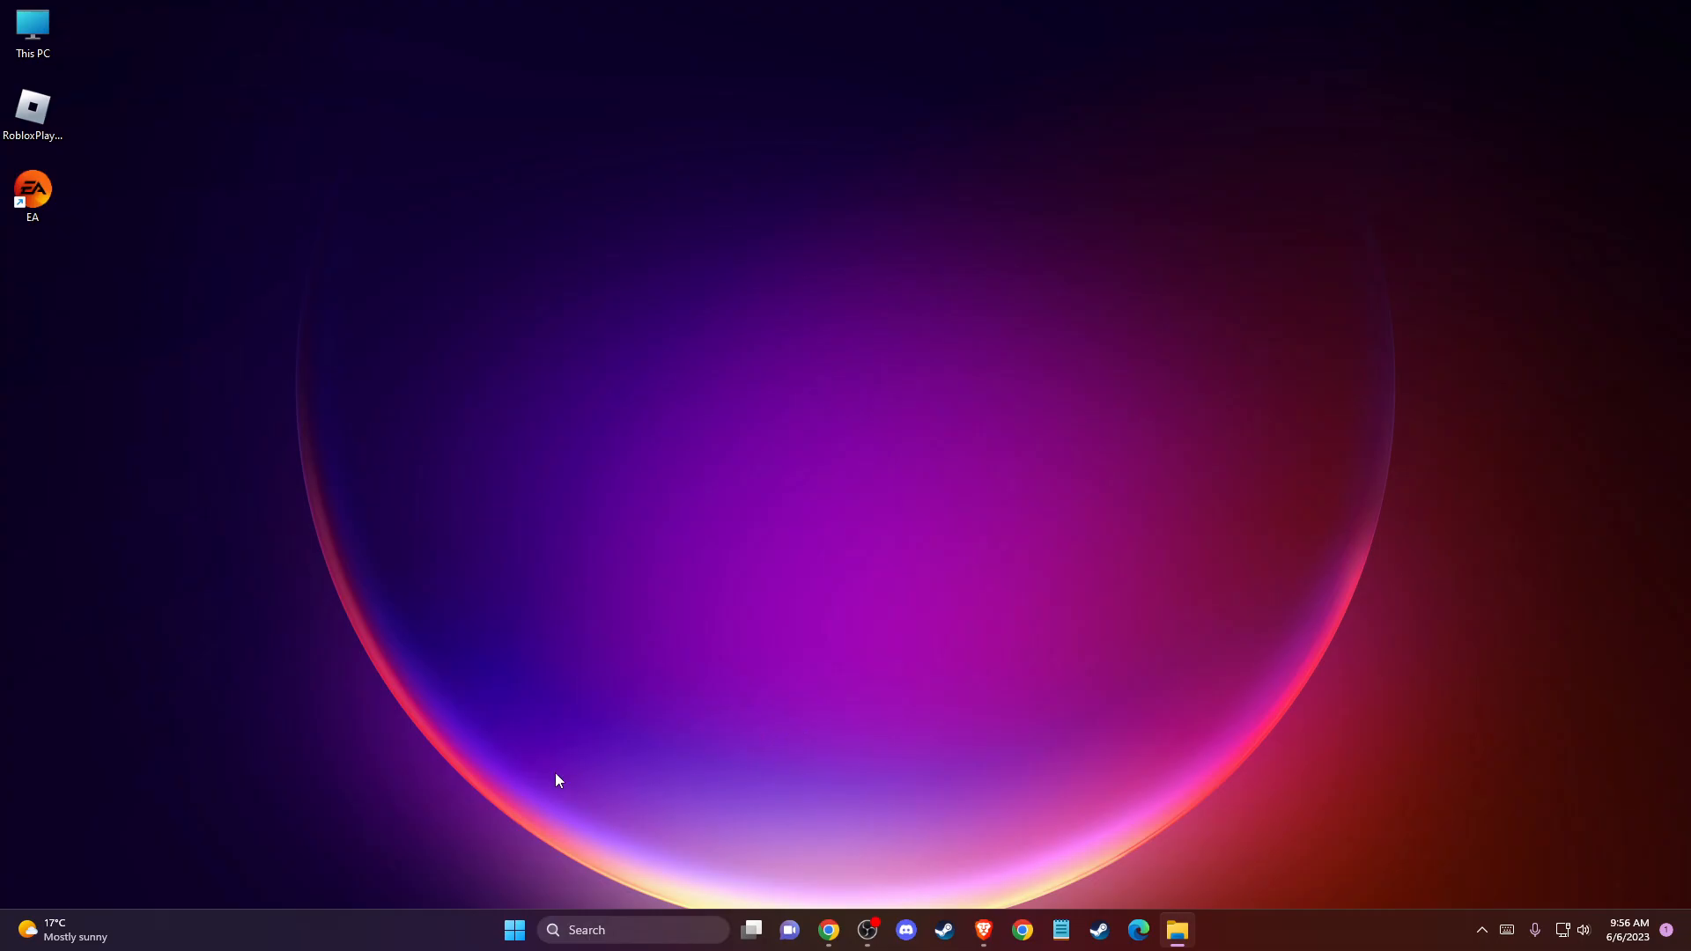
mouse_move(561, 847)
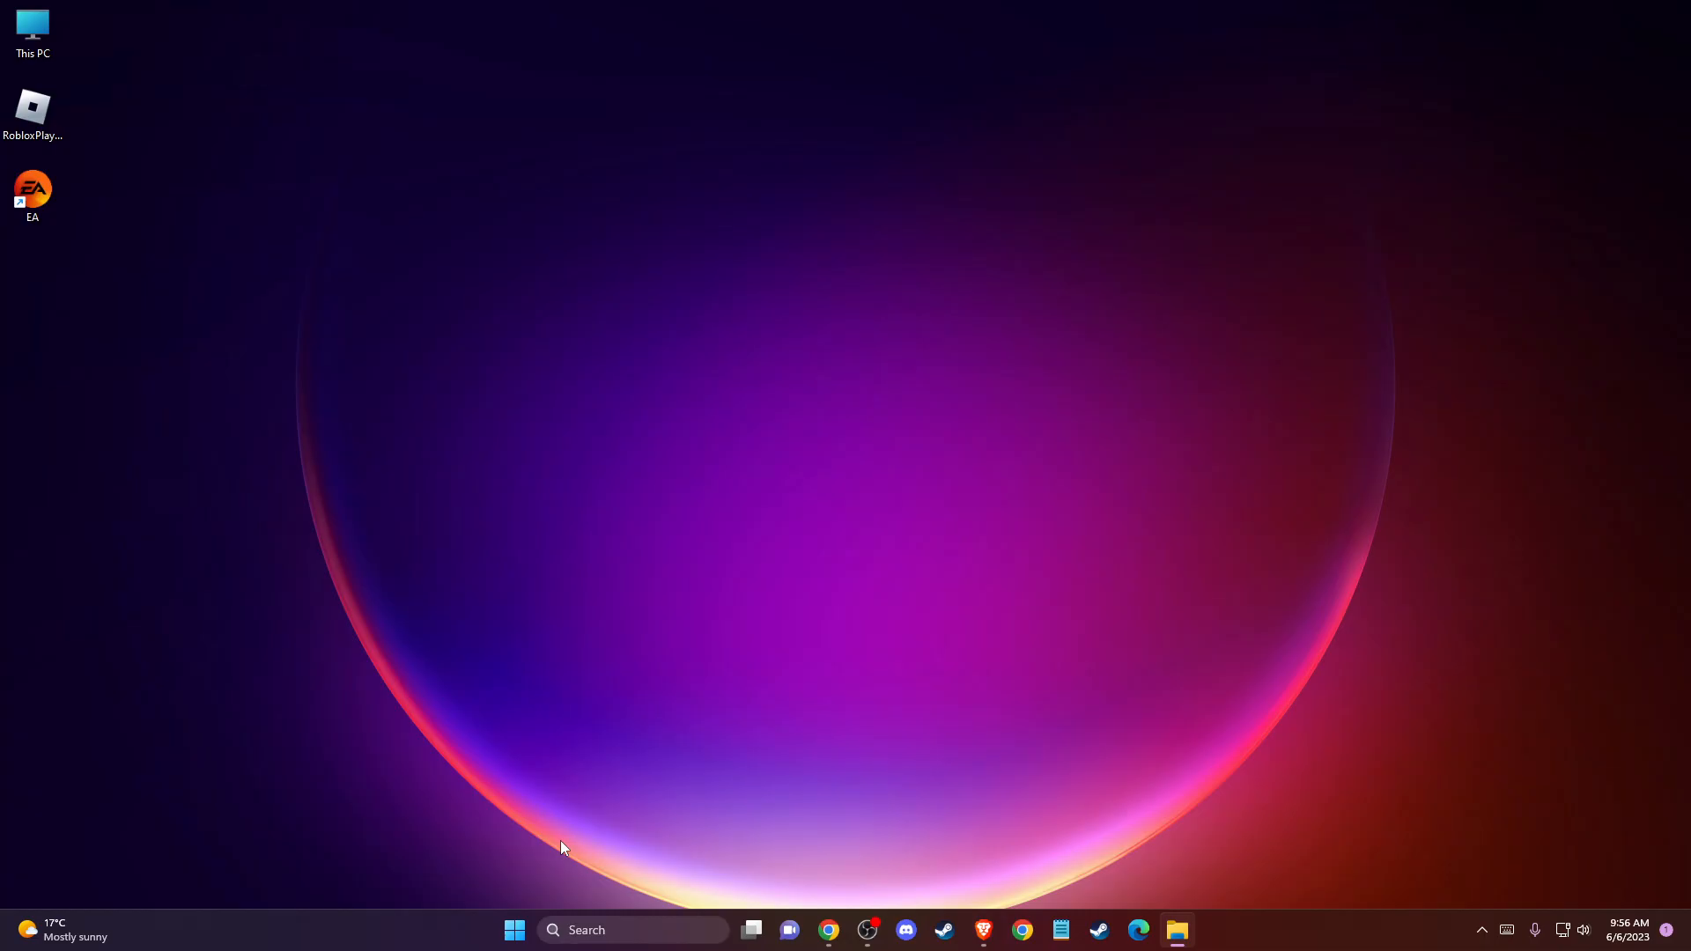
mouse_move(580, 830)
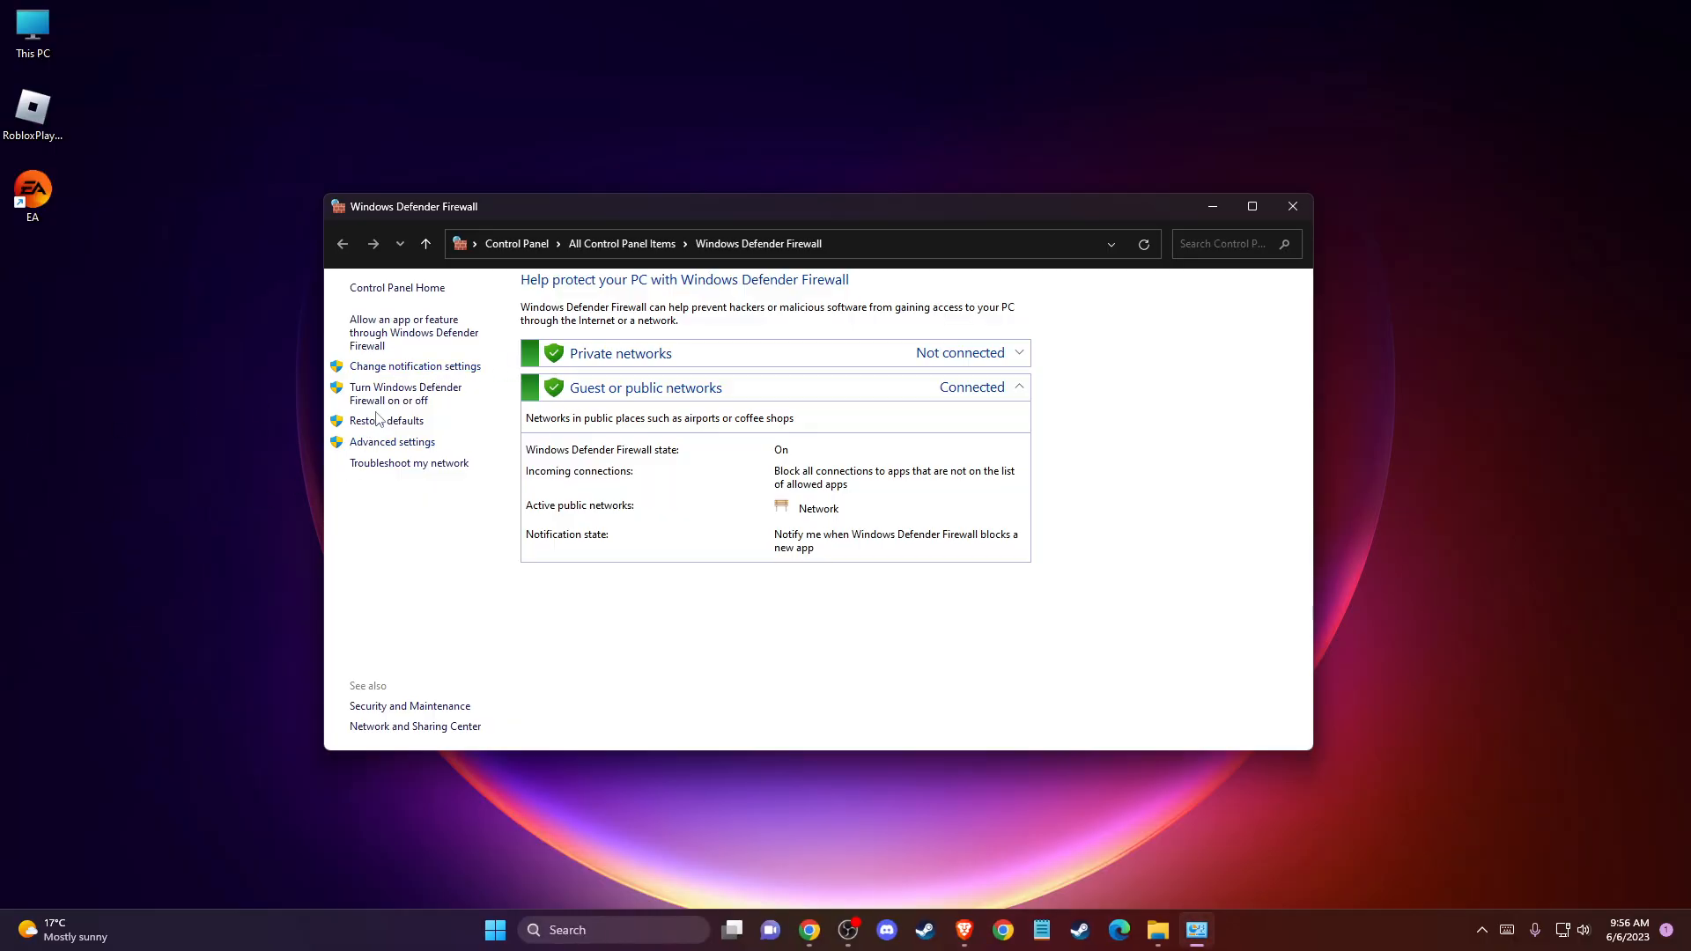
mouse_move(404, 399)
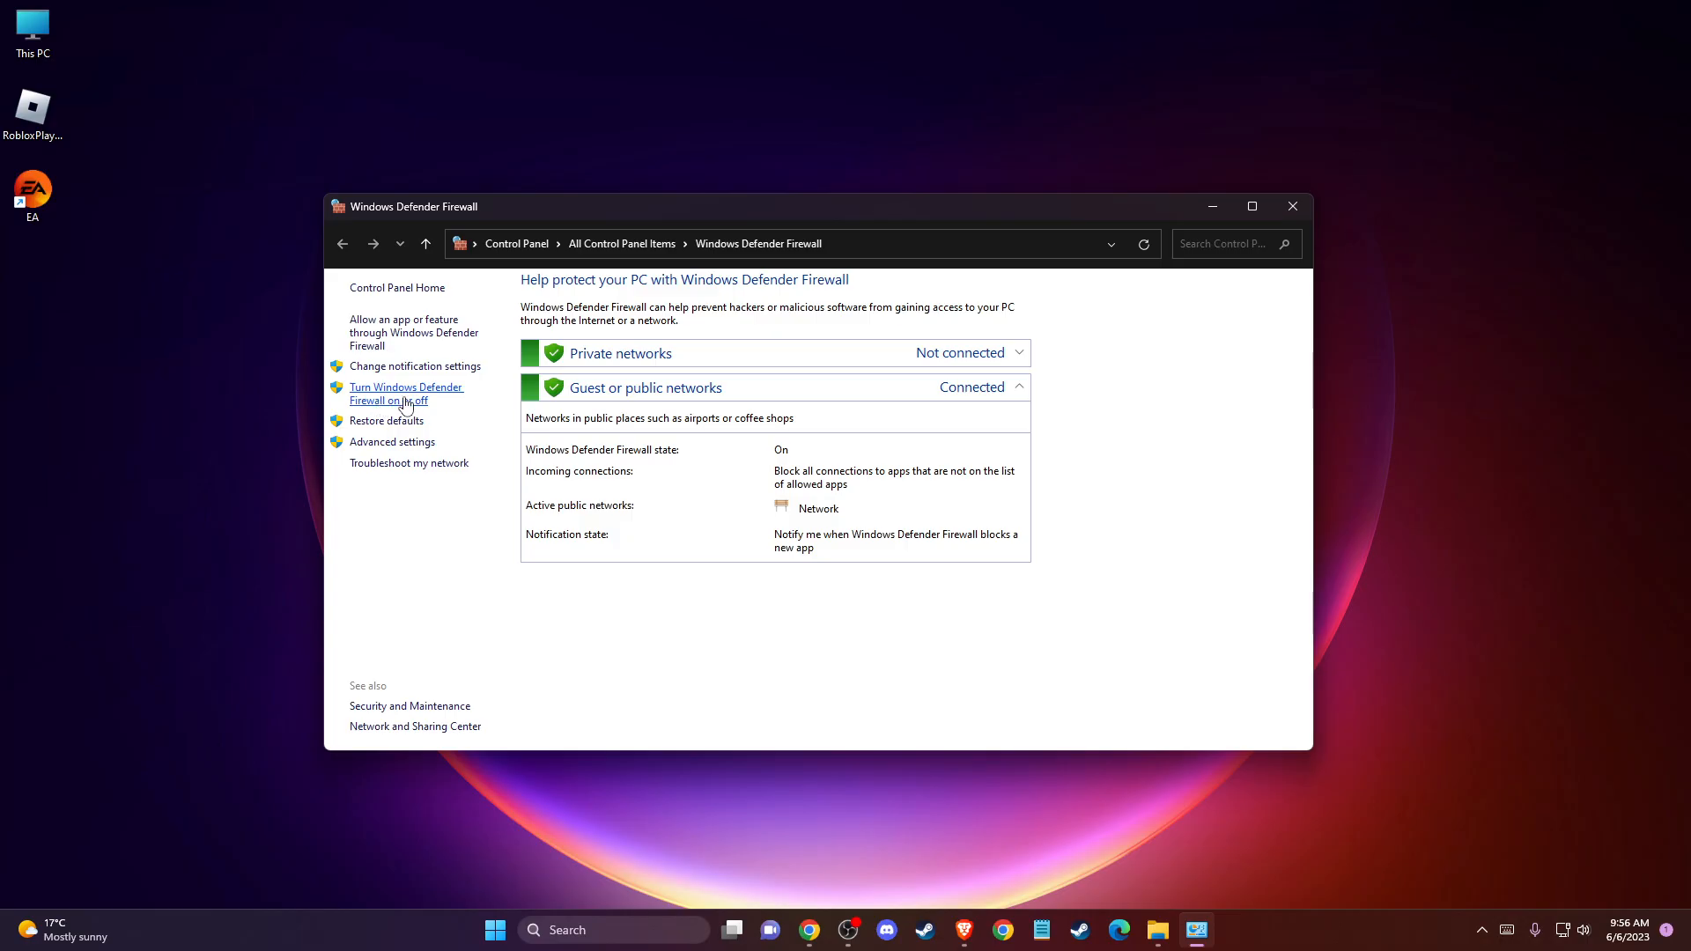
Turn off Windows Defender Firewall for both private and public networks and confirm with OK.
left_click(407, 393)
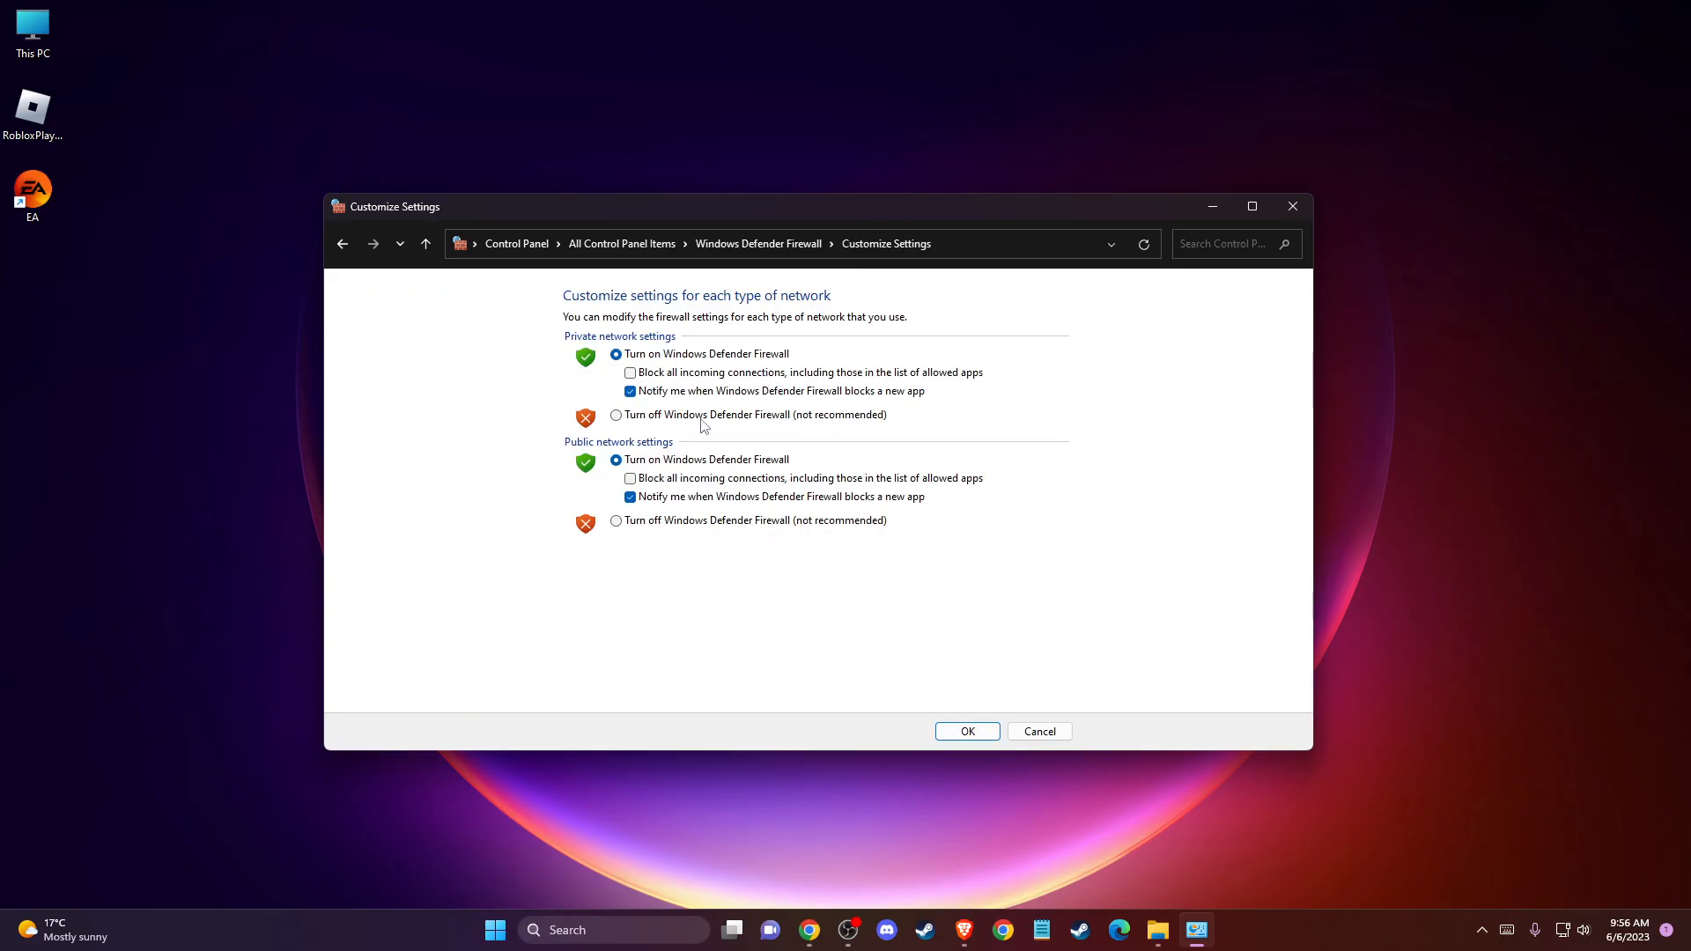
left_click(615, 415)
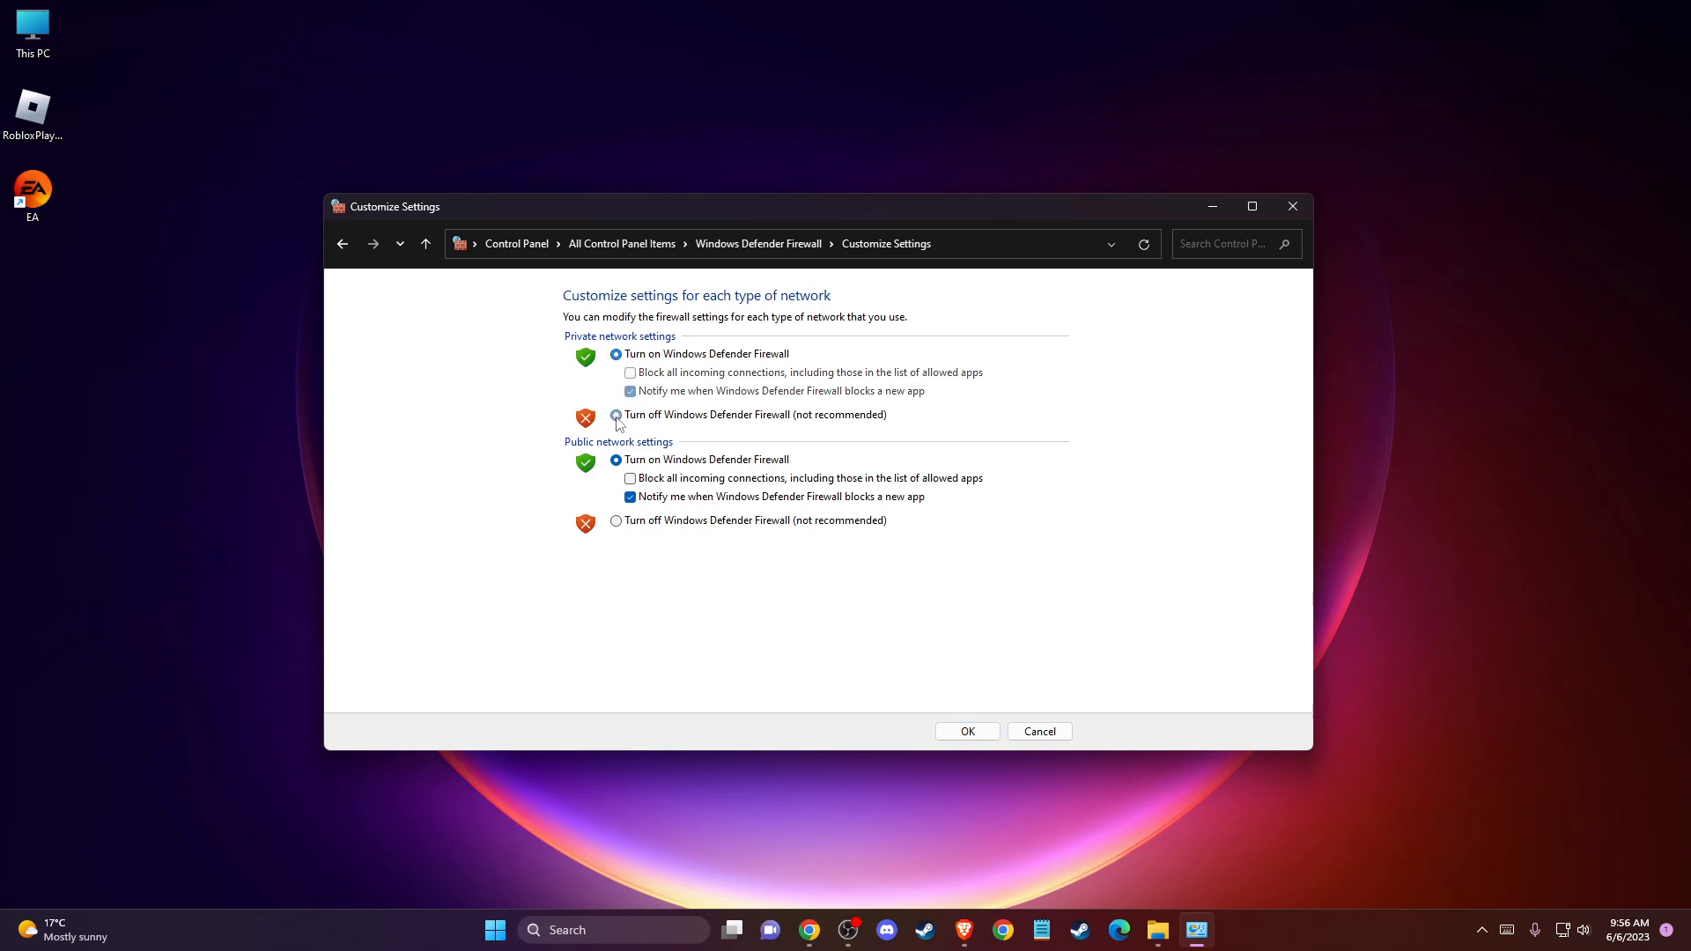
left_click(614, 416)
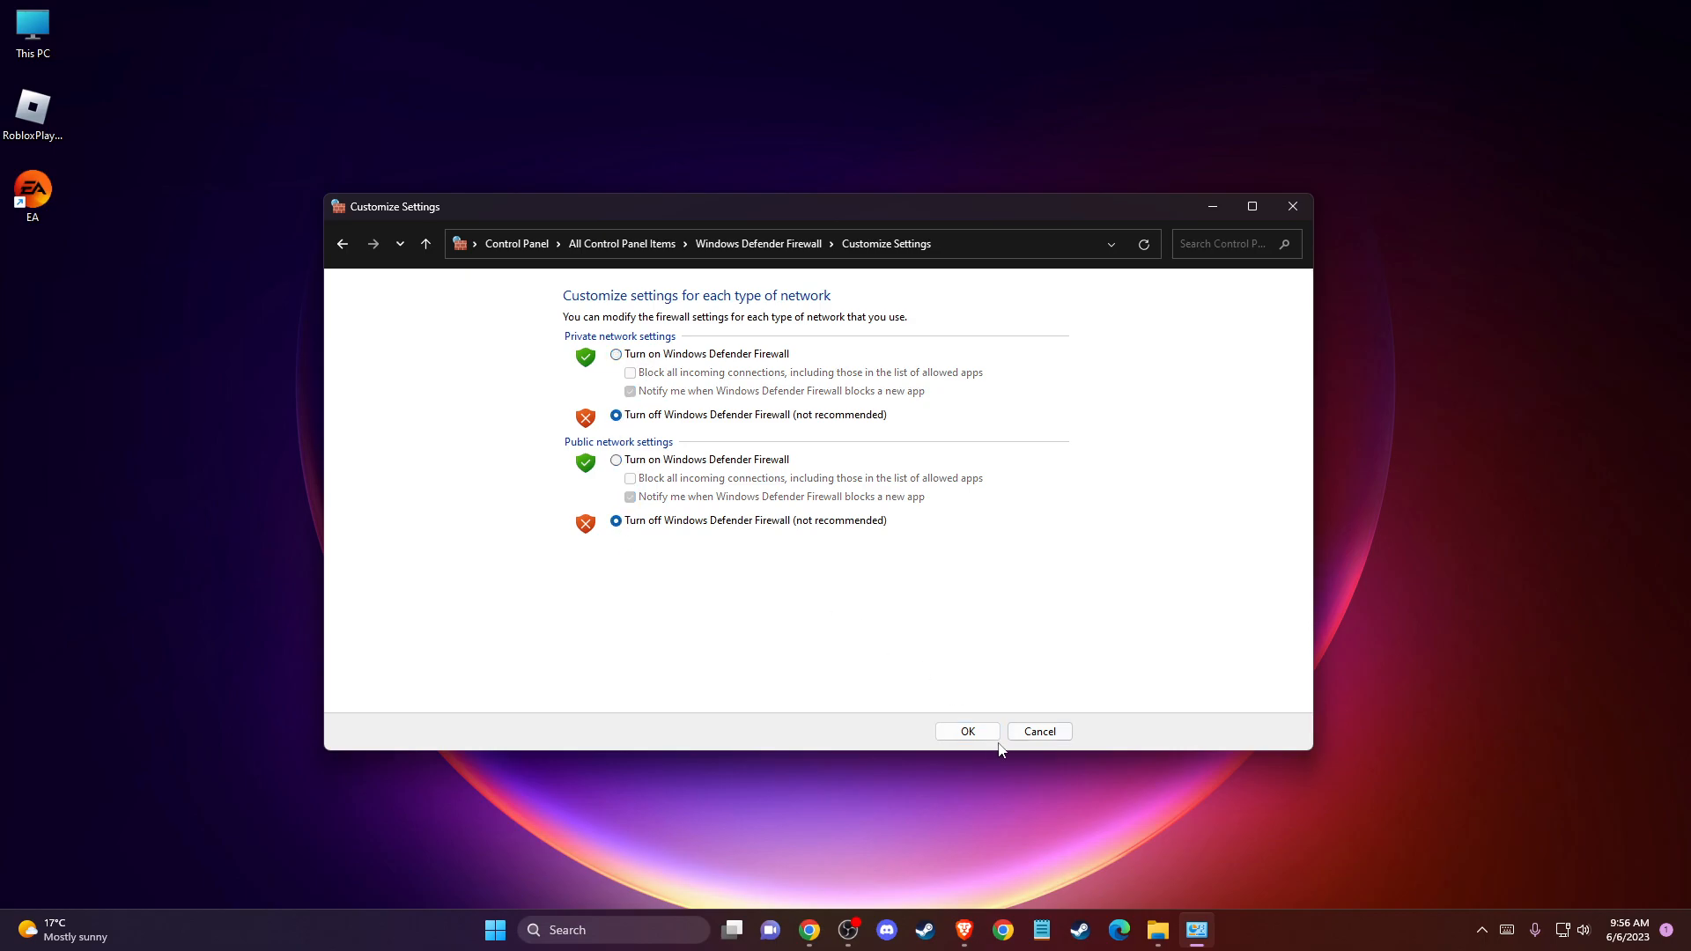
left_click(965, 730)
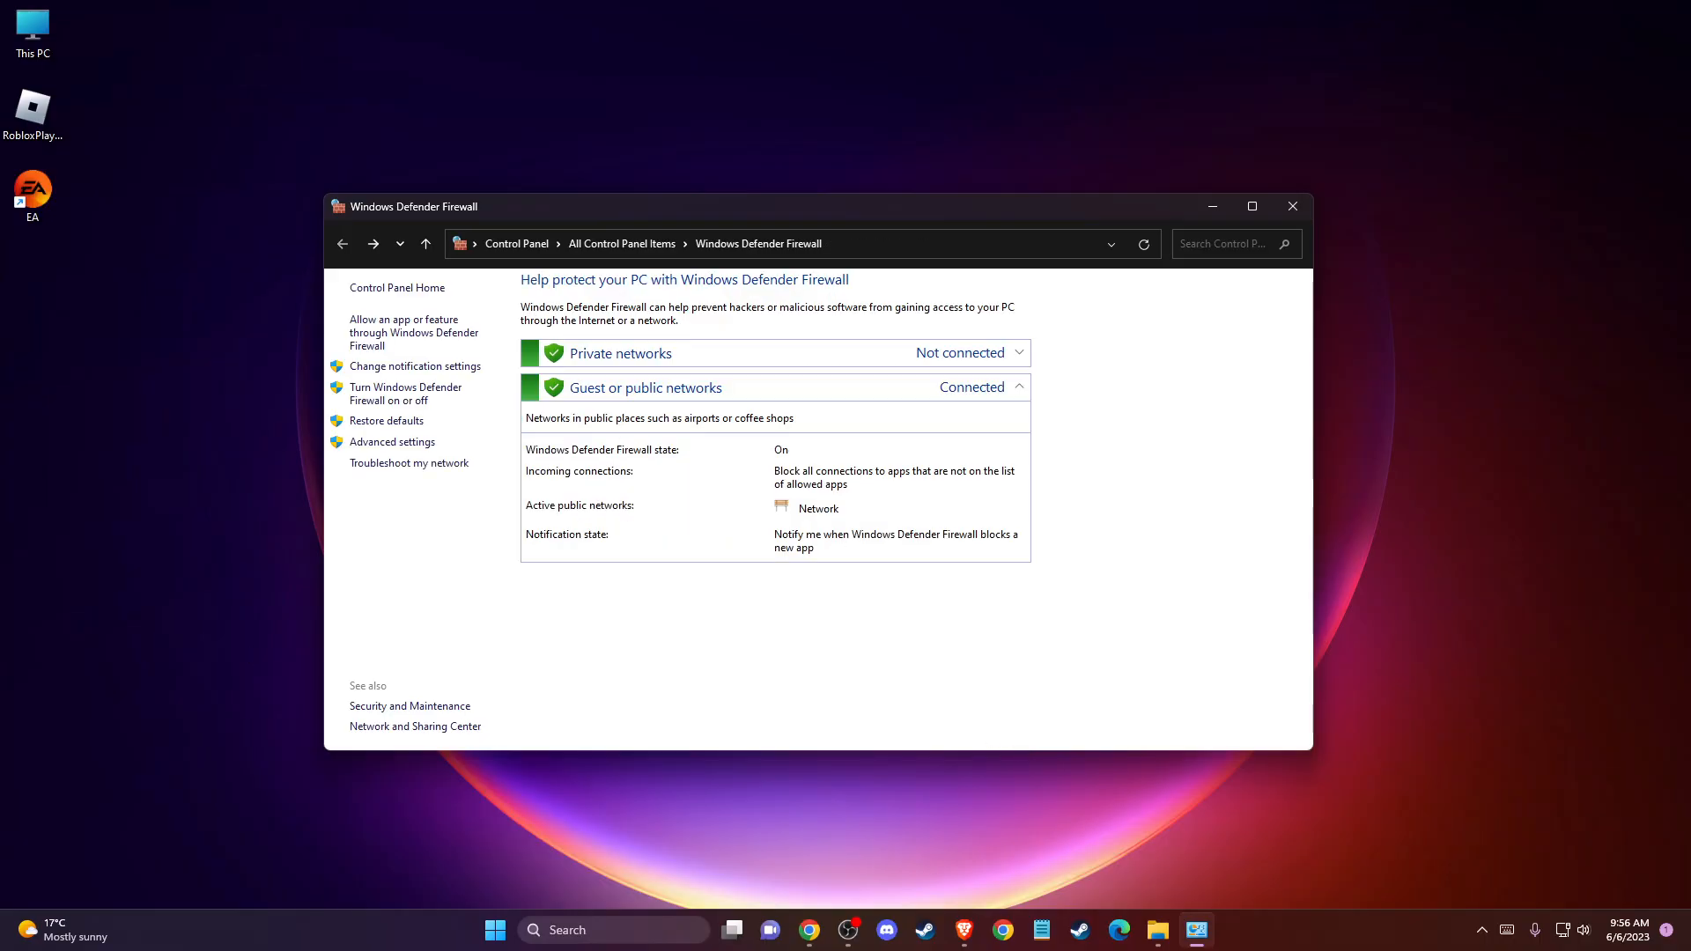
Search for Settings and go to the Windows Security page under Privacy & security.
left_click(609, 929)
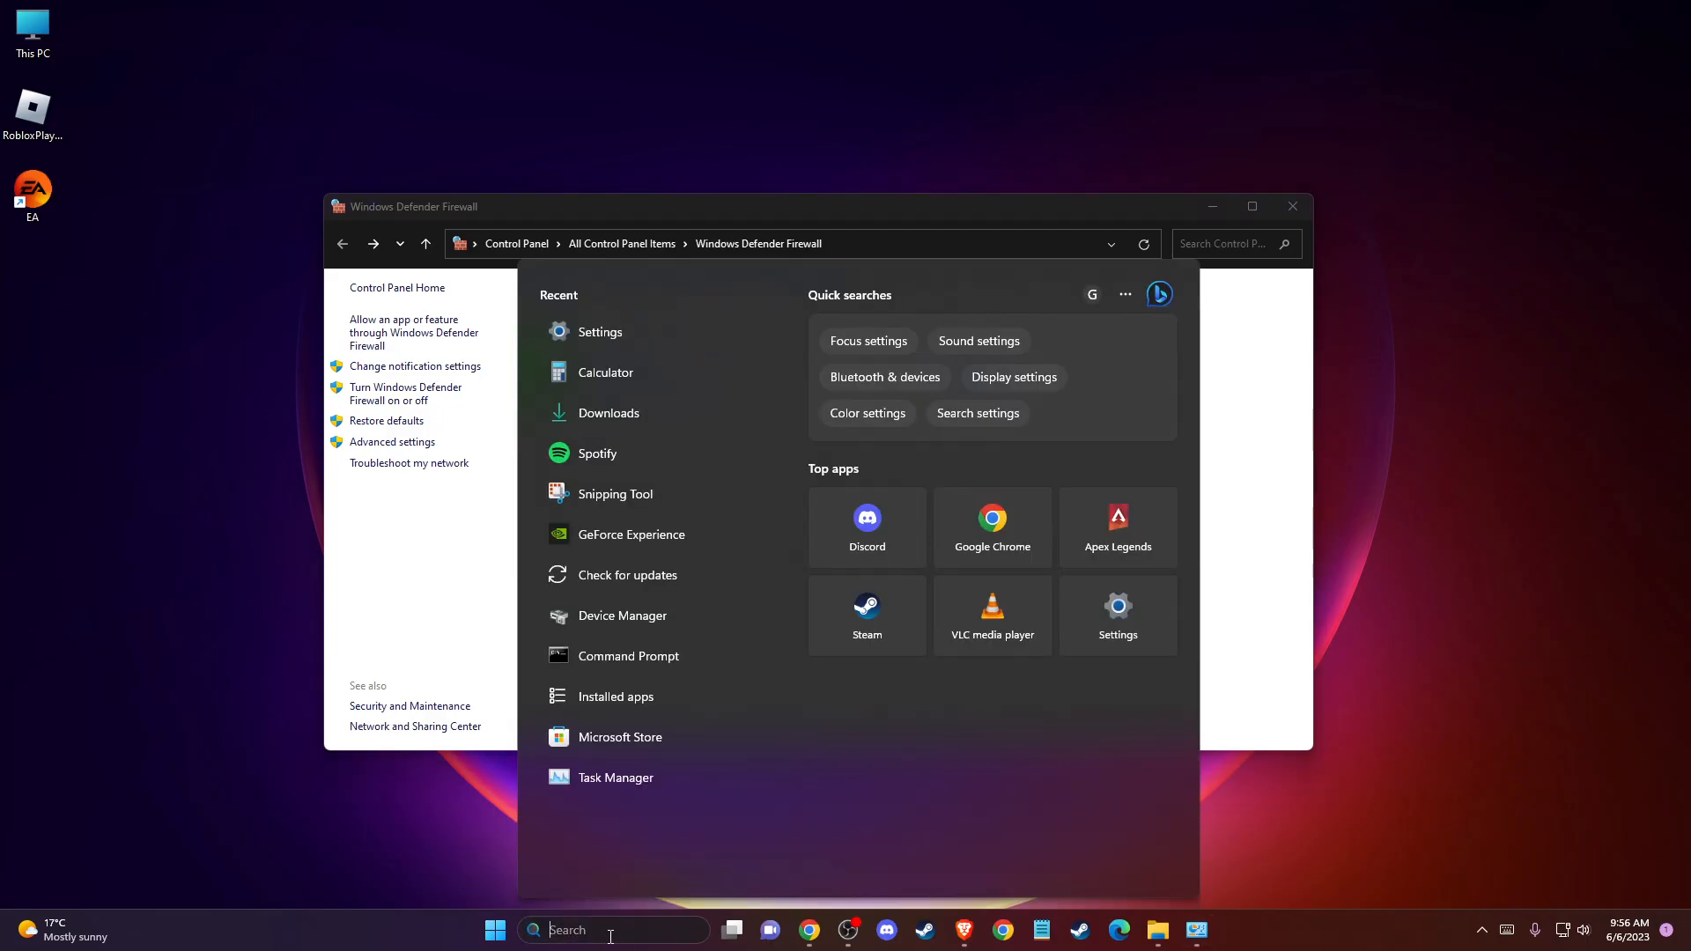
type("sett")
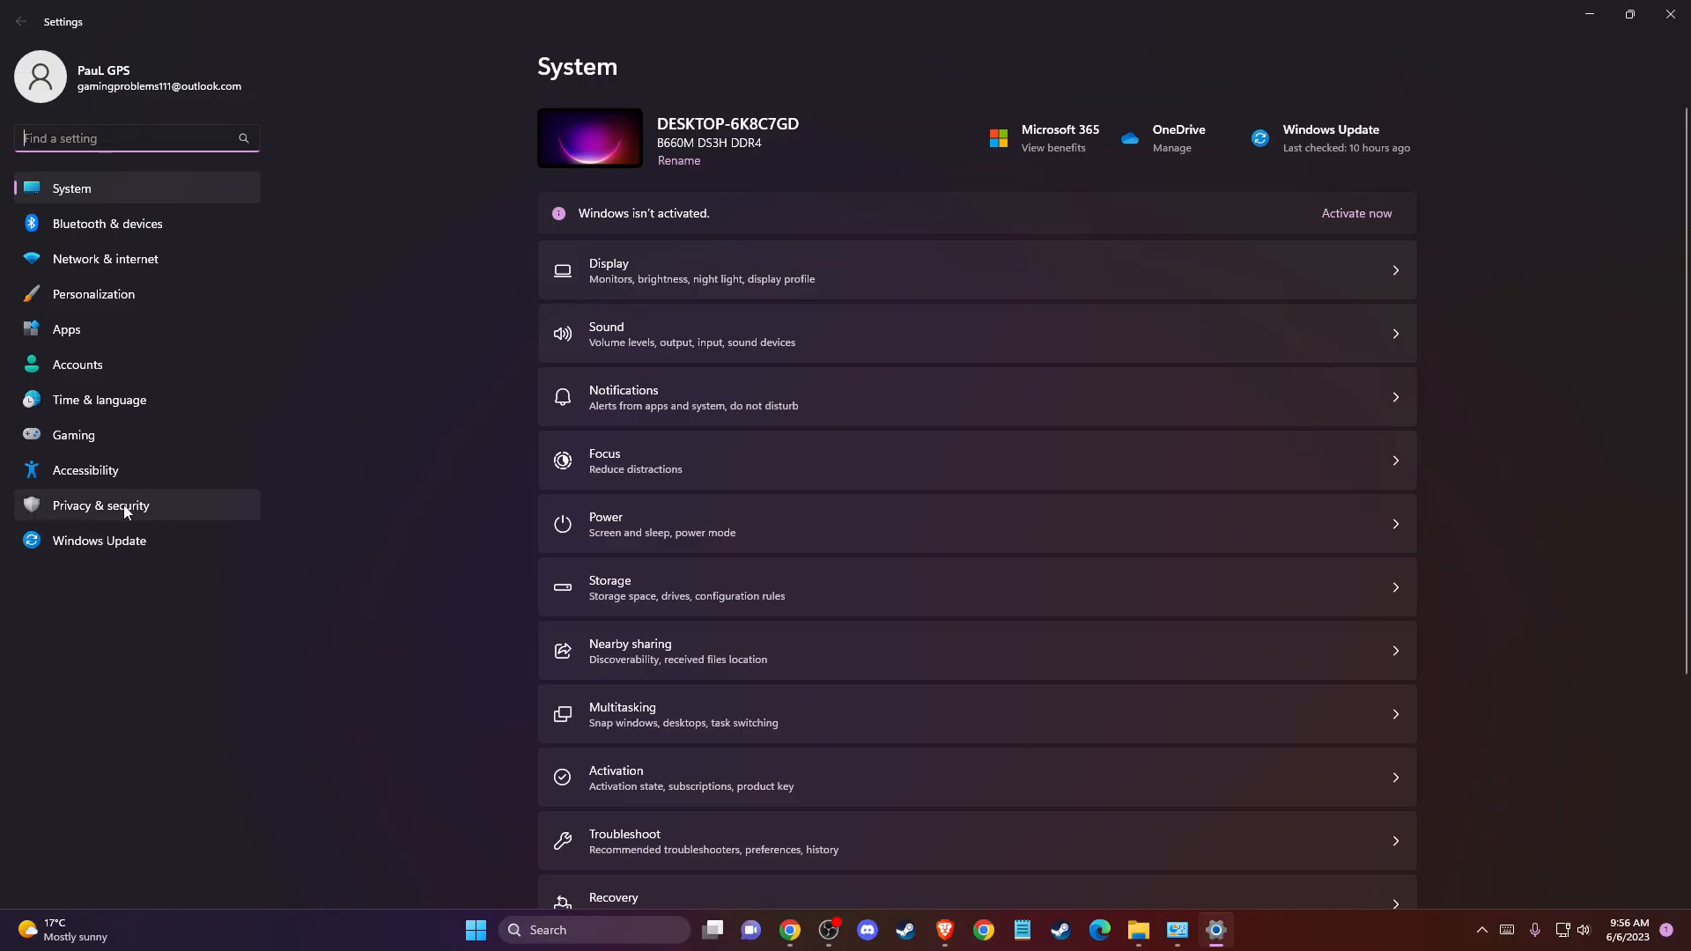
left_click(101, 505)
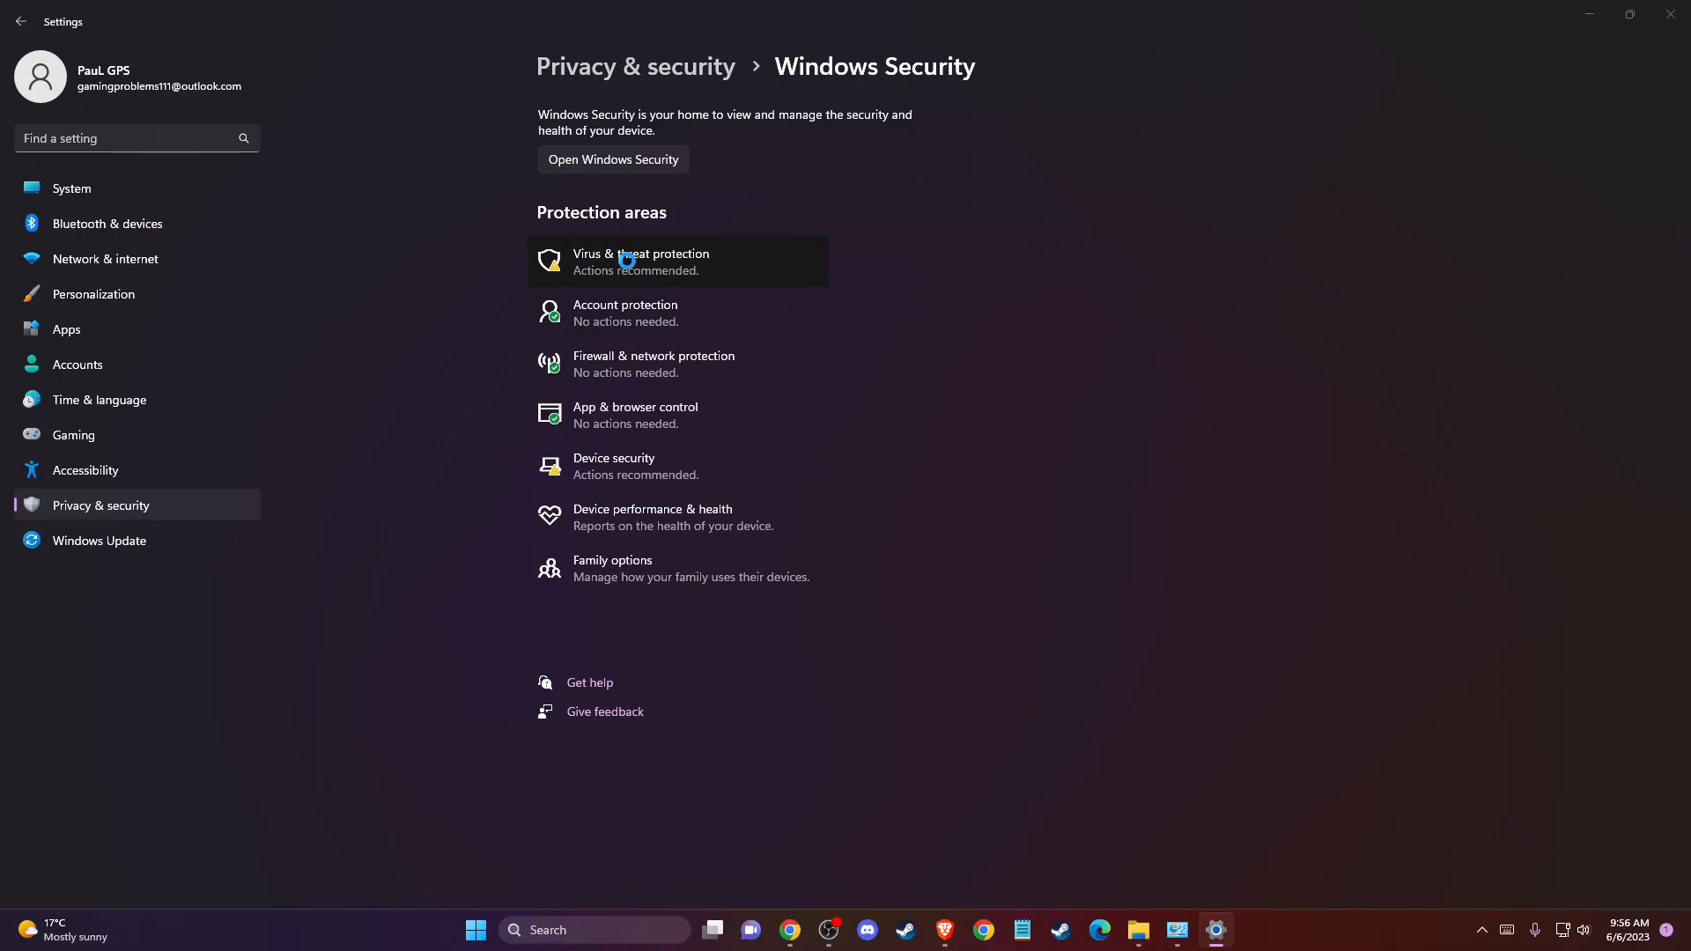
Open Virus & threat protection settings and review that Real-time protection is on.
left_click(640, 261)
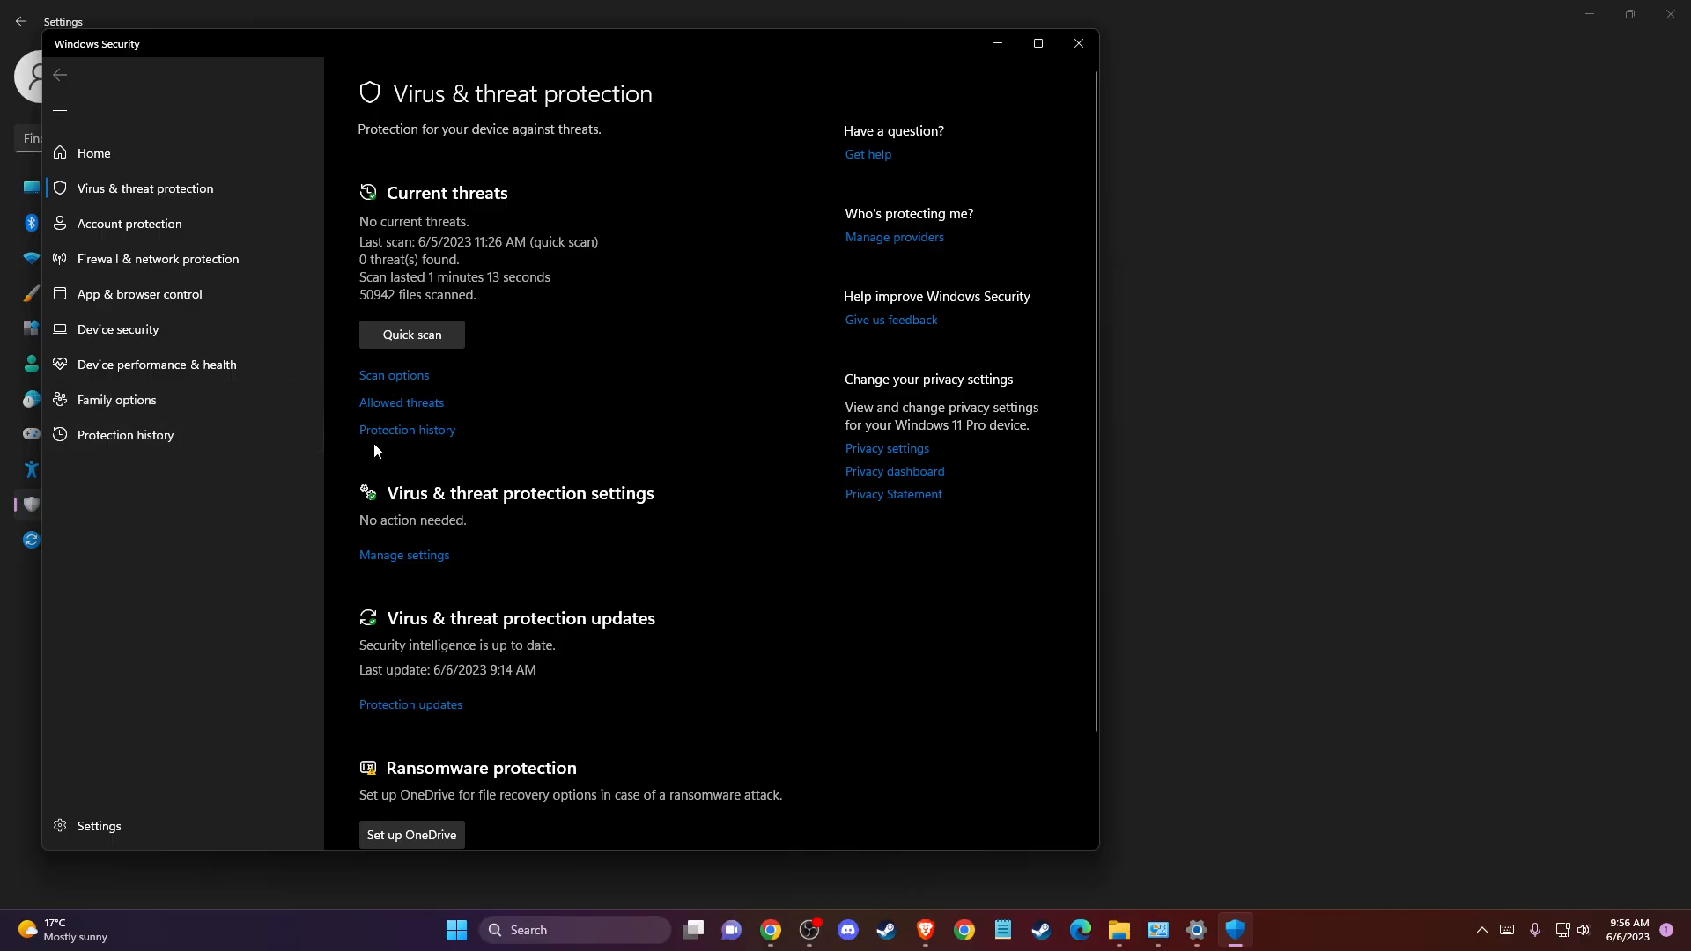
mouse_move(486, 420)
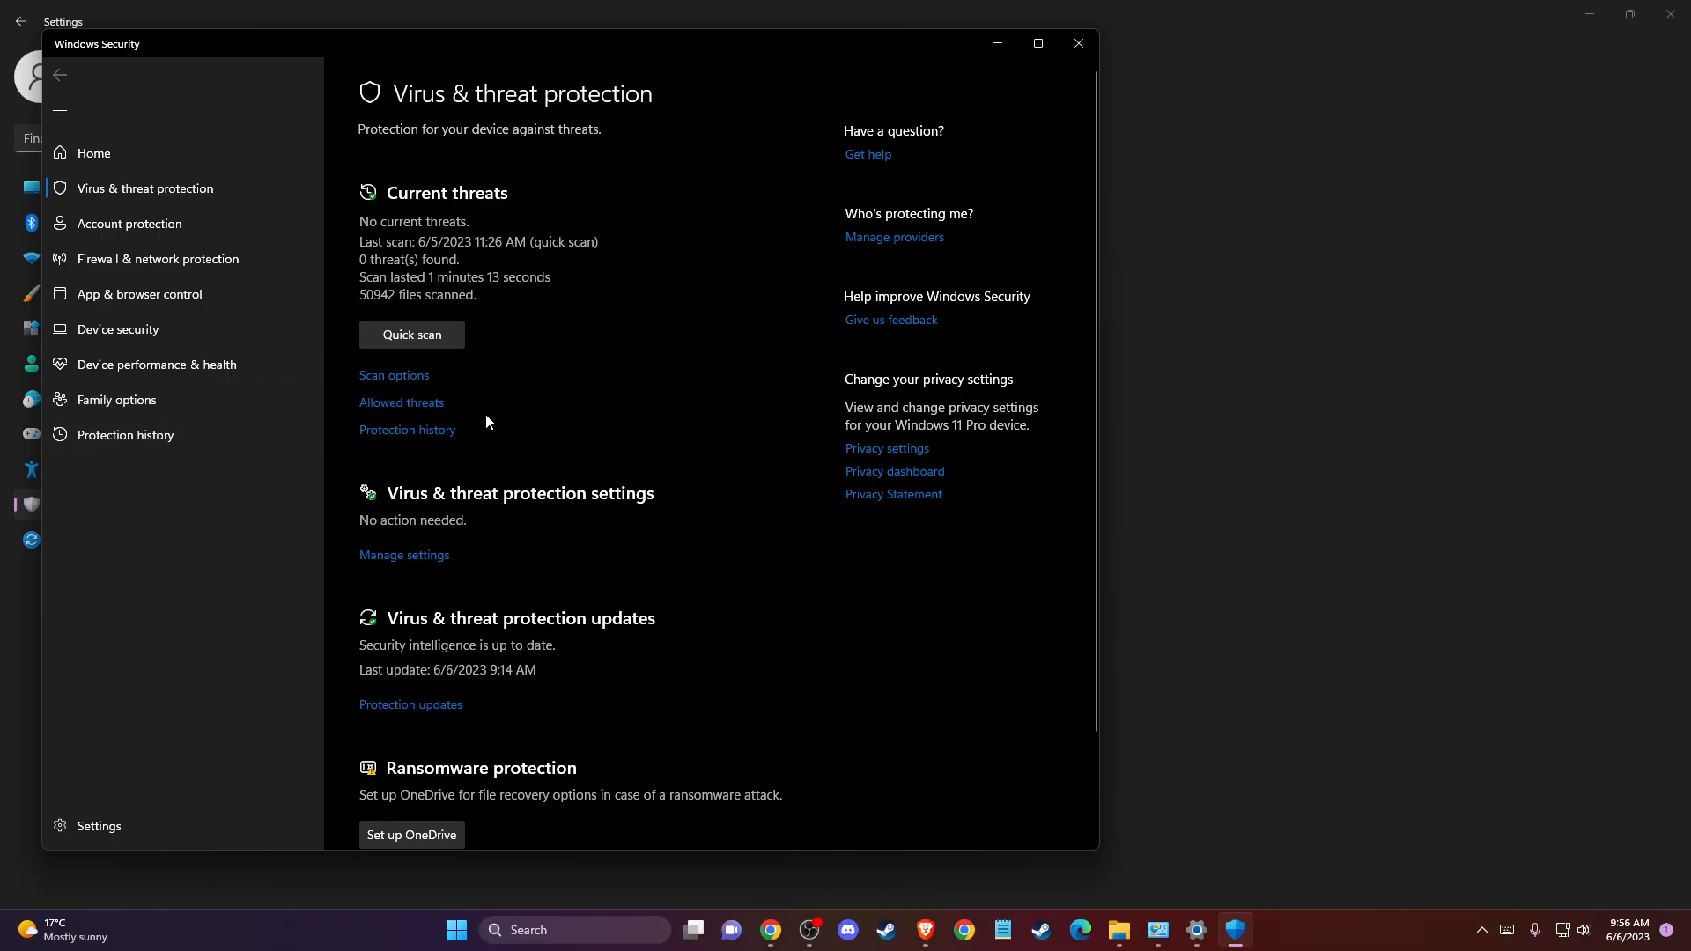
scroll("down", 3)
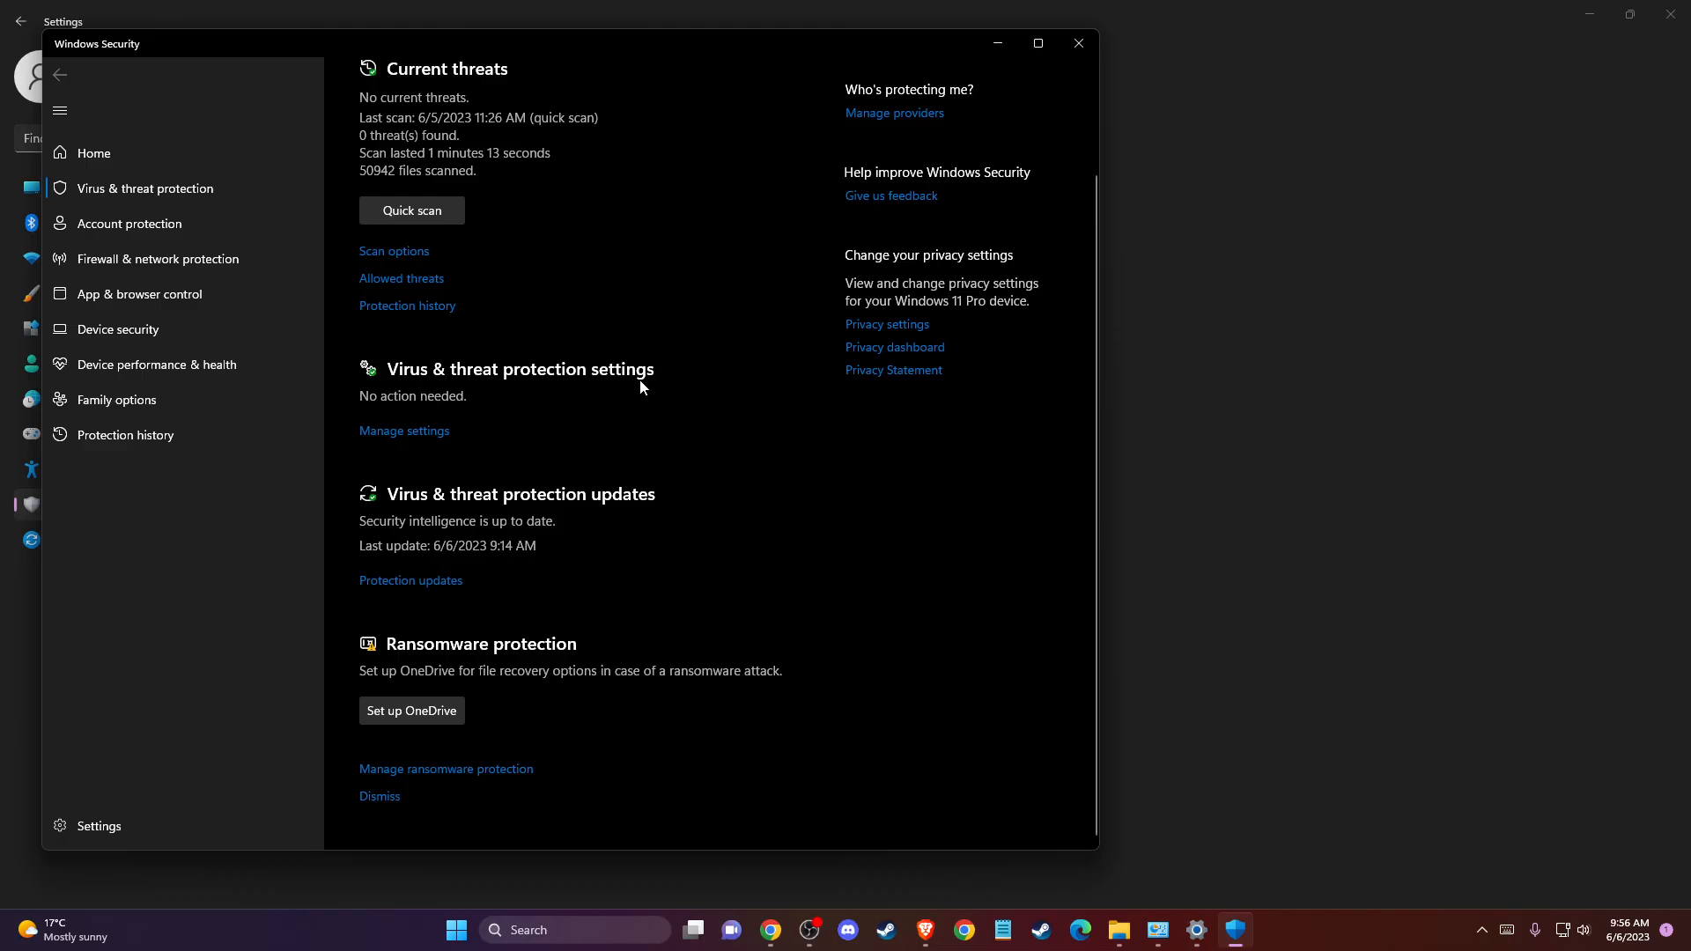
mouse_move(403, 431)
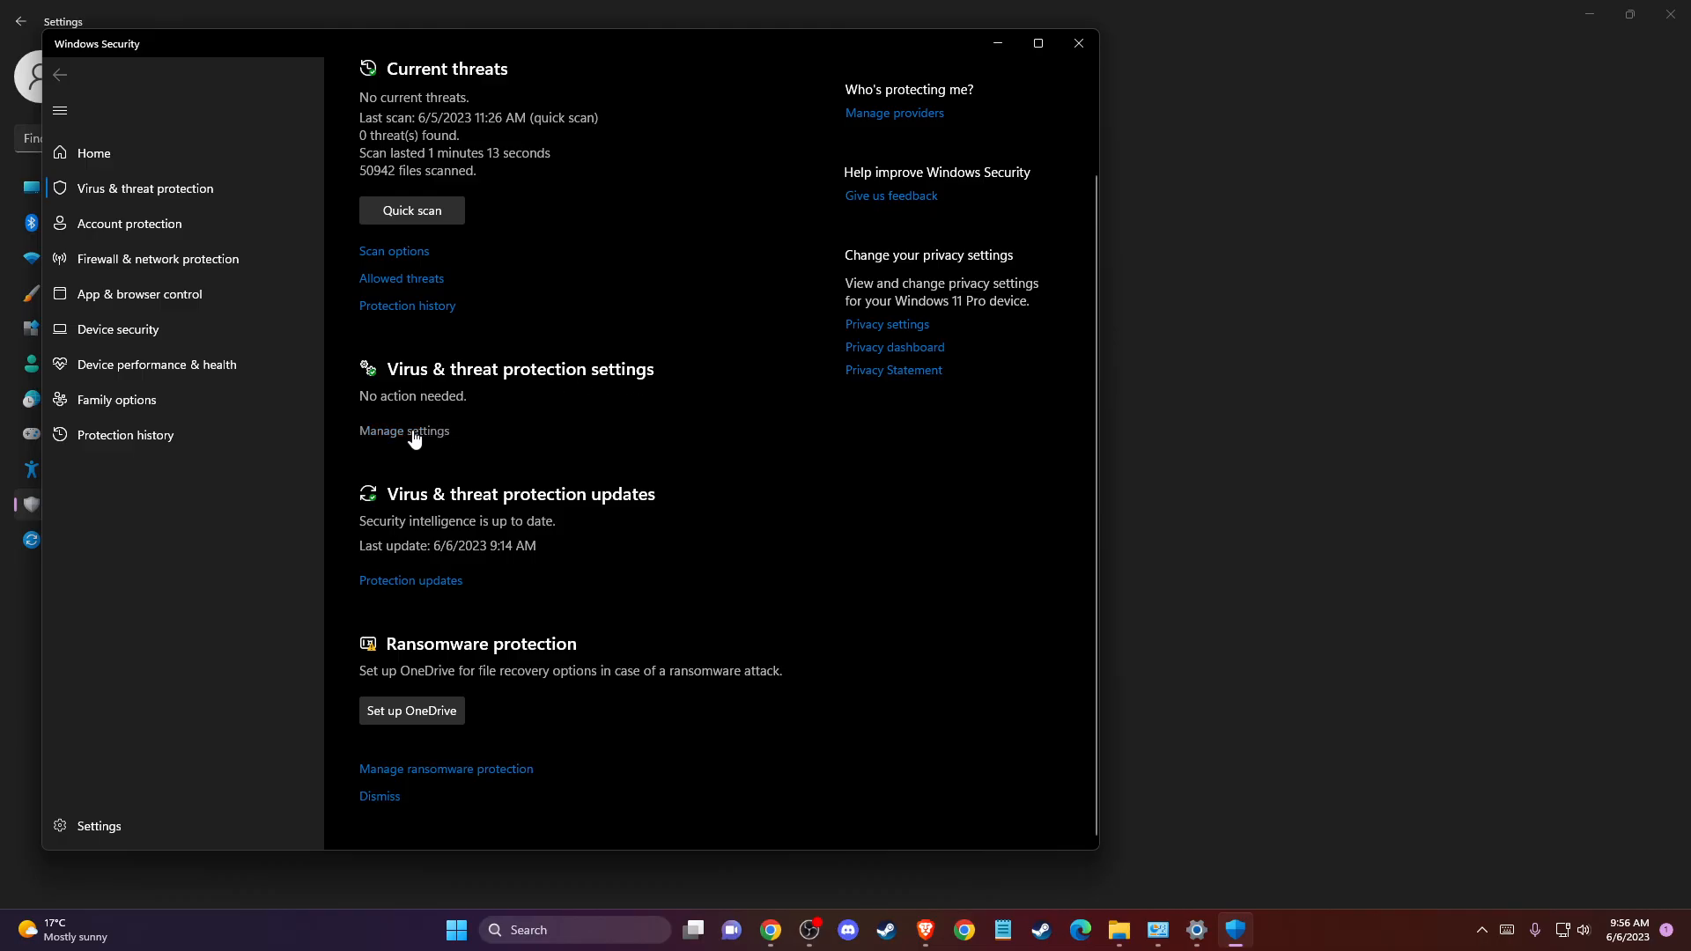
left_click(403, 431)
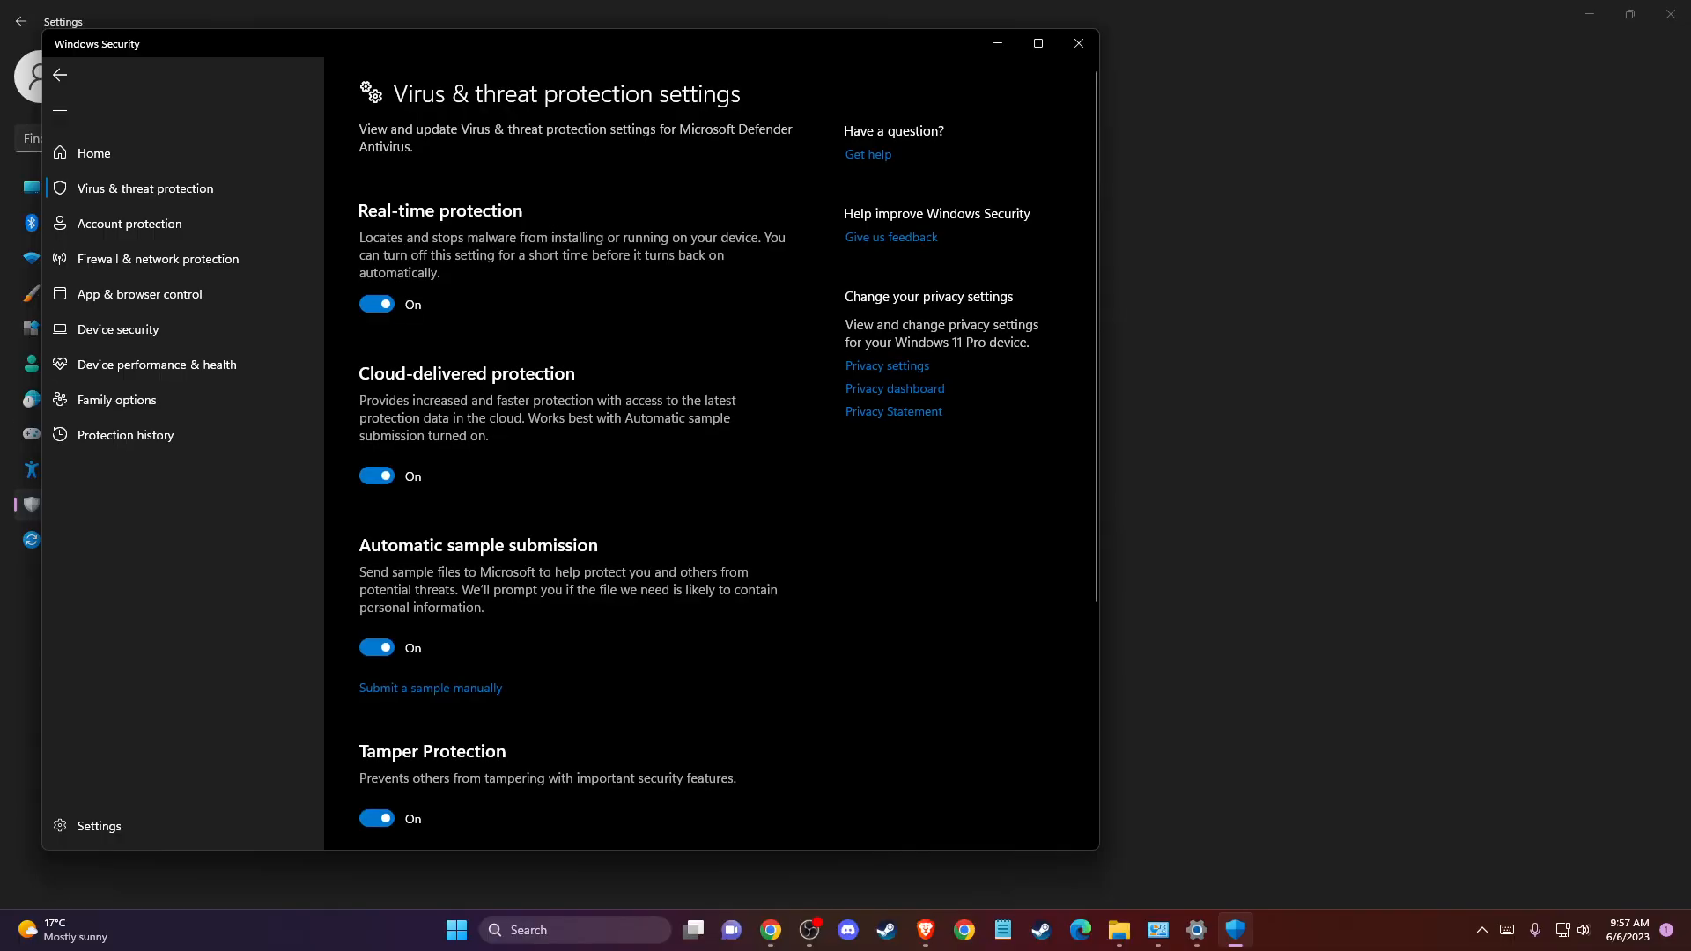
left_click(376, 303)
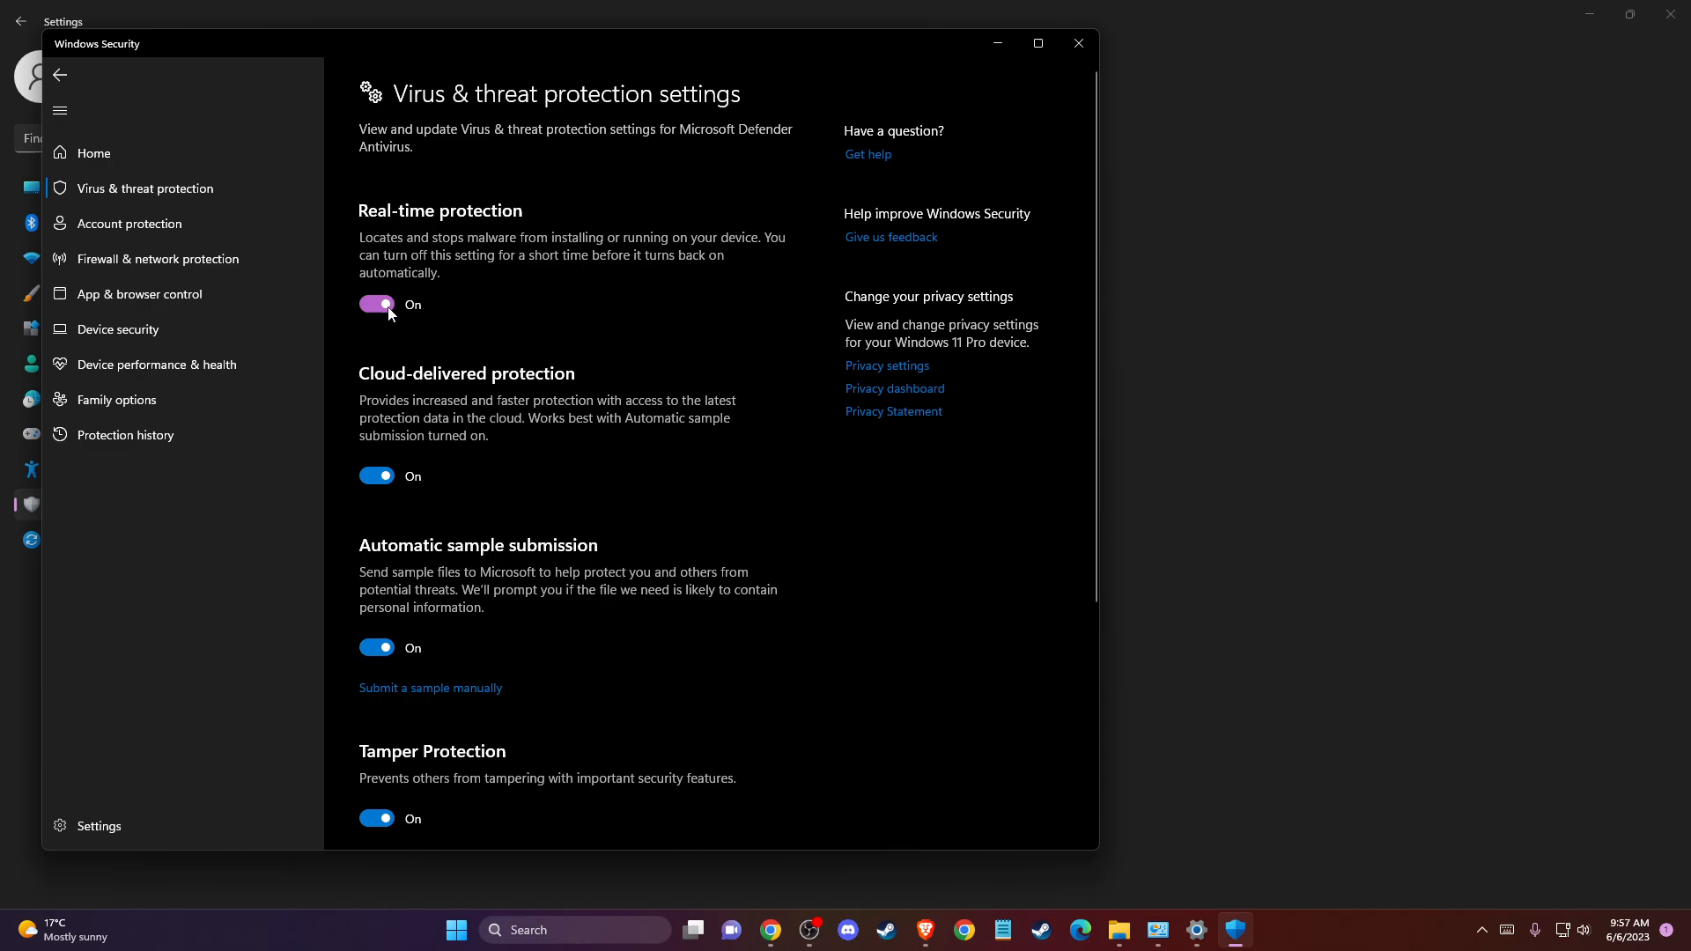
Close Windows Security and the firewall window, then search for Settings again.
left_click(1076, 43)
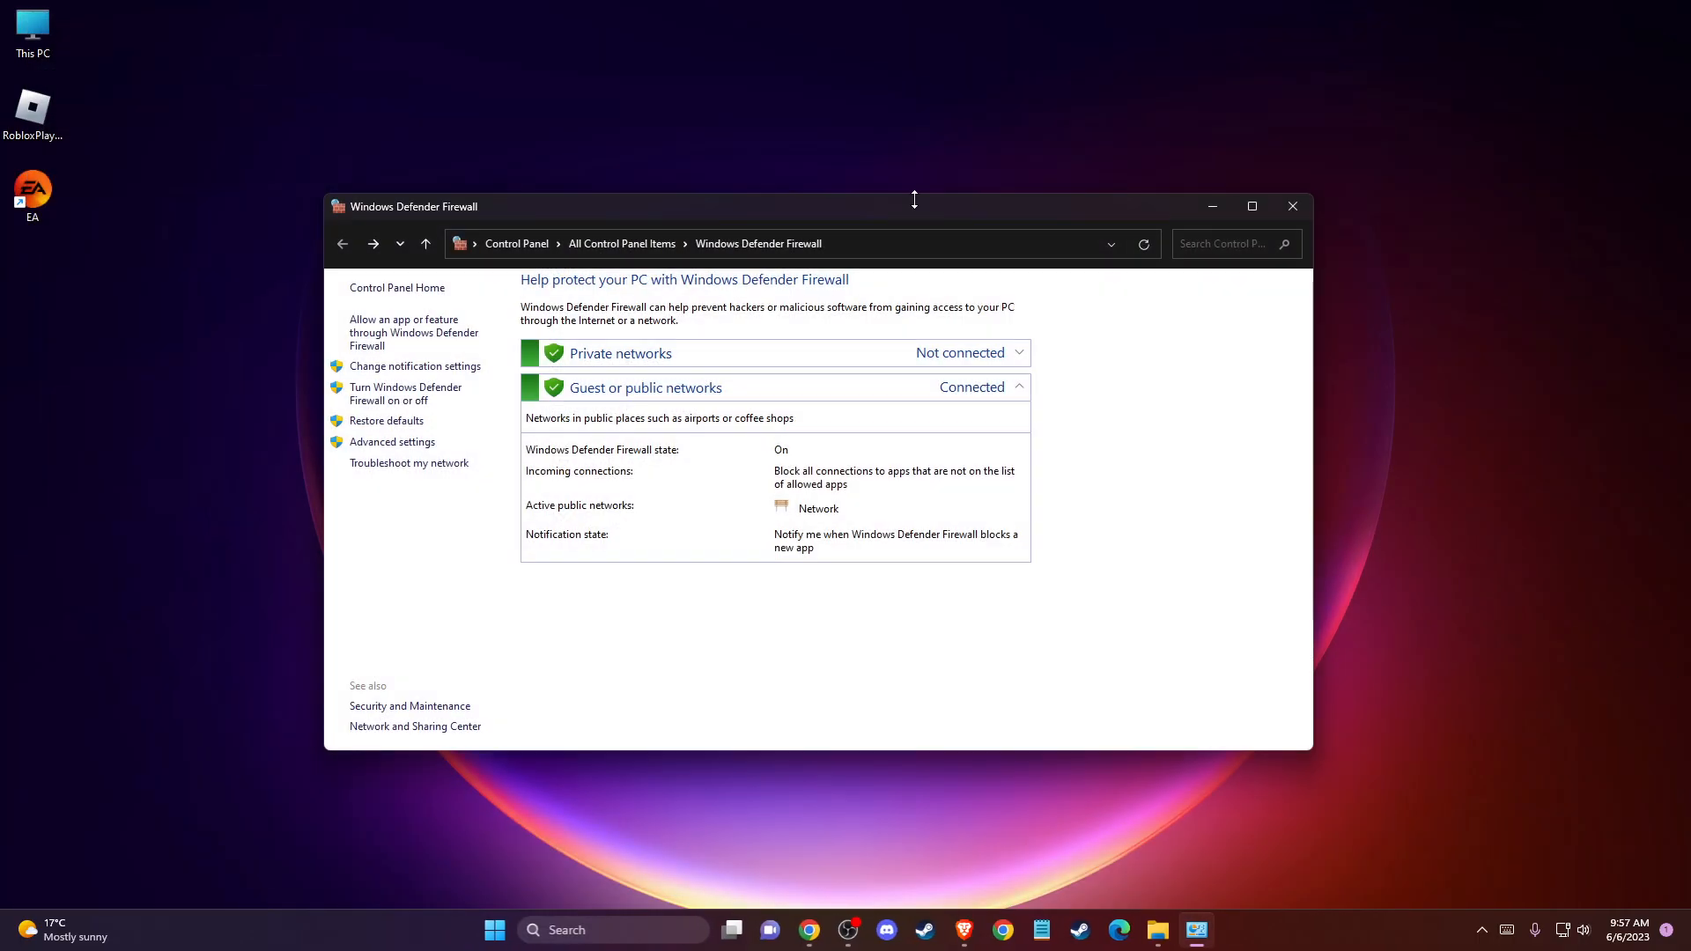
left_click(1291, 206)
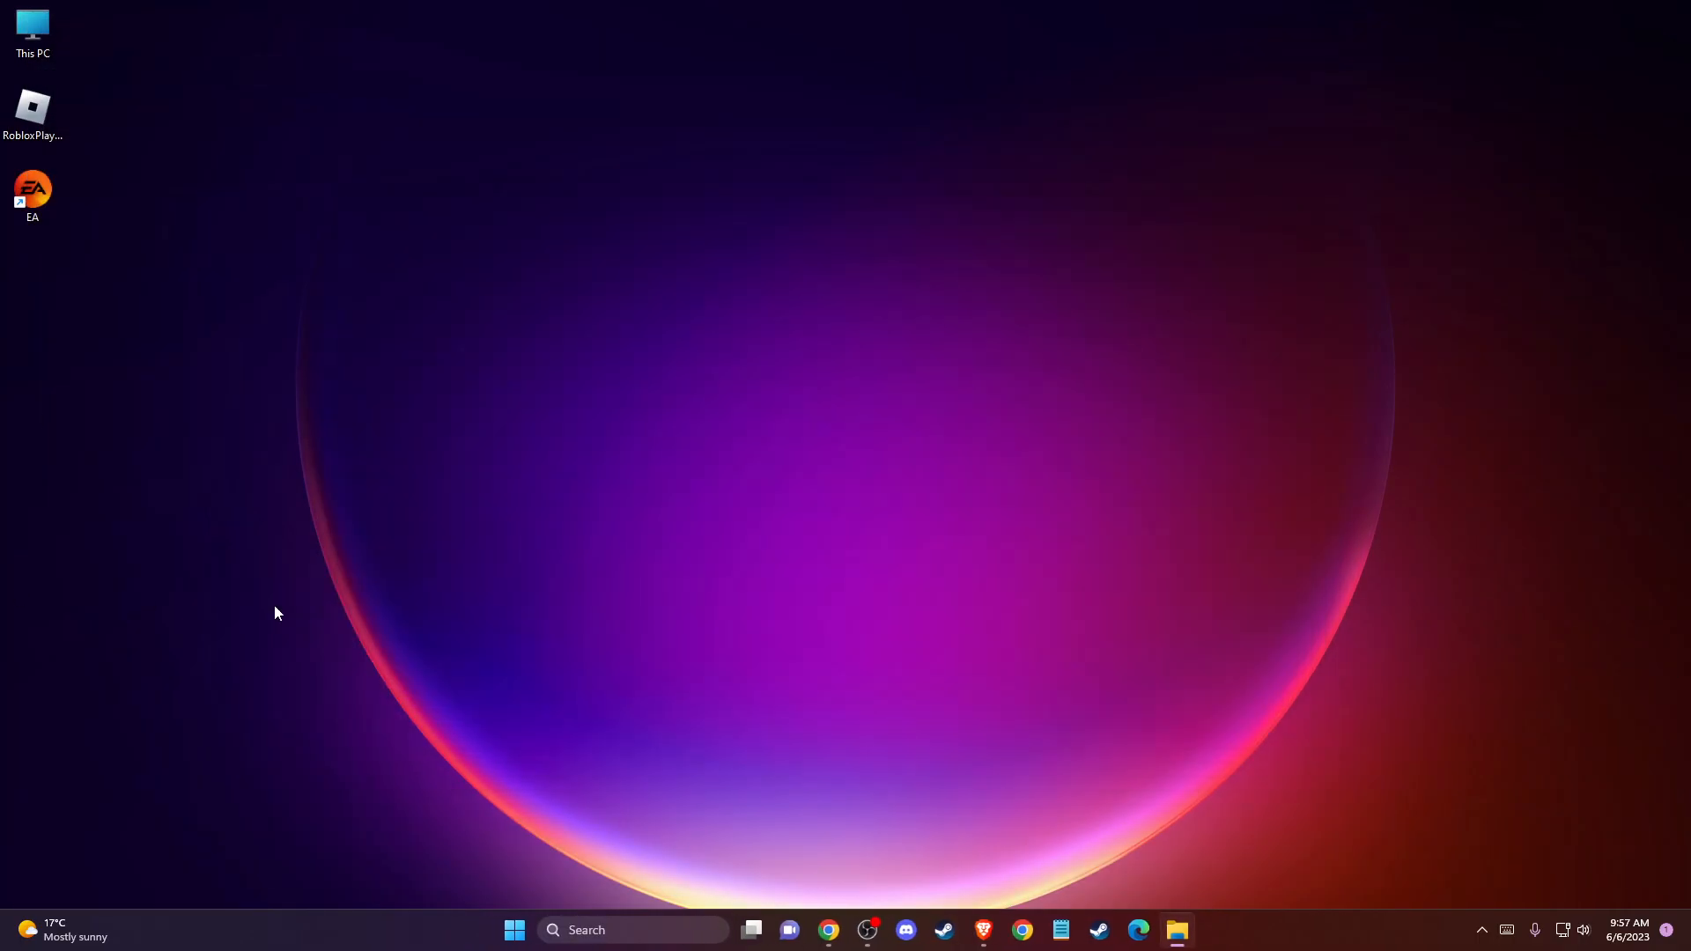
type("sett")
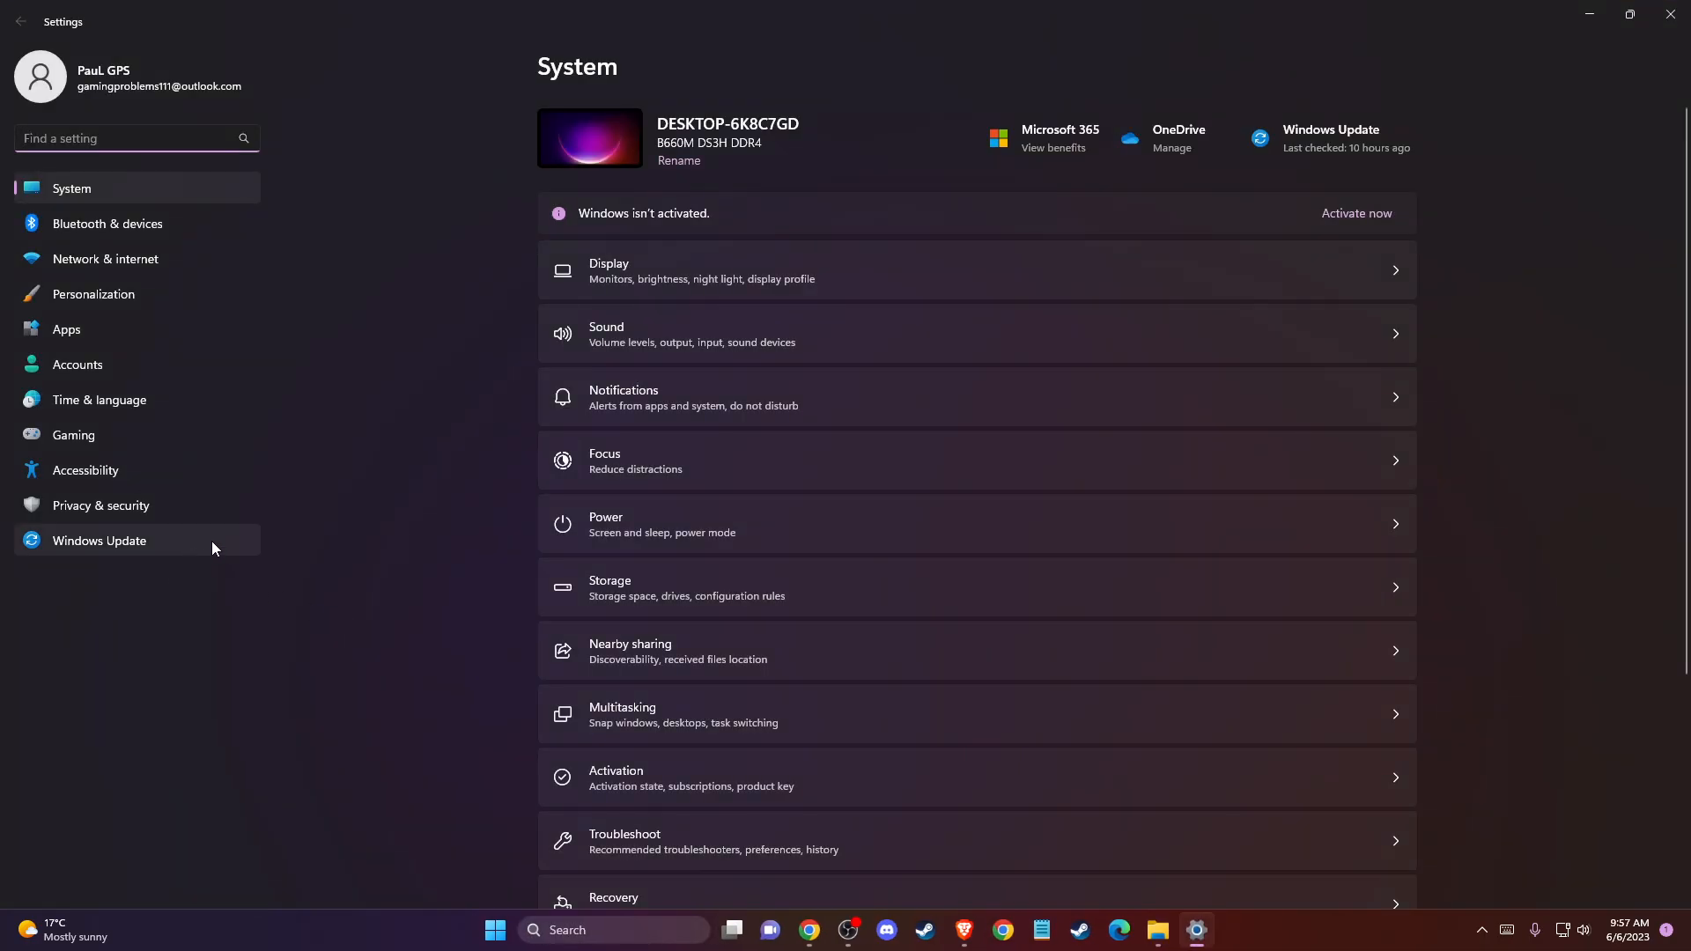
Select Windows Update in the Settings sidebar to check for updates.
left_click(99, 540)
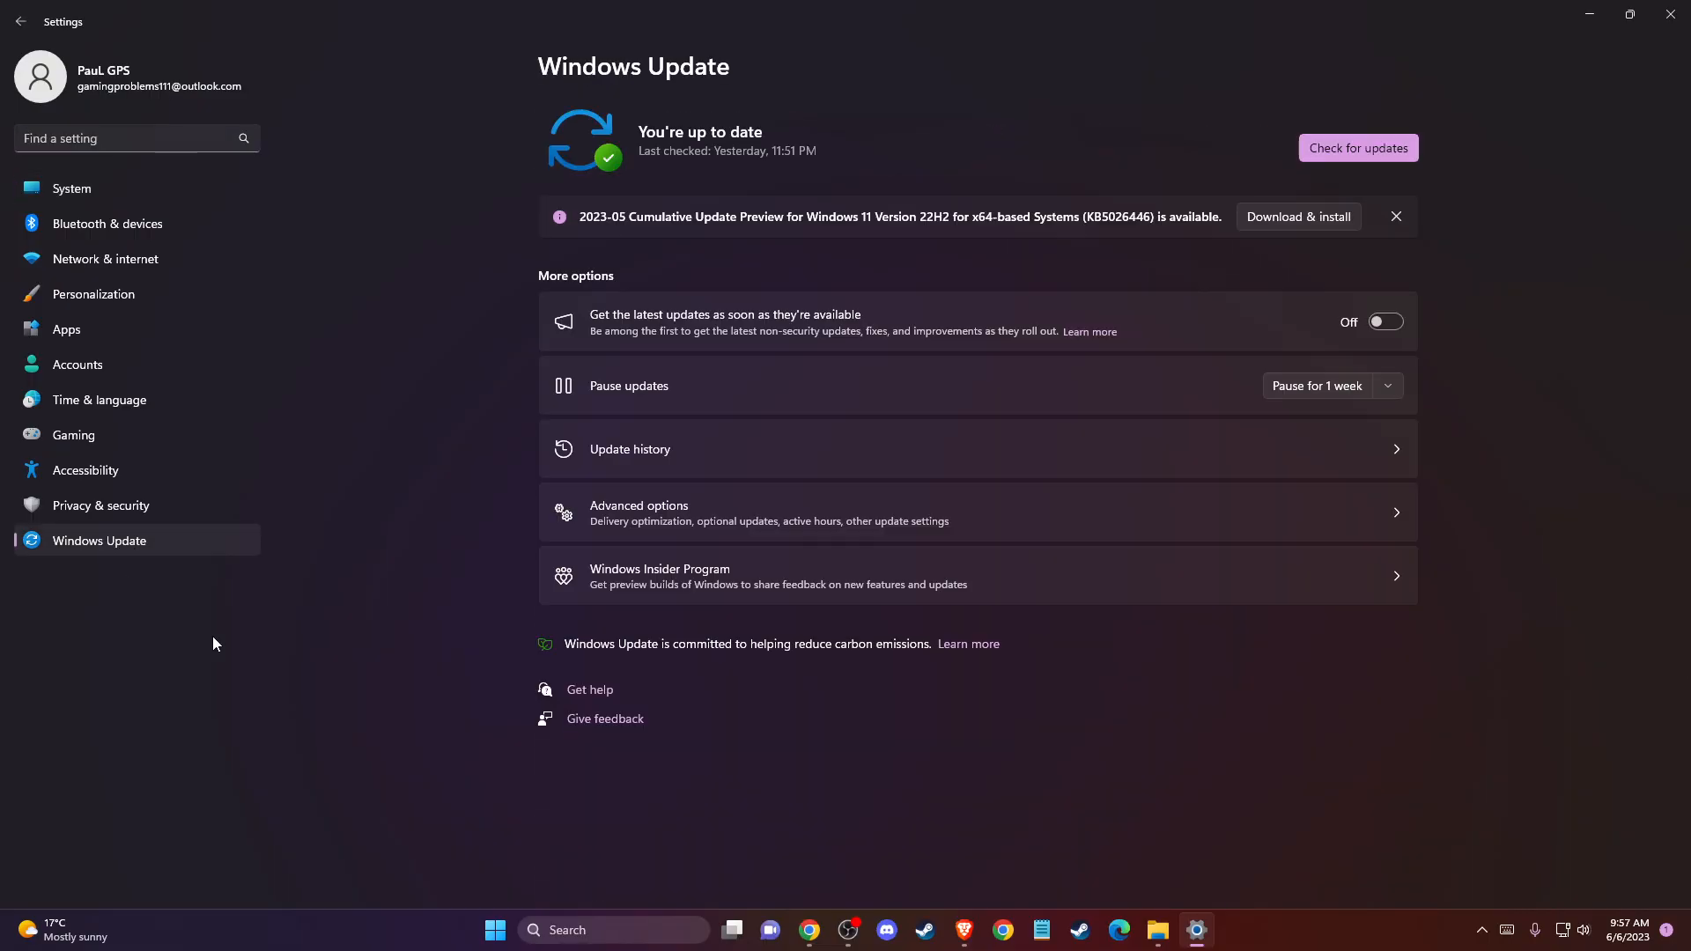
mouse_move(1267, 169)
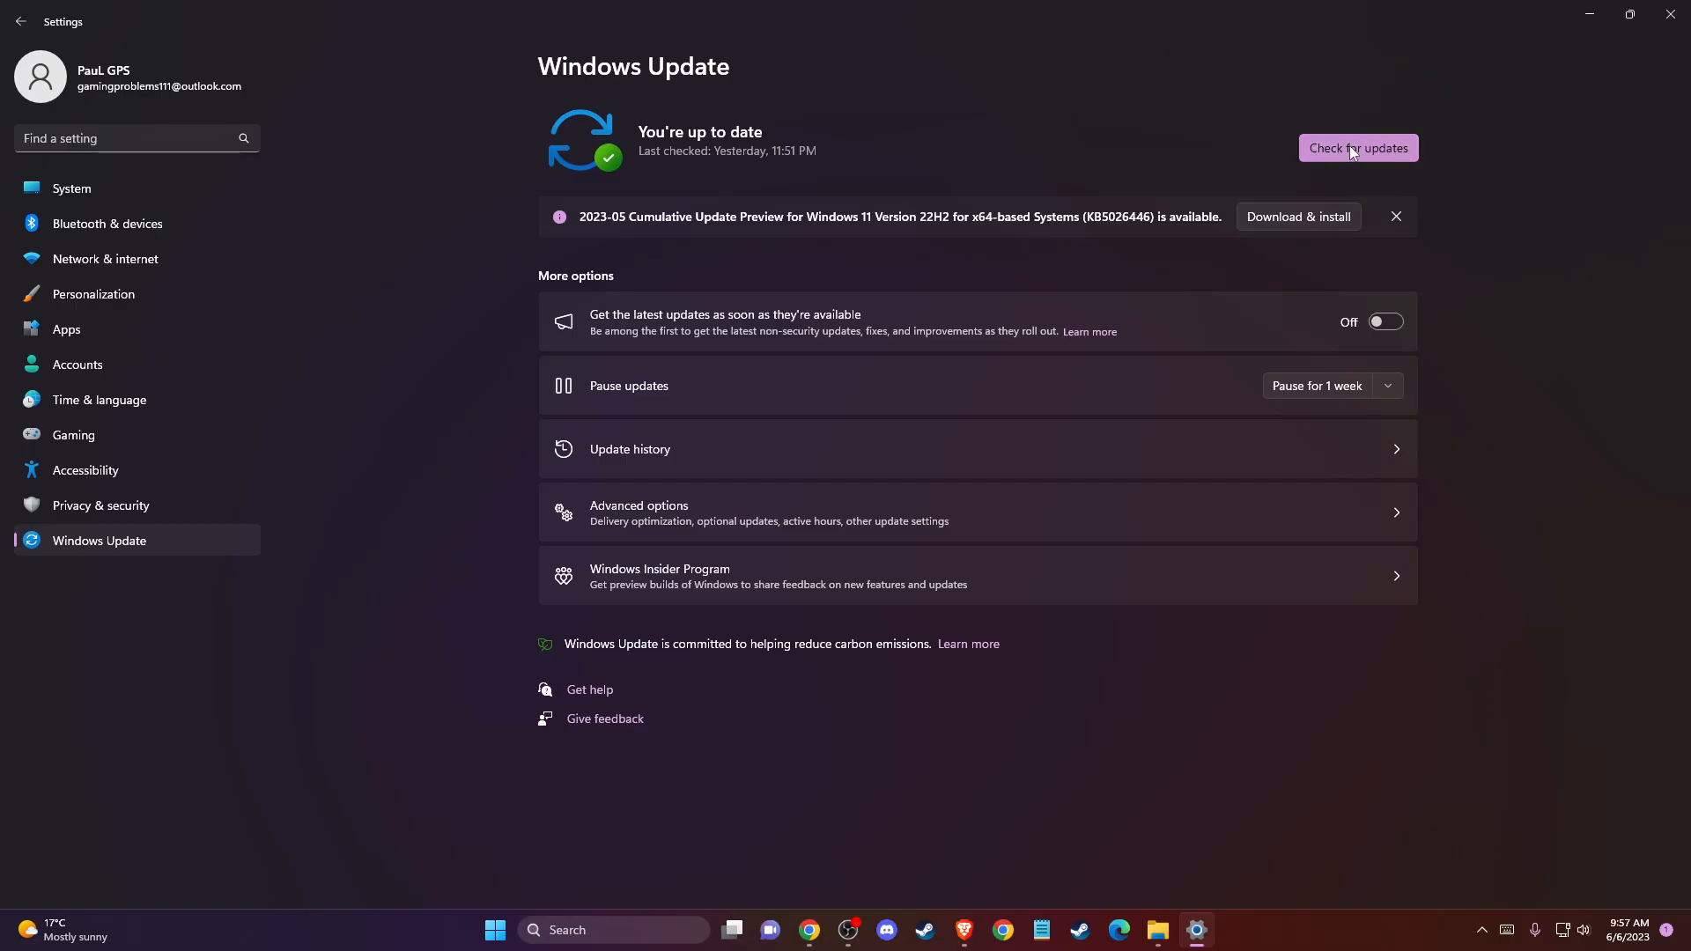
mouse_move(1279, 239)
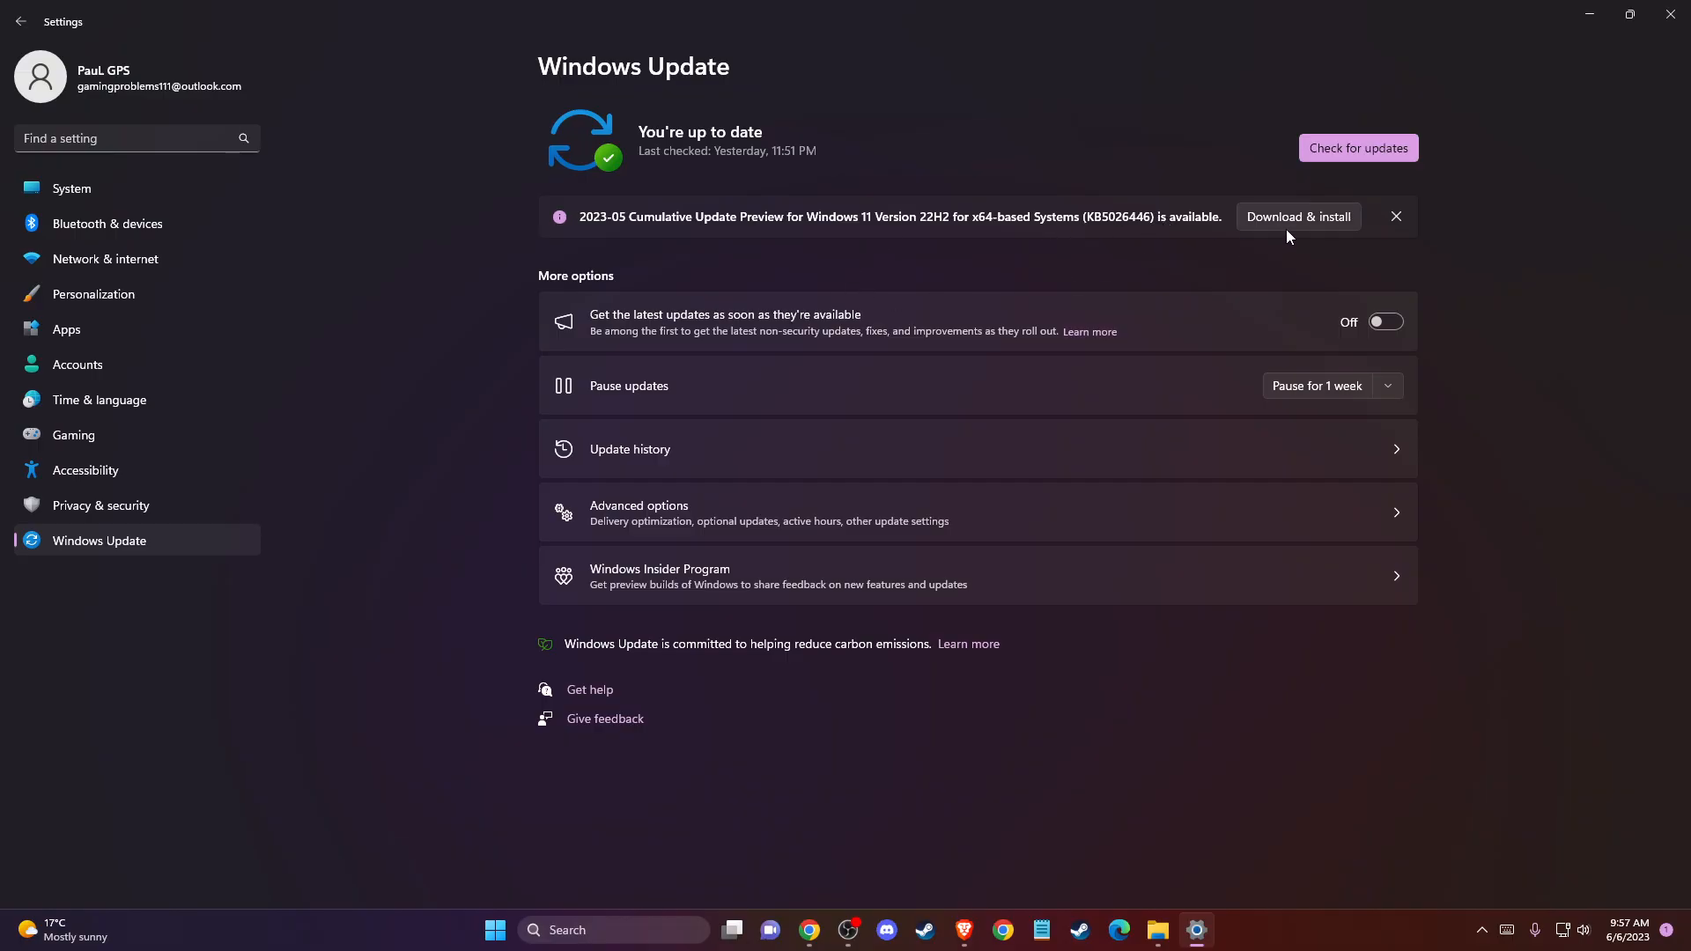
mouse_move(1272, 221)
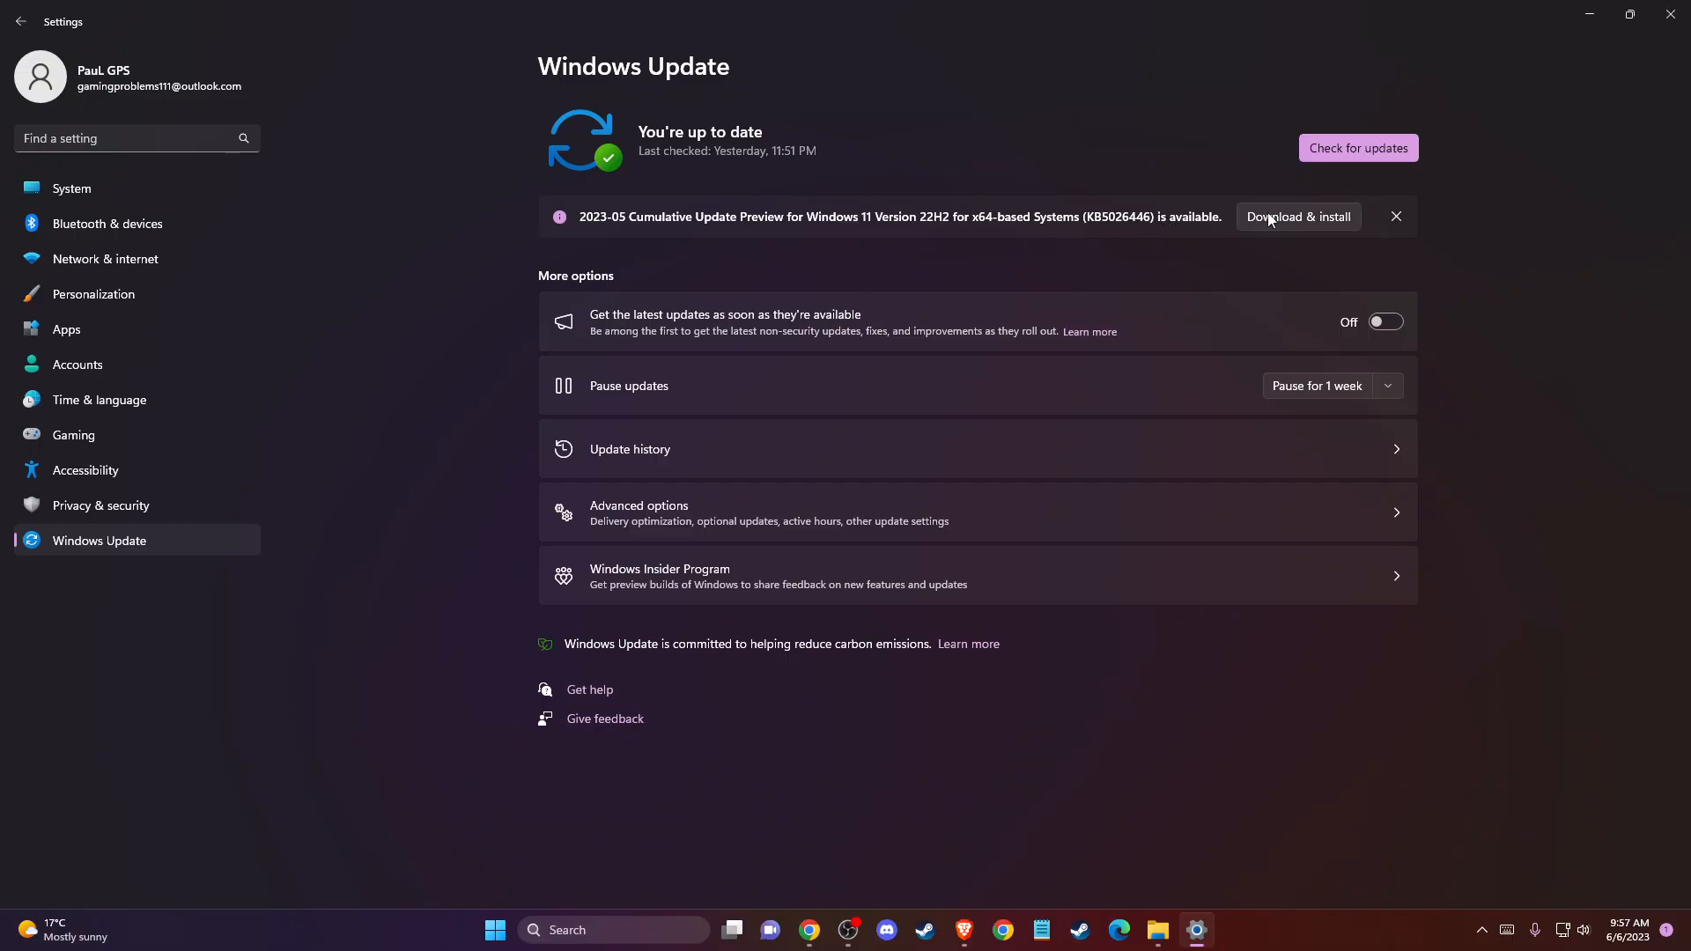
mouse_move(1670, 14)
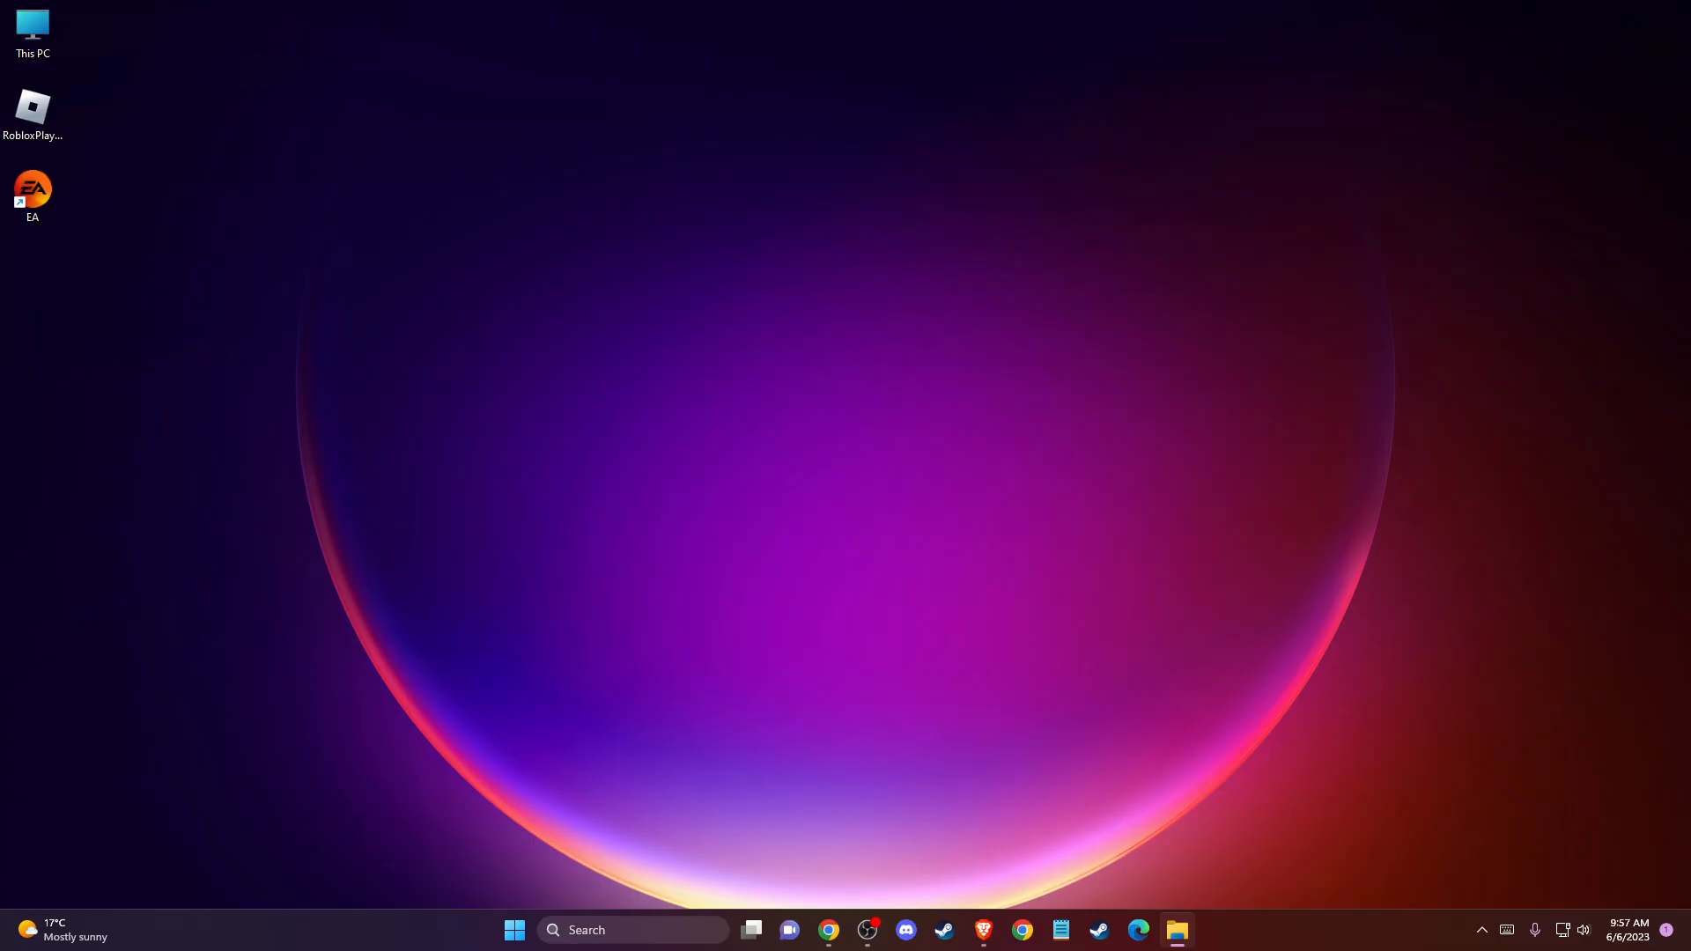
mouse_move(544, 643)
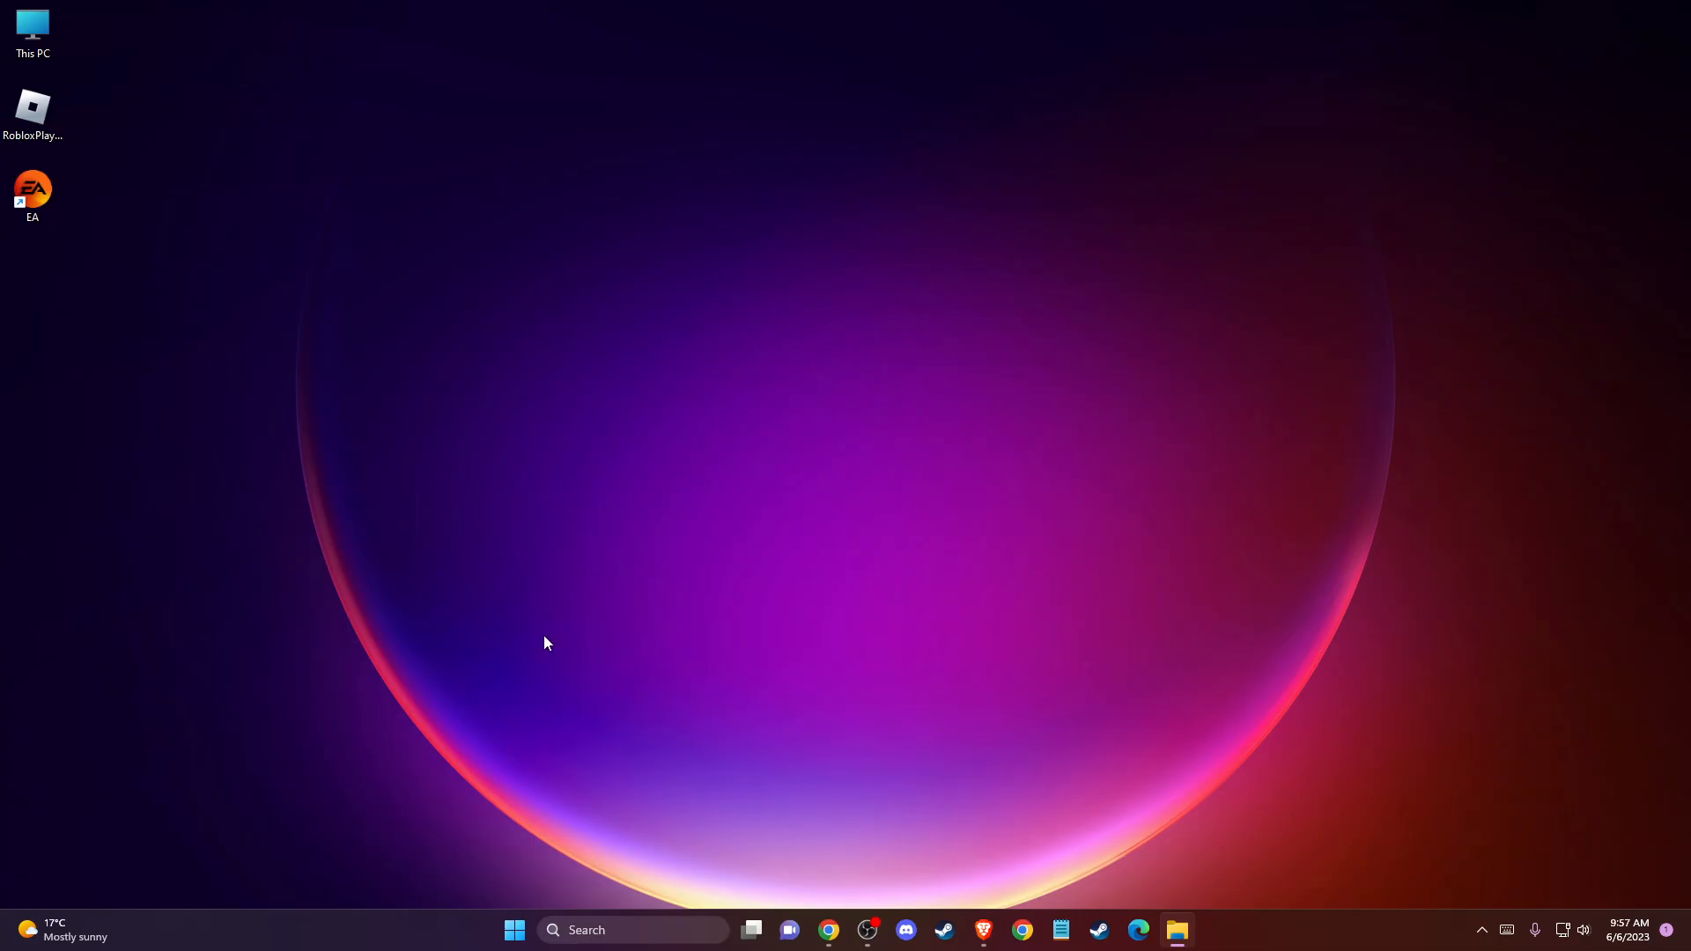
Type 'Device Manager' into Start search.
type("Device Manager")
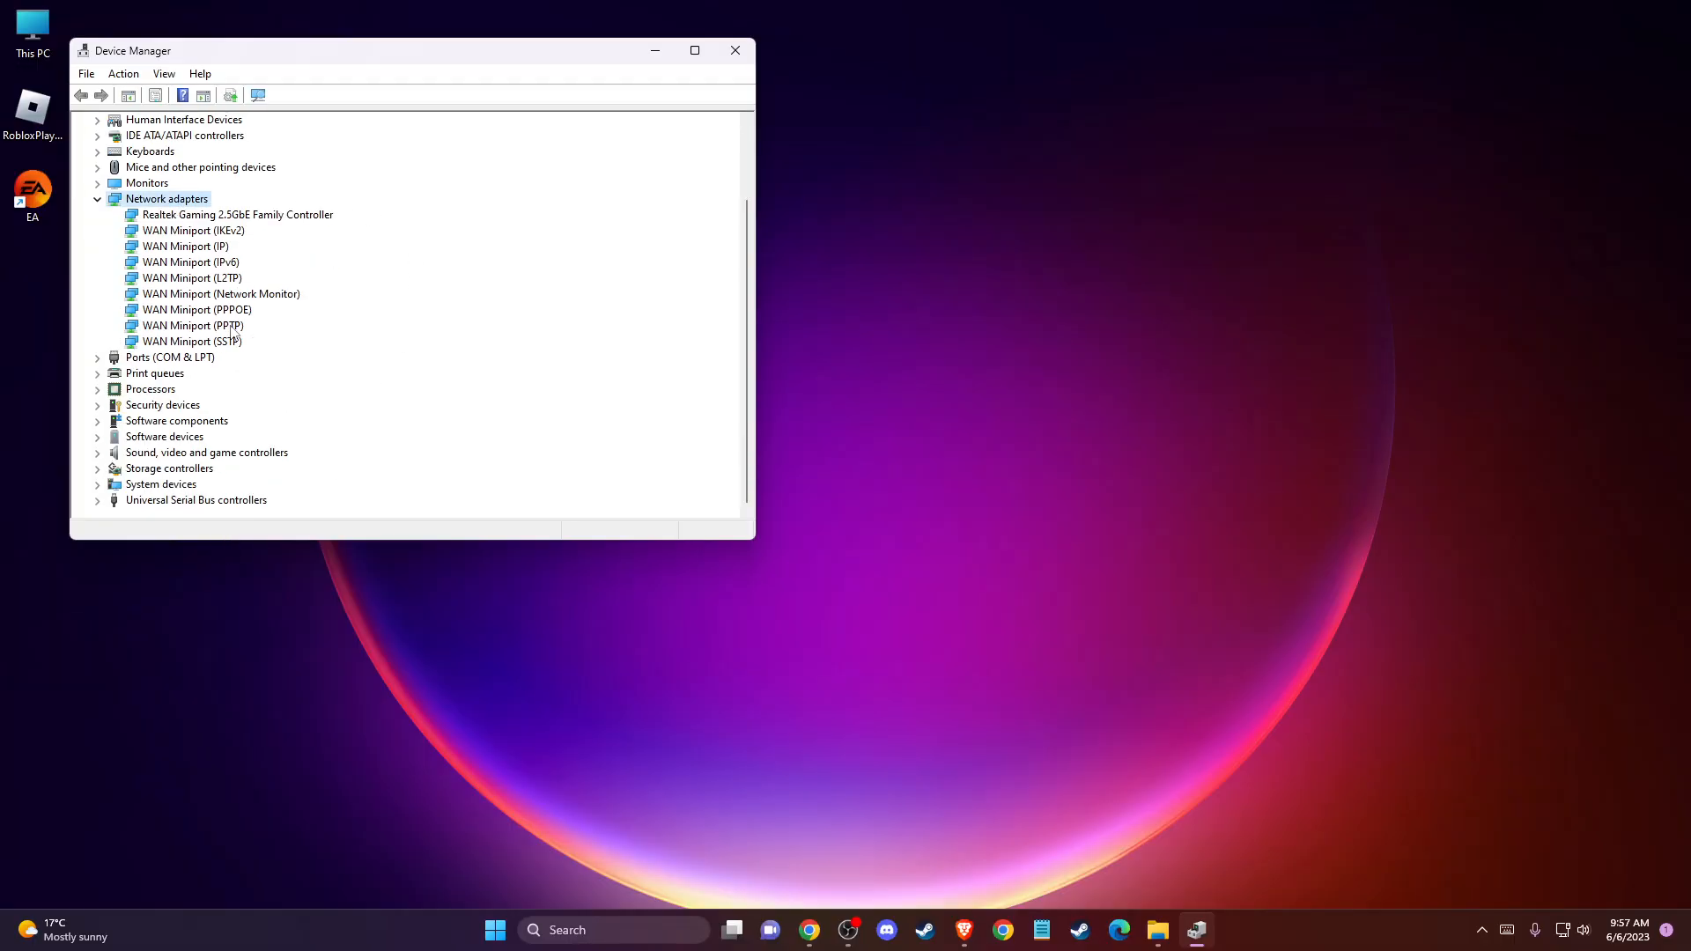
Browse the Network adapters list, selecting the WAN Miniport L2TP, SSTP and IP entries.
scroll("up", 3)
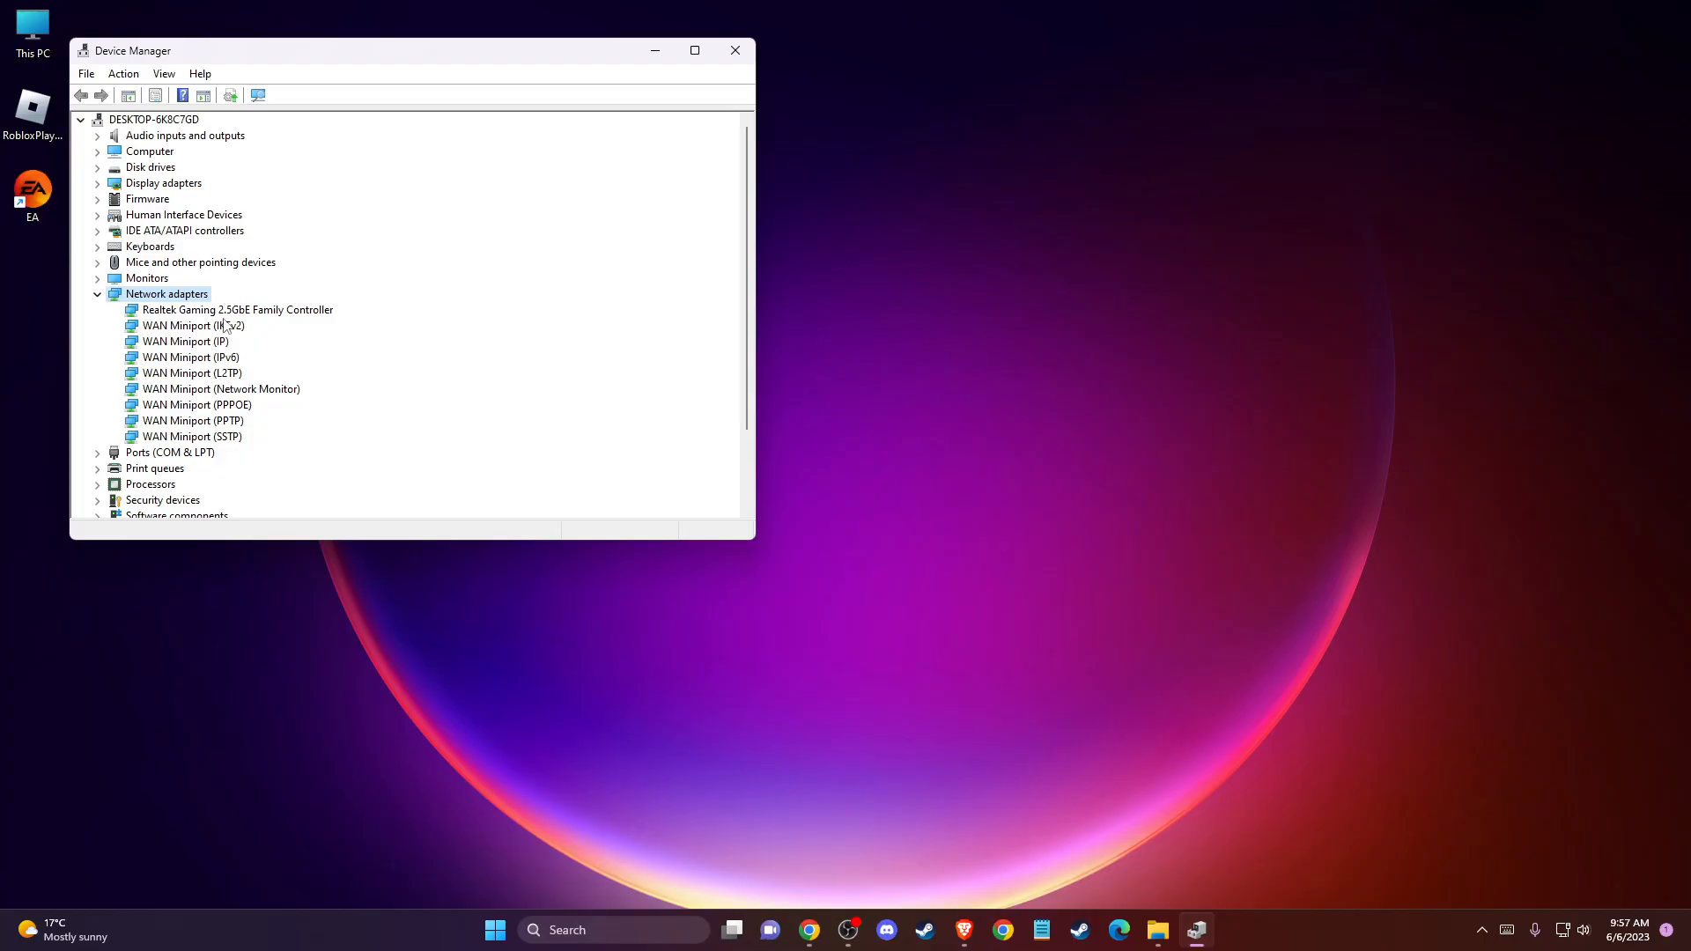
left_click(191, 371)
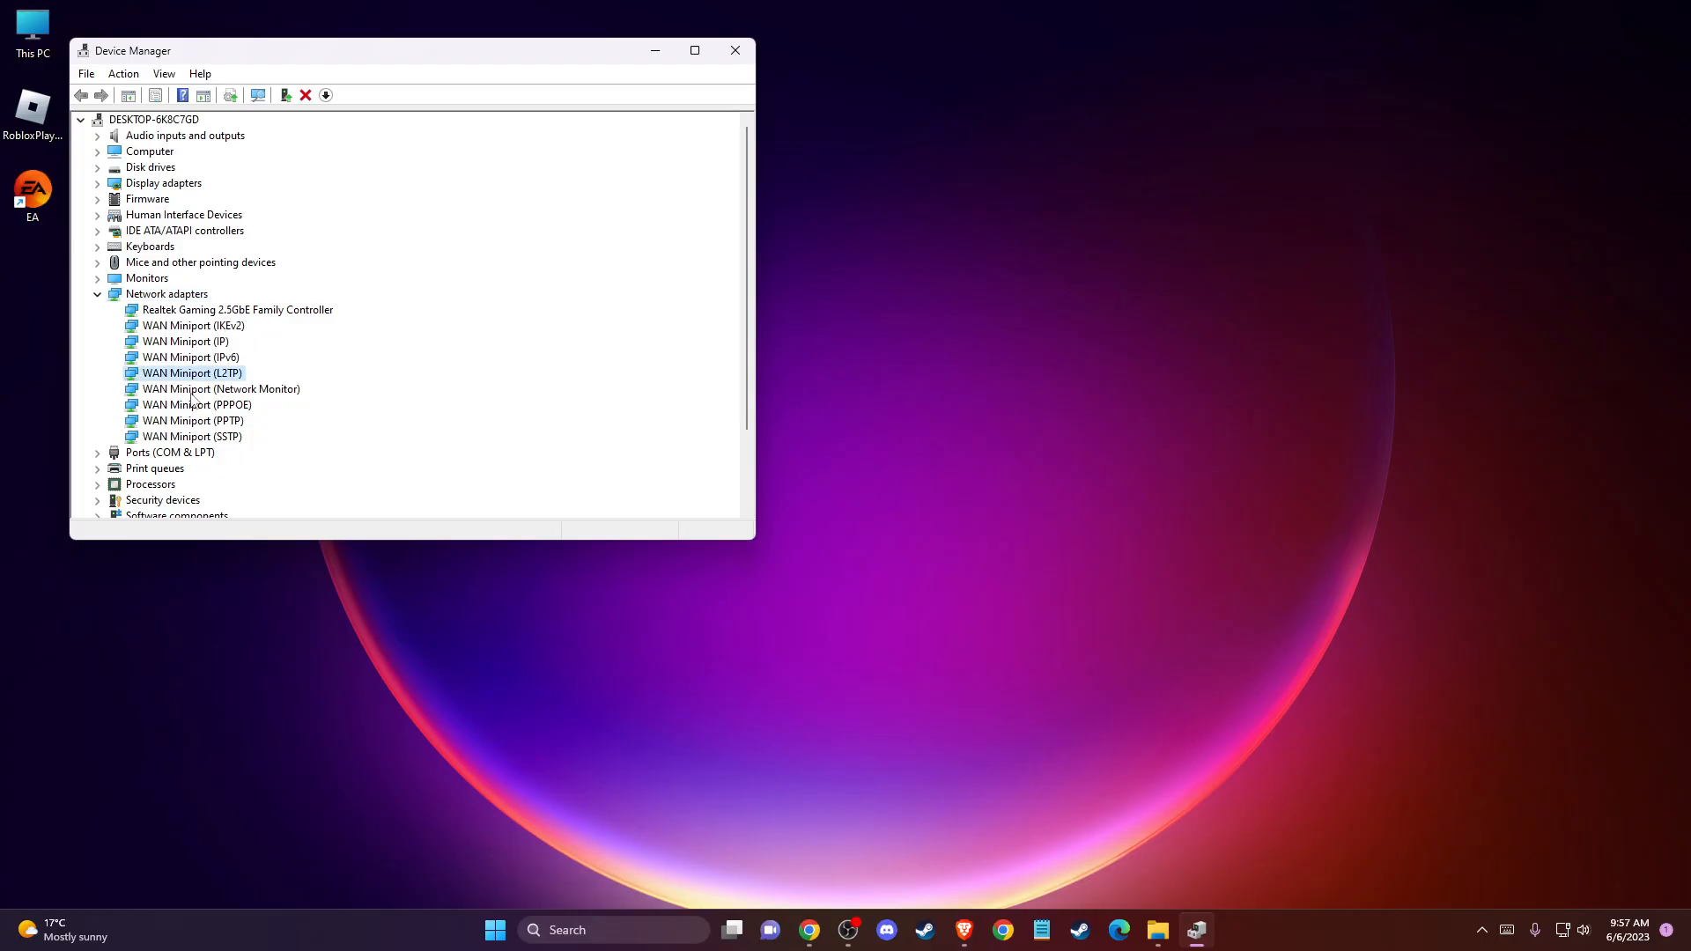
left_click(191, 435)
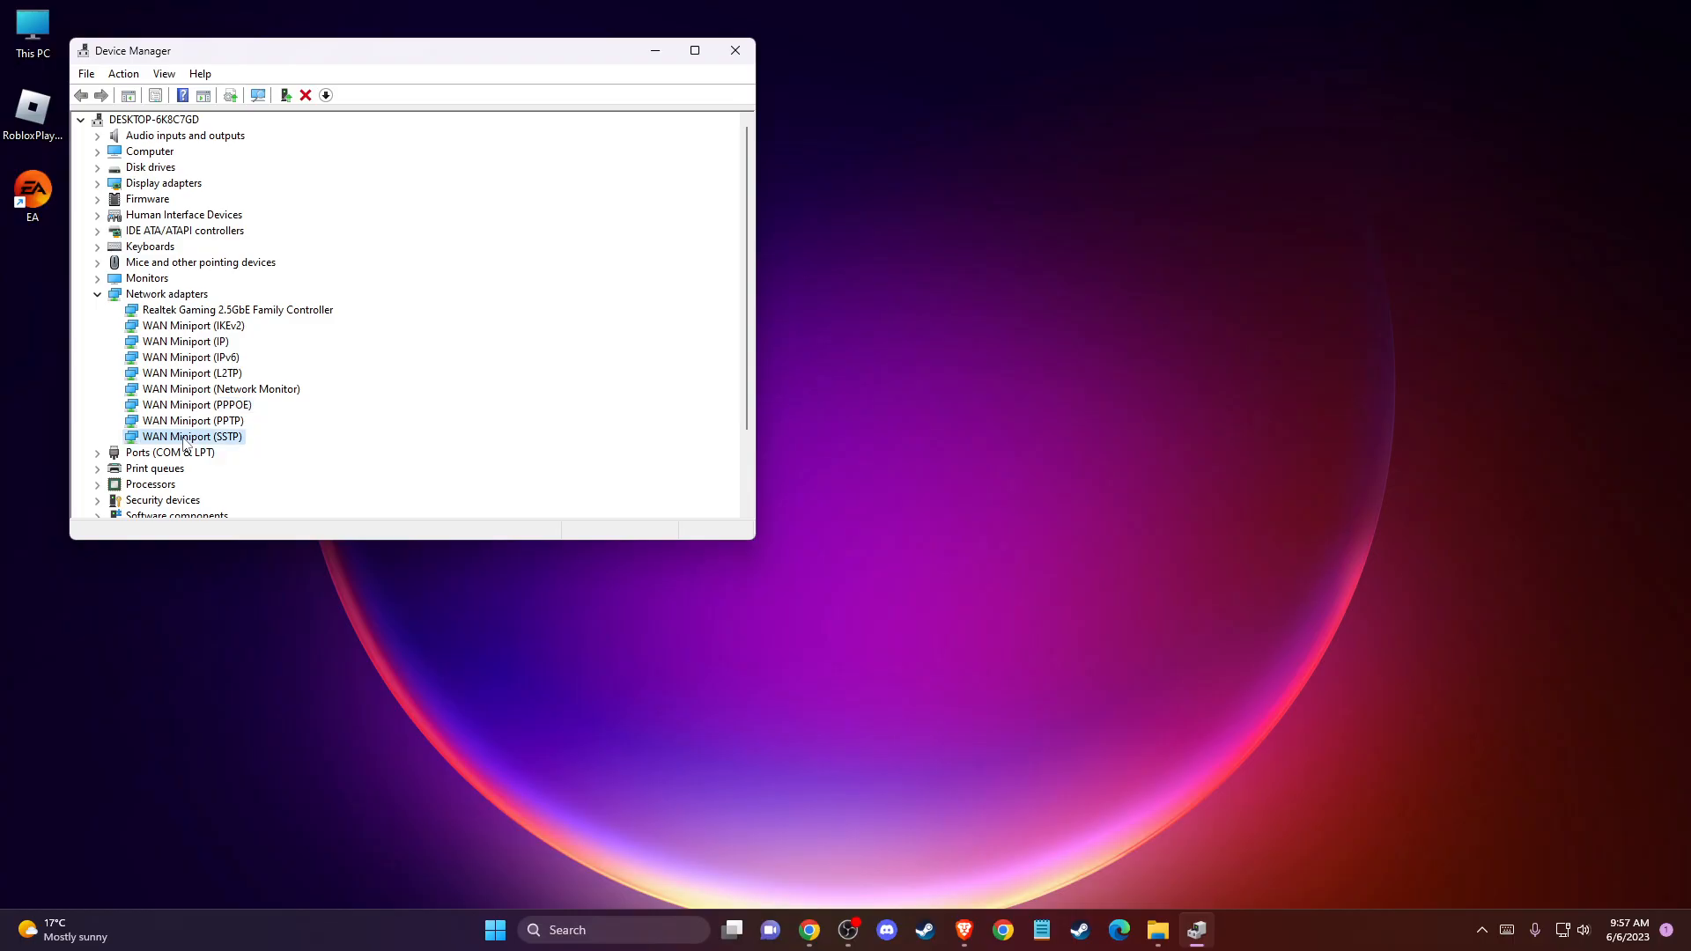
left_click(186, 341)
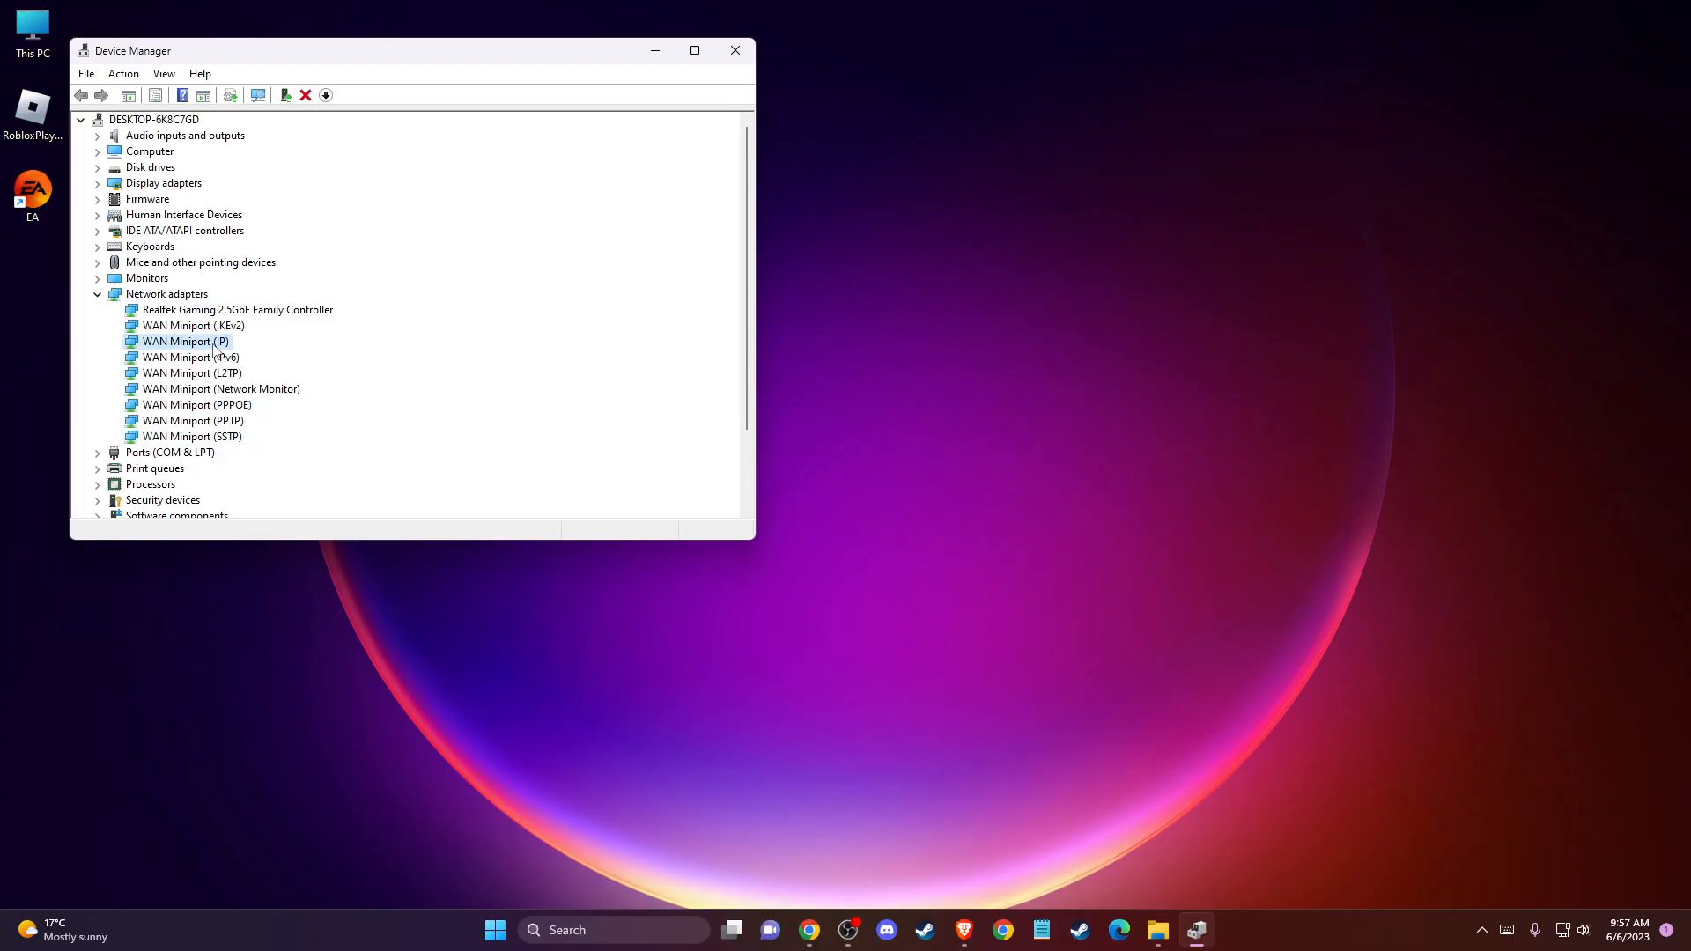
Auto-search for a Realtek Gaming 2.5GbE driver, confirm the best is installed, close Device Manager.
right_click(236, 309)
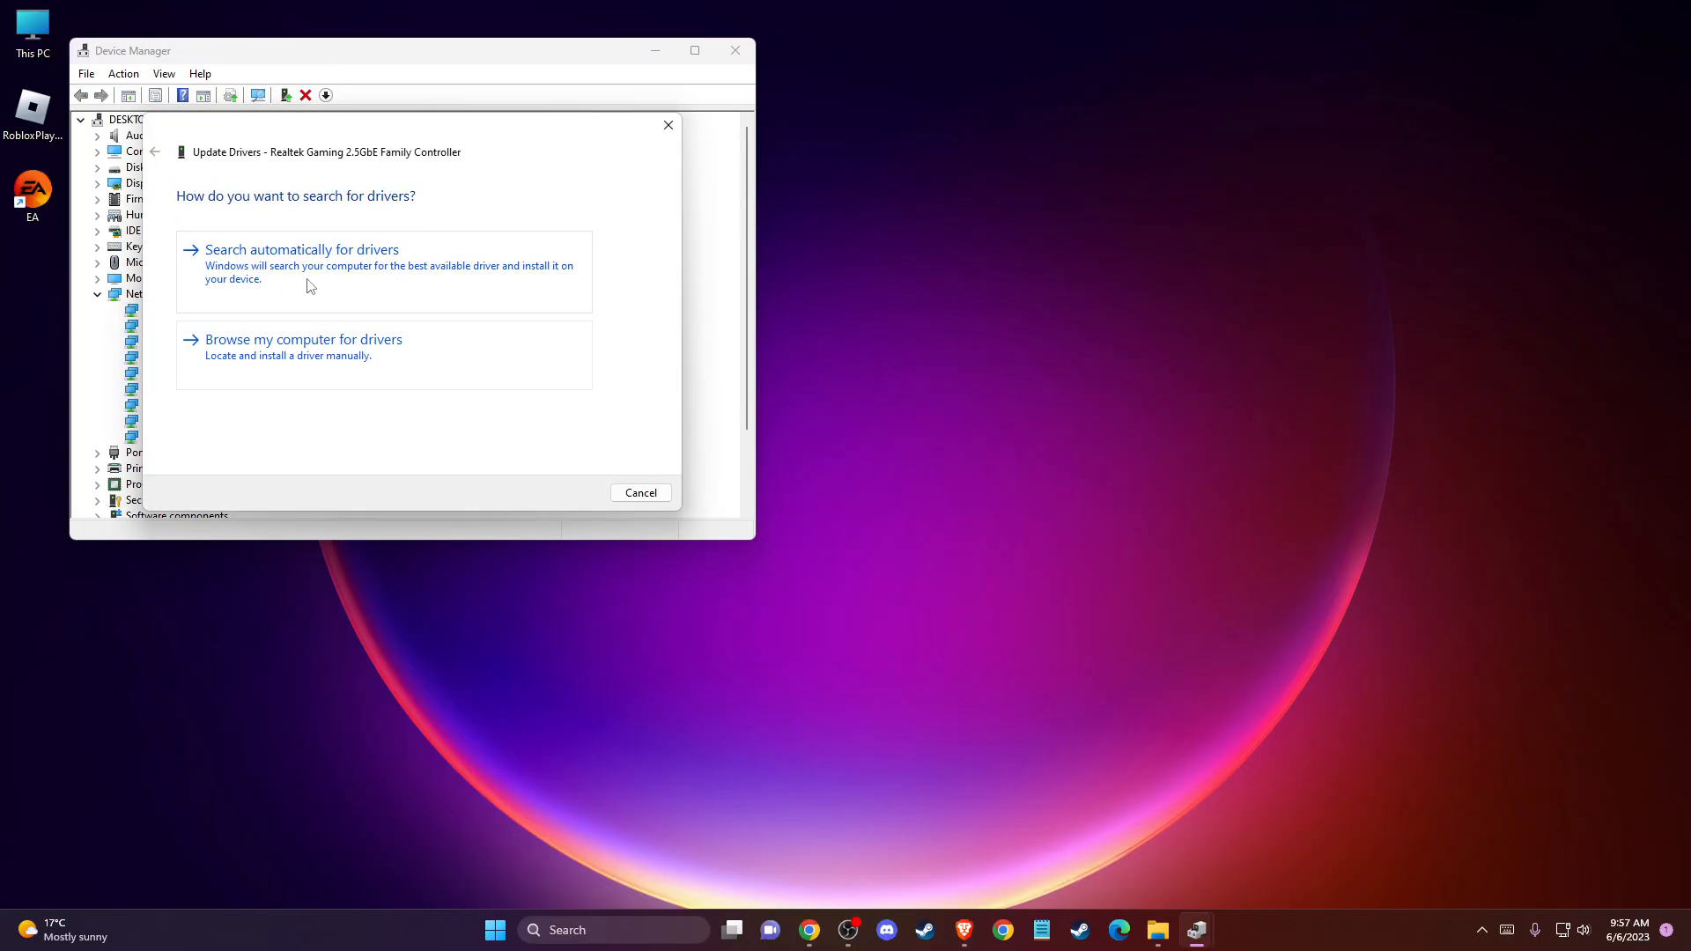
left_click(302, 250)
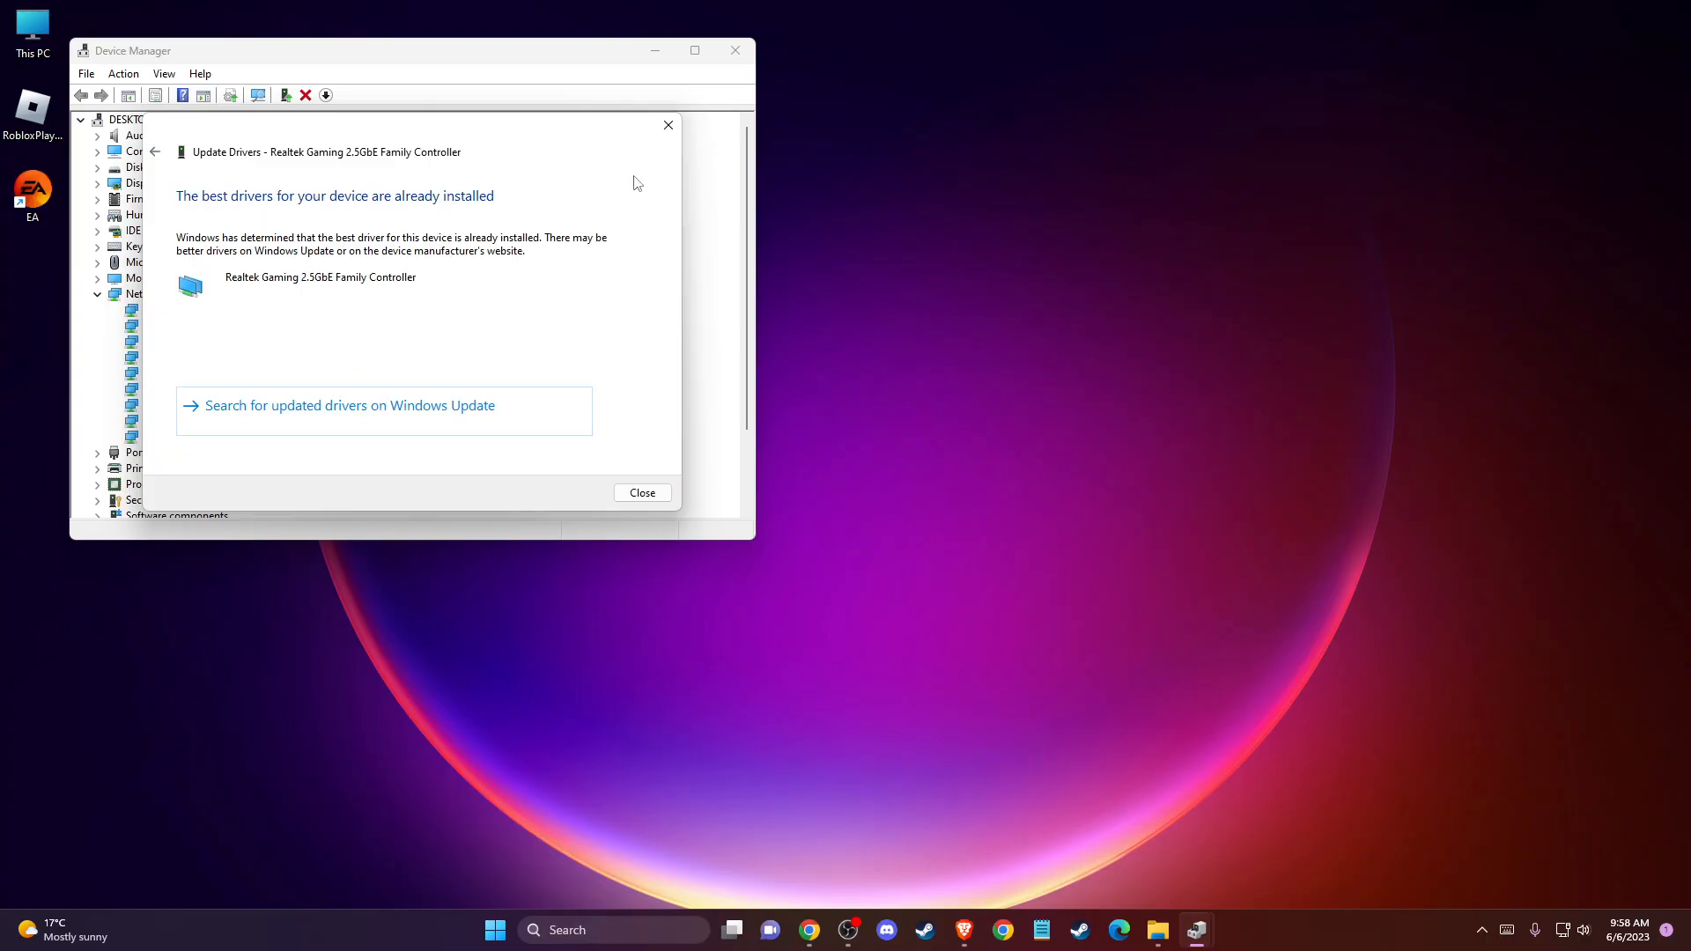
left_click(640, 494)
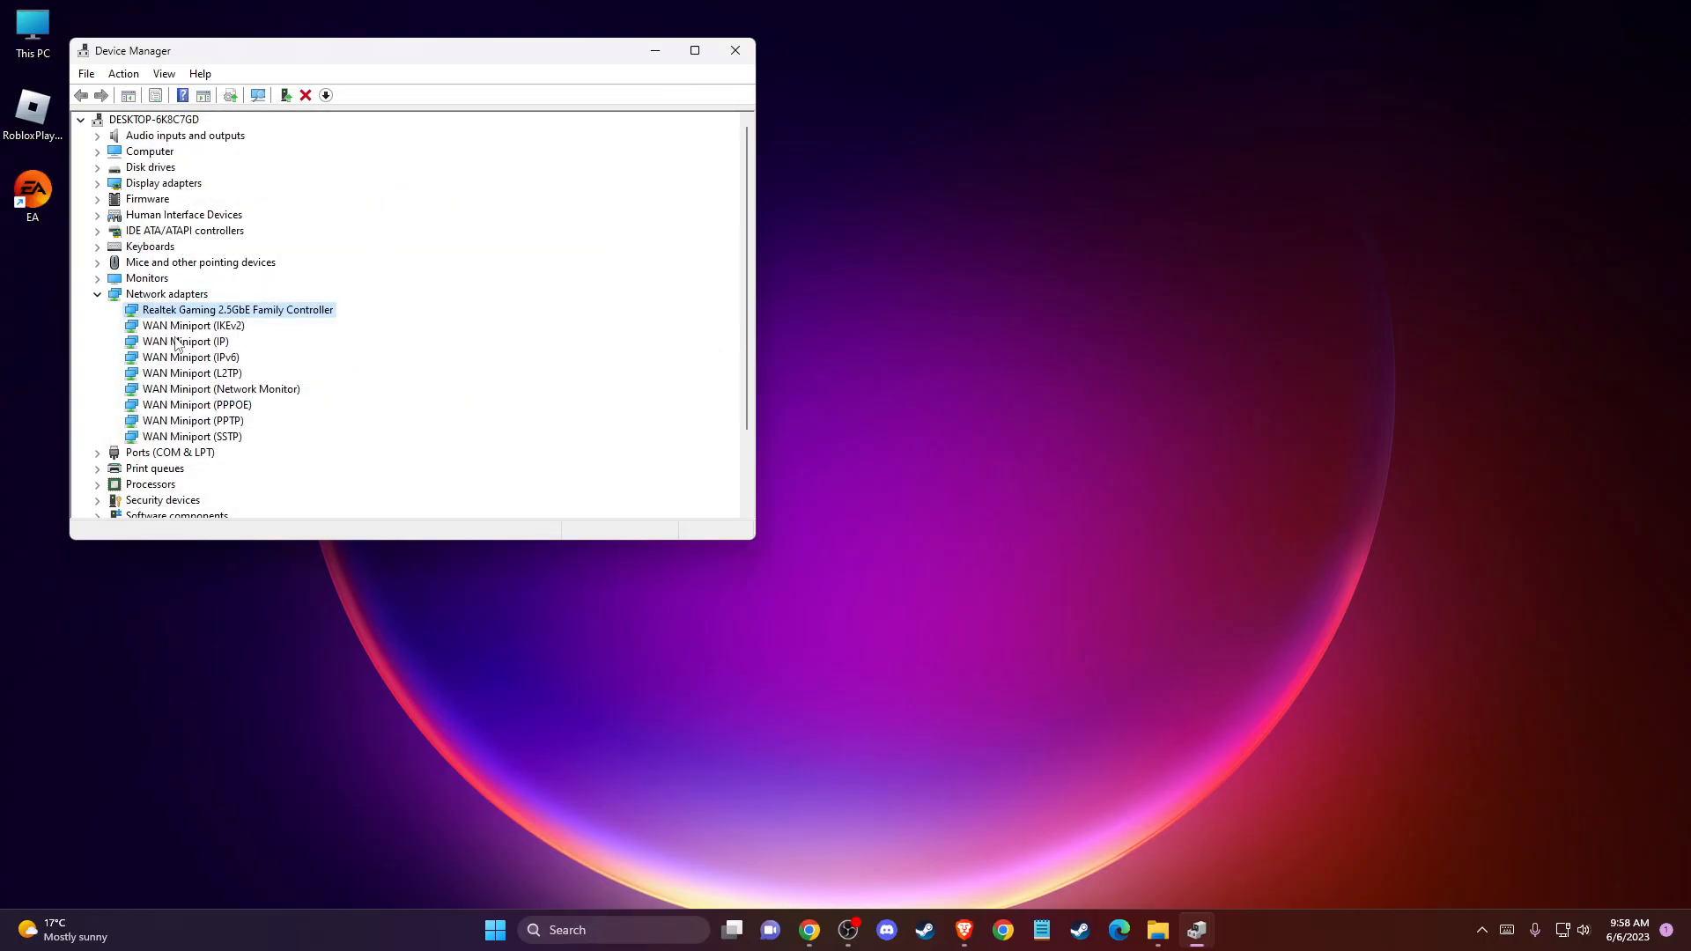
left_click(735, 49)
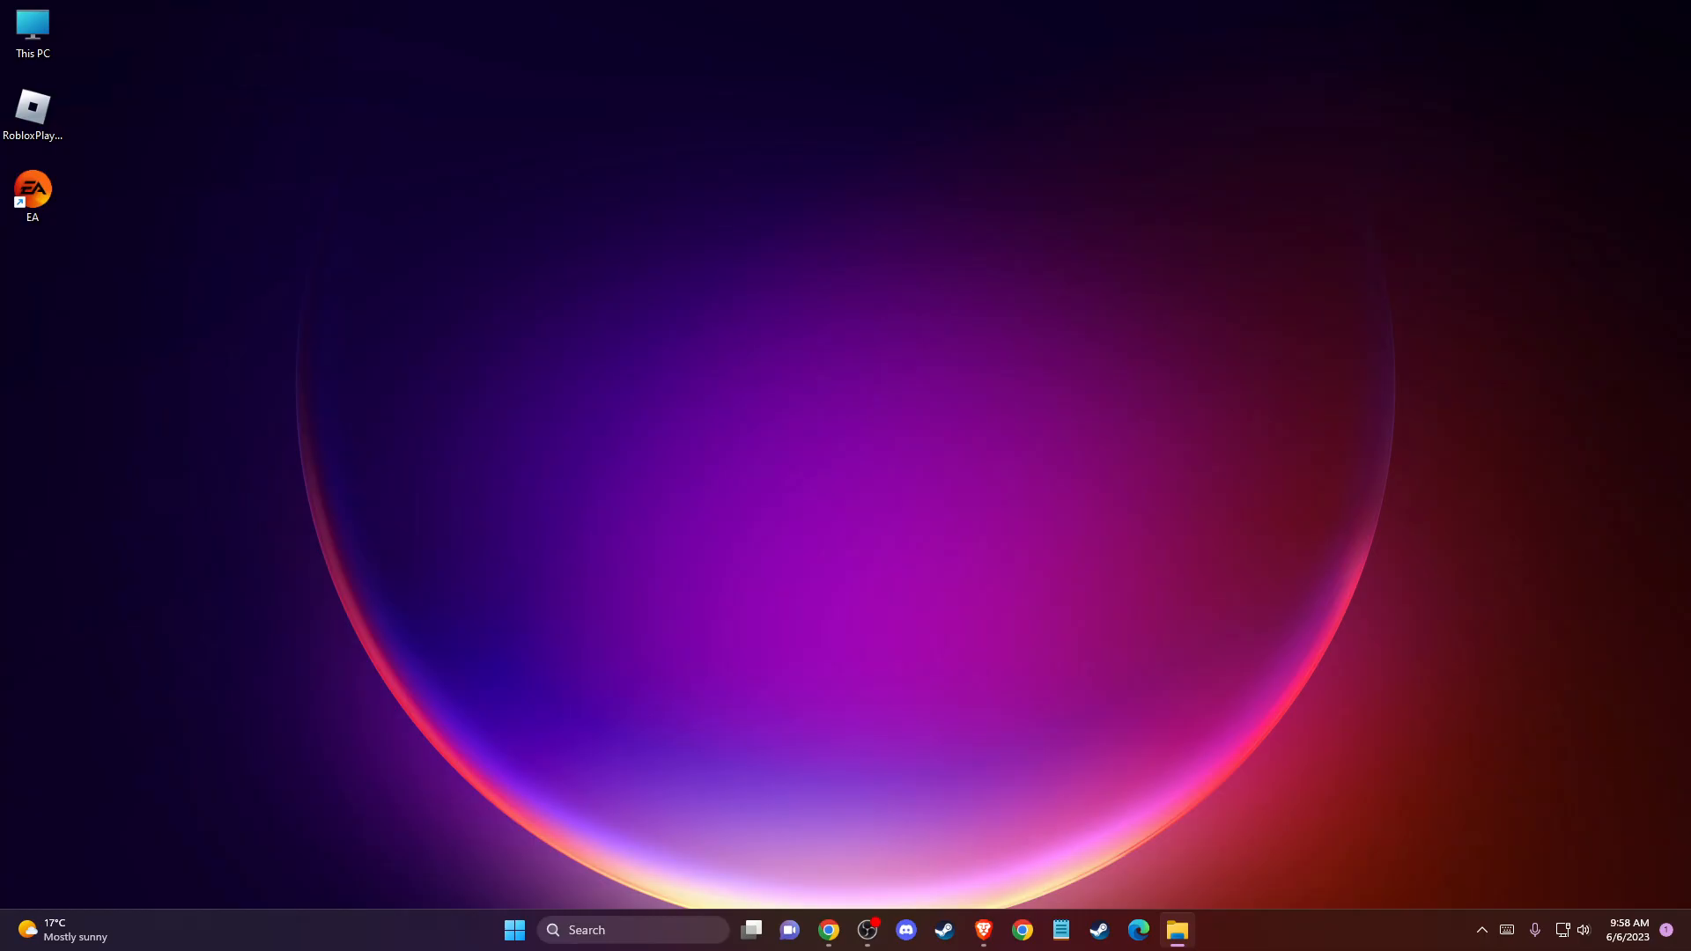
mouse_move(1569, 936)
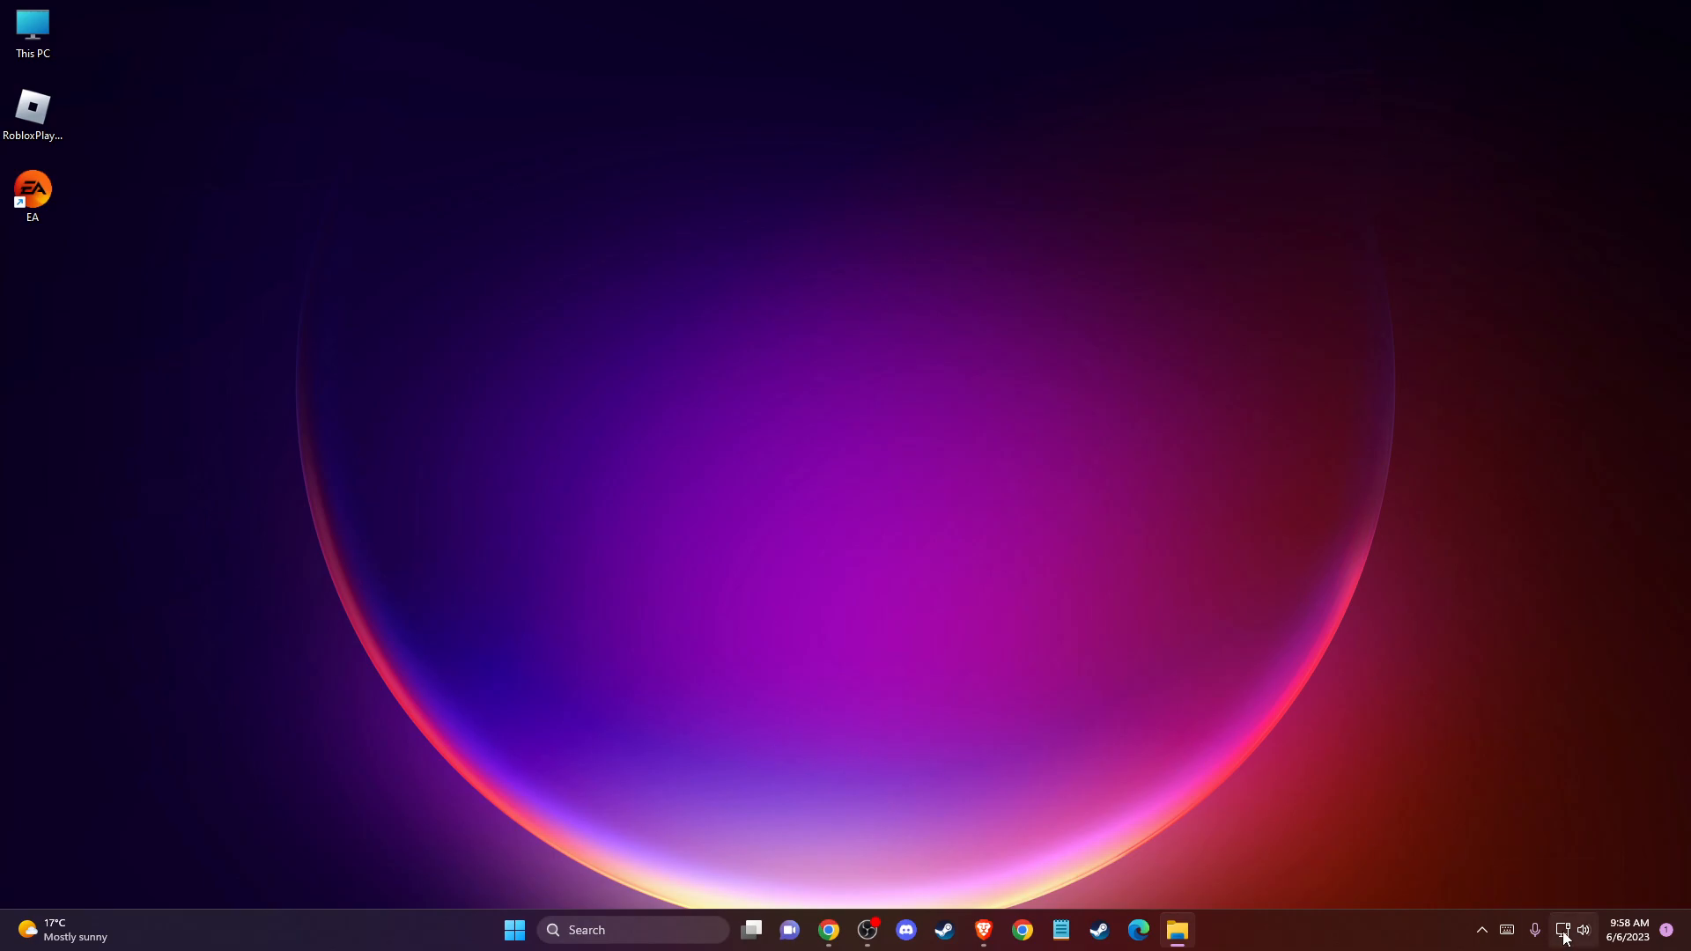
mouse_move(1564, 930)
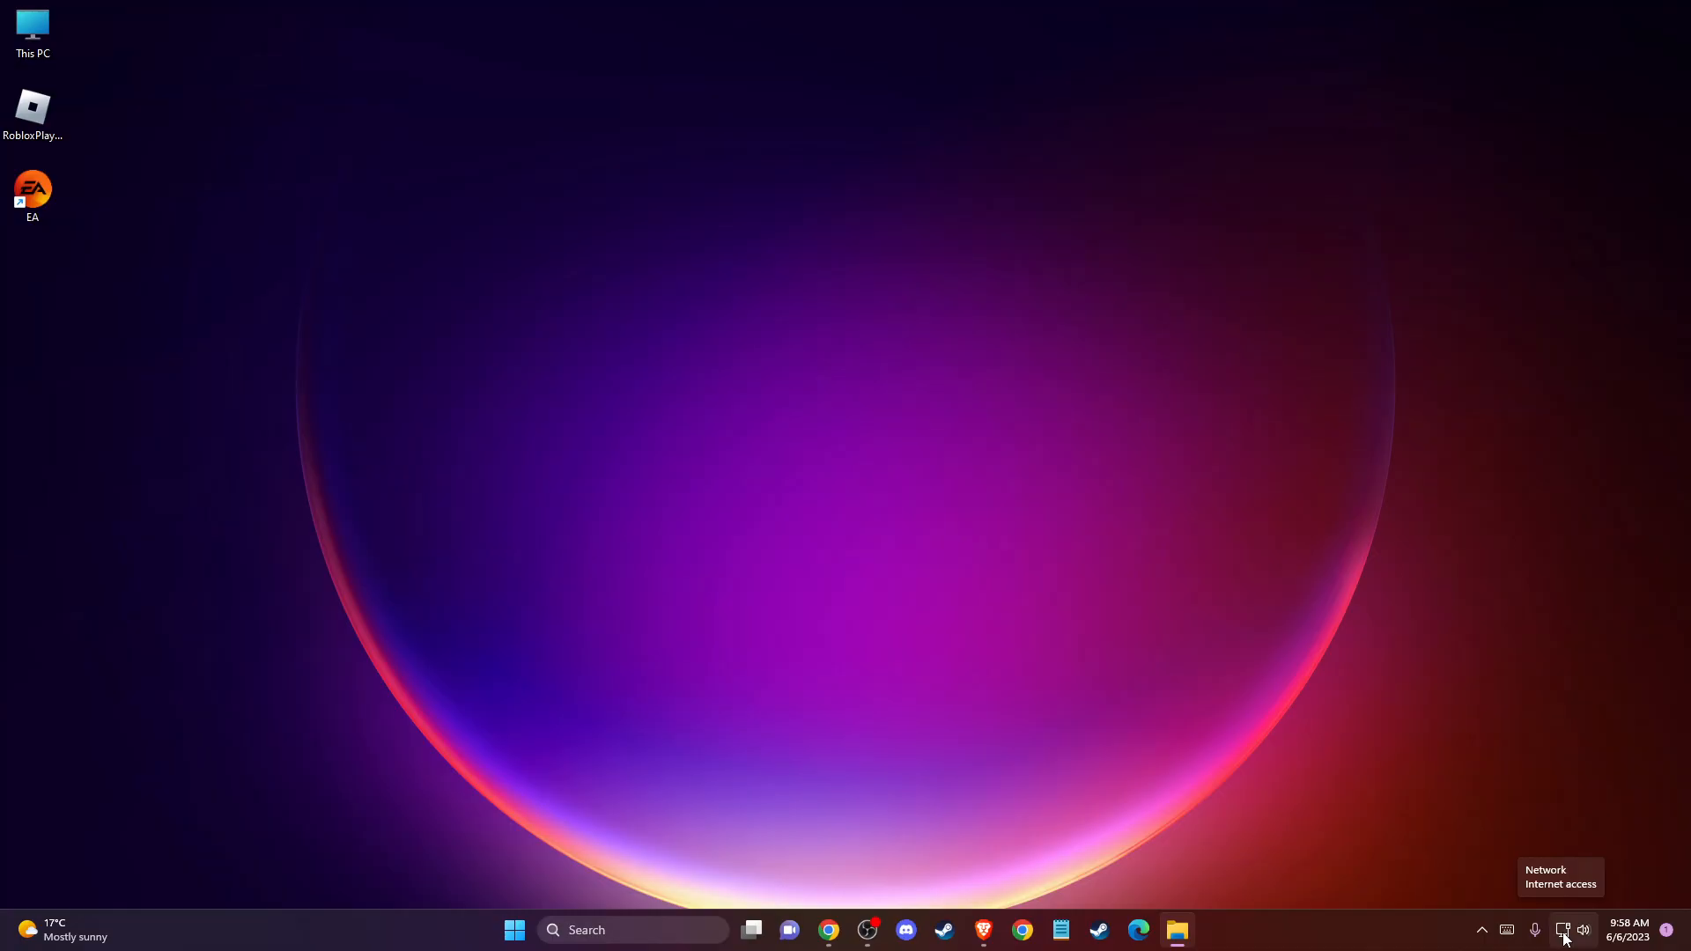
mouse_move(1562, 930)
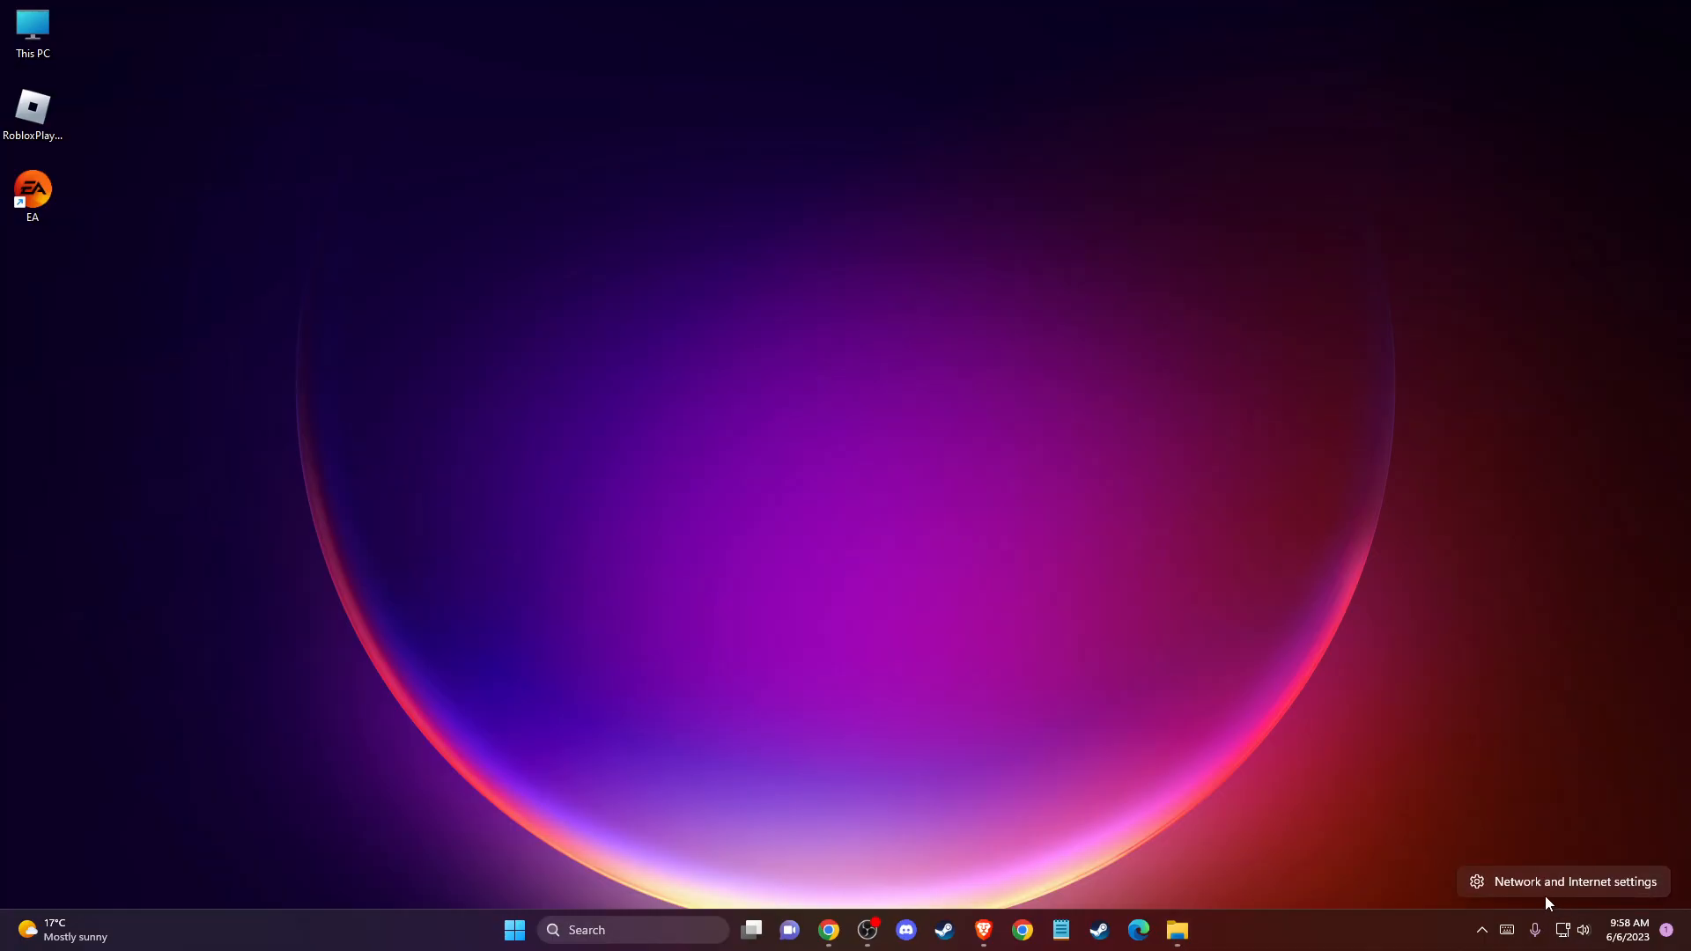
Go through Network & internet and Advanced network settings to More network adapter options.
left_click(1574, 881)
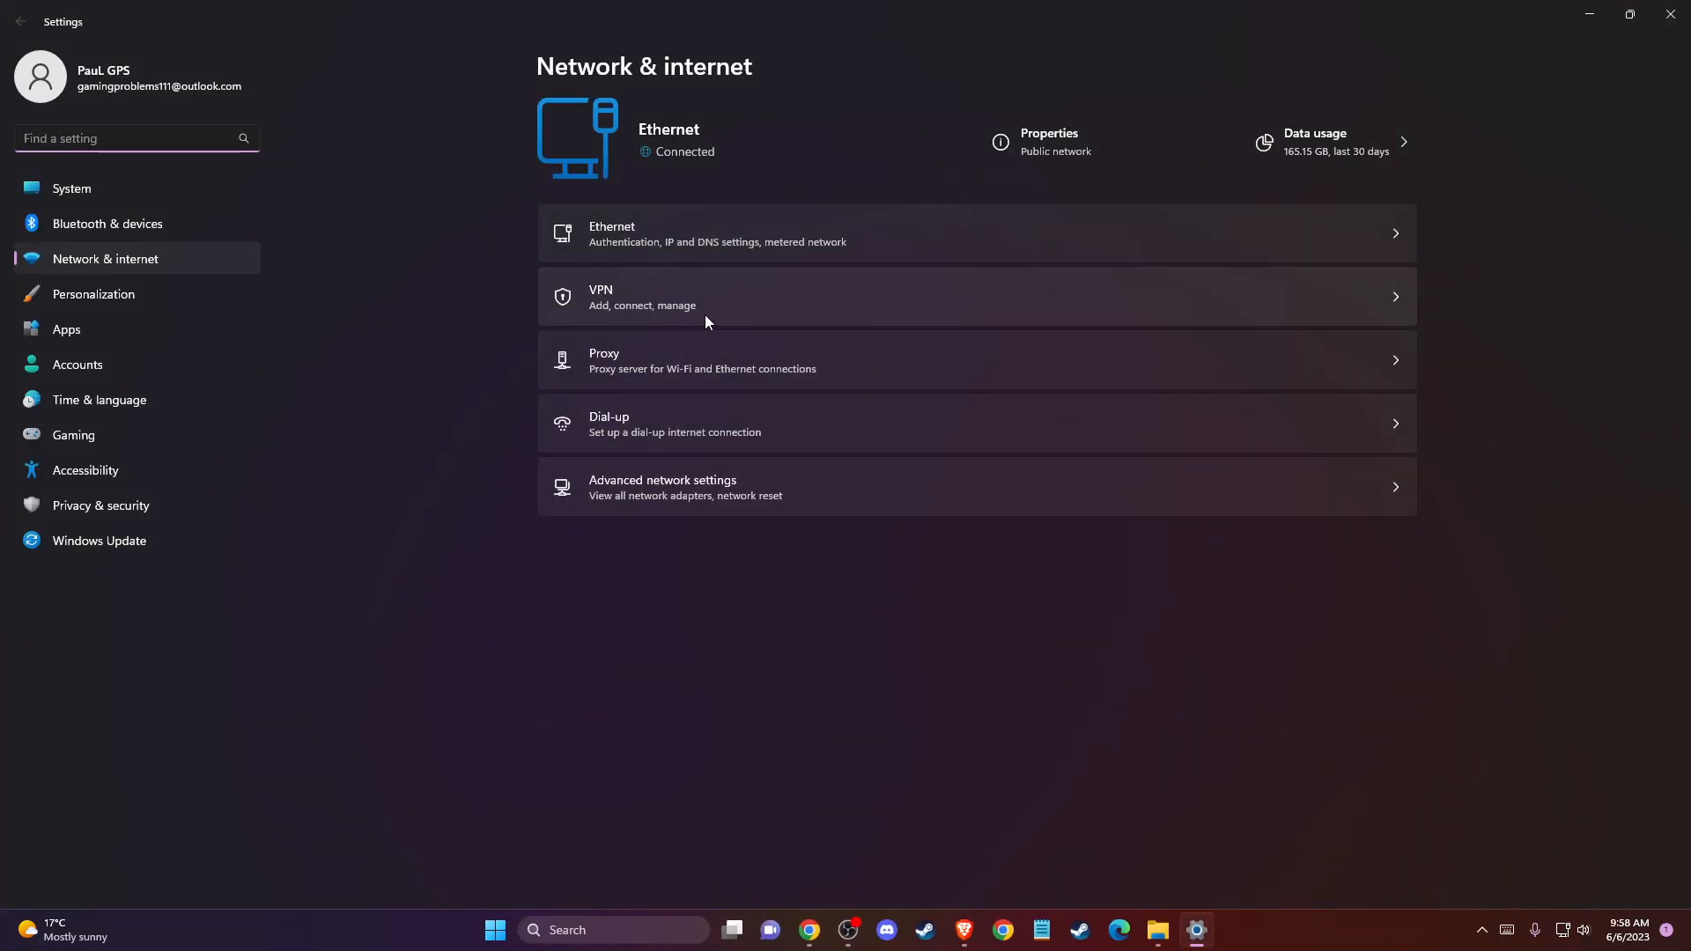
left_click(662, 486)
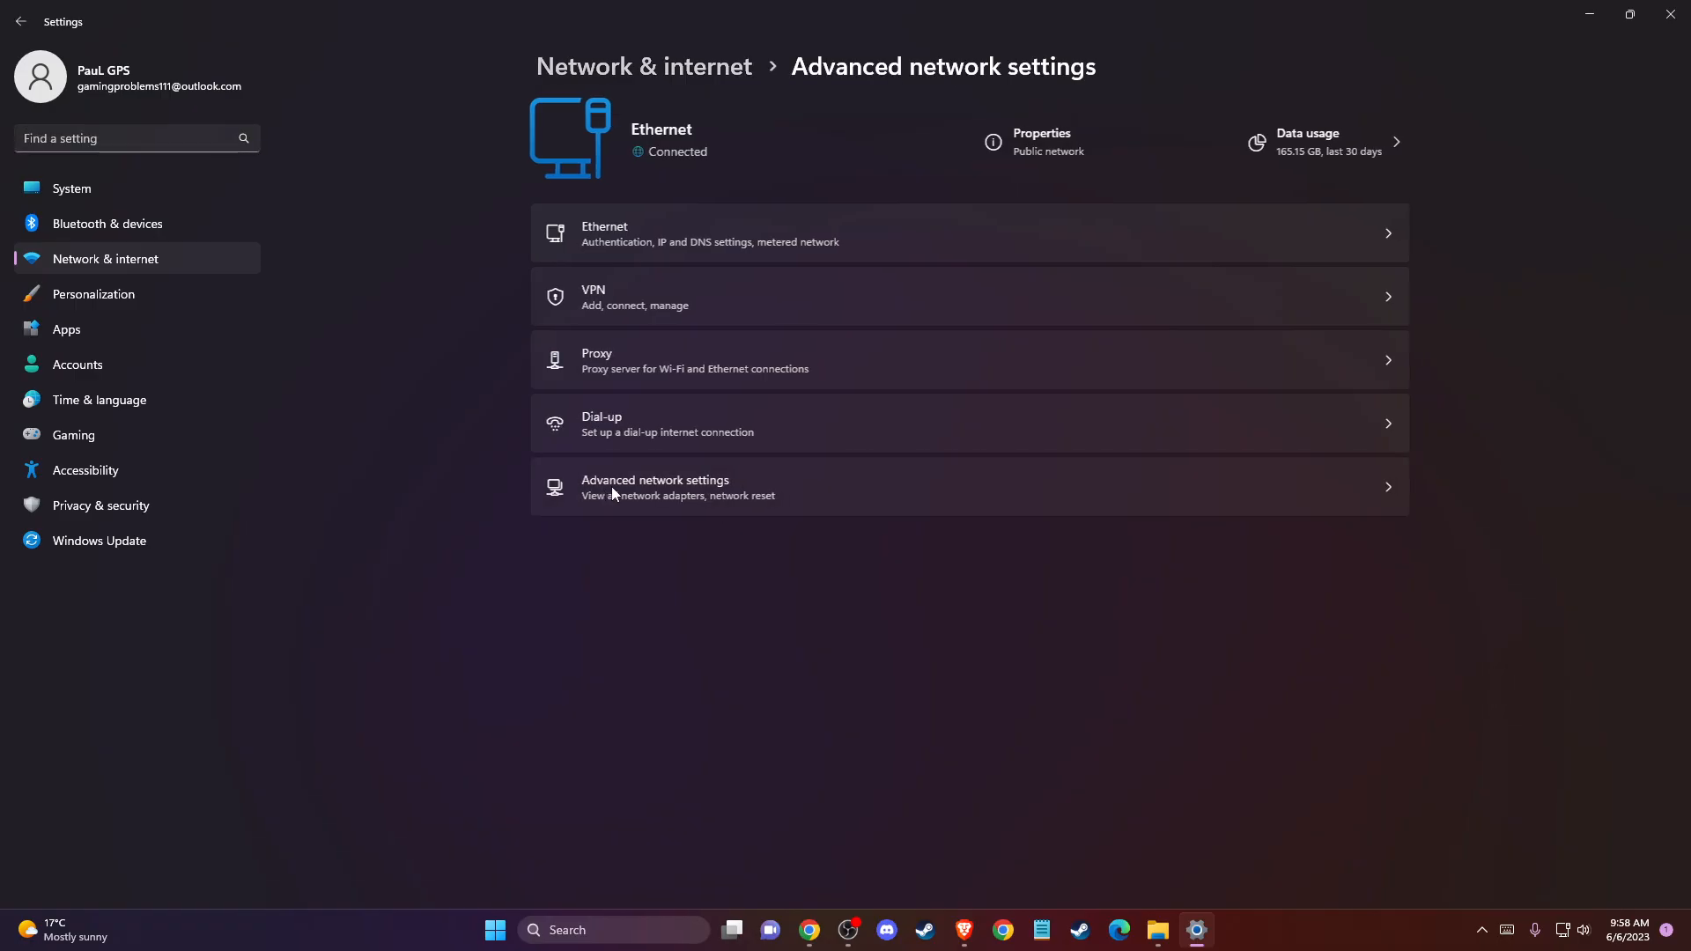
left_click(654, 486)
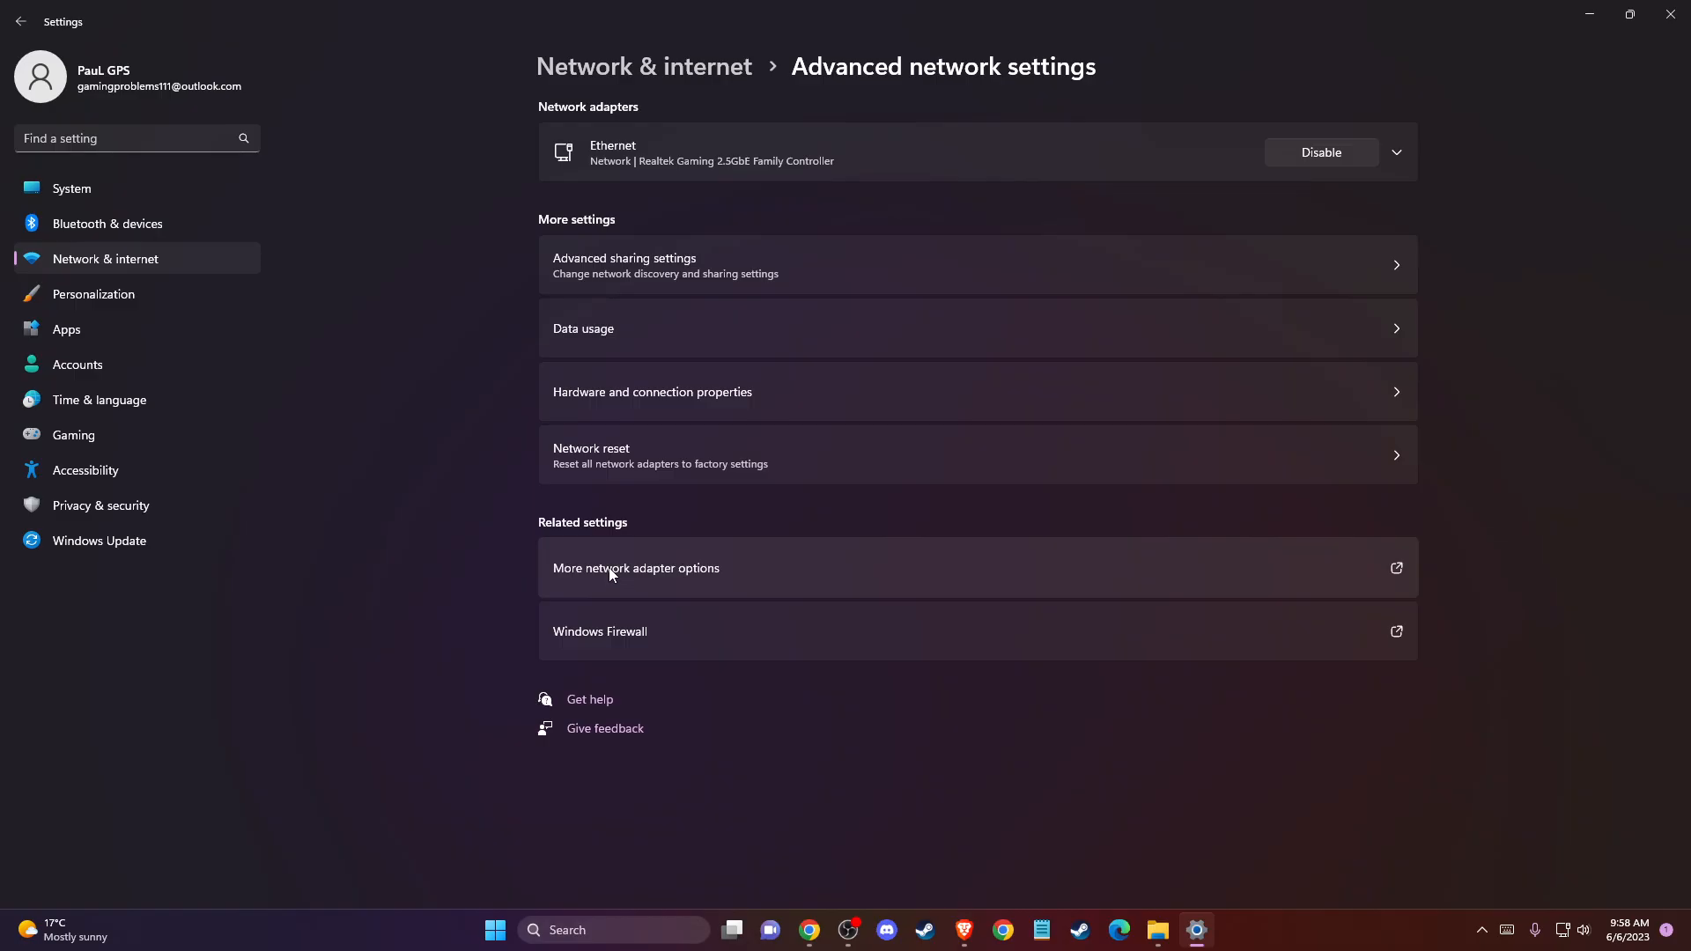
left_click(635, 568)
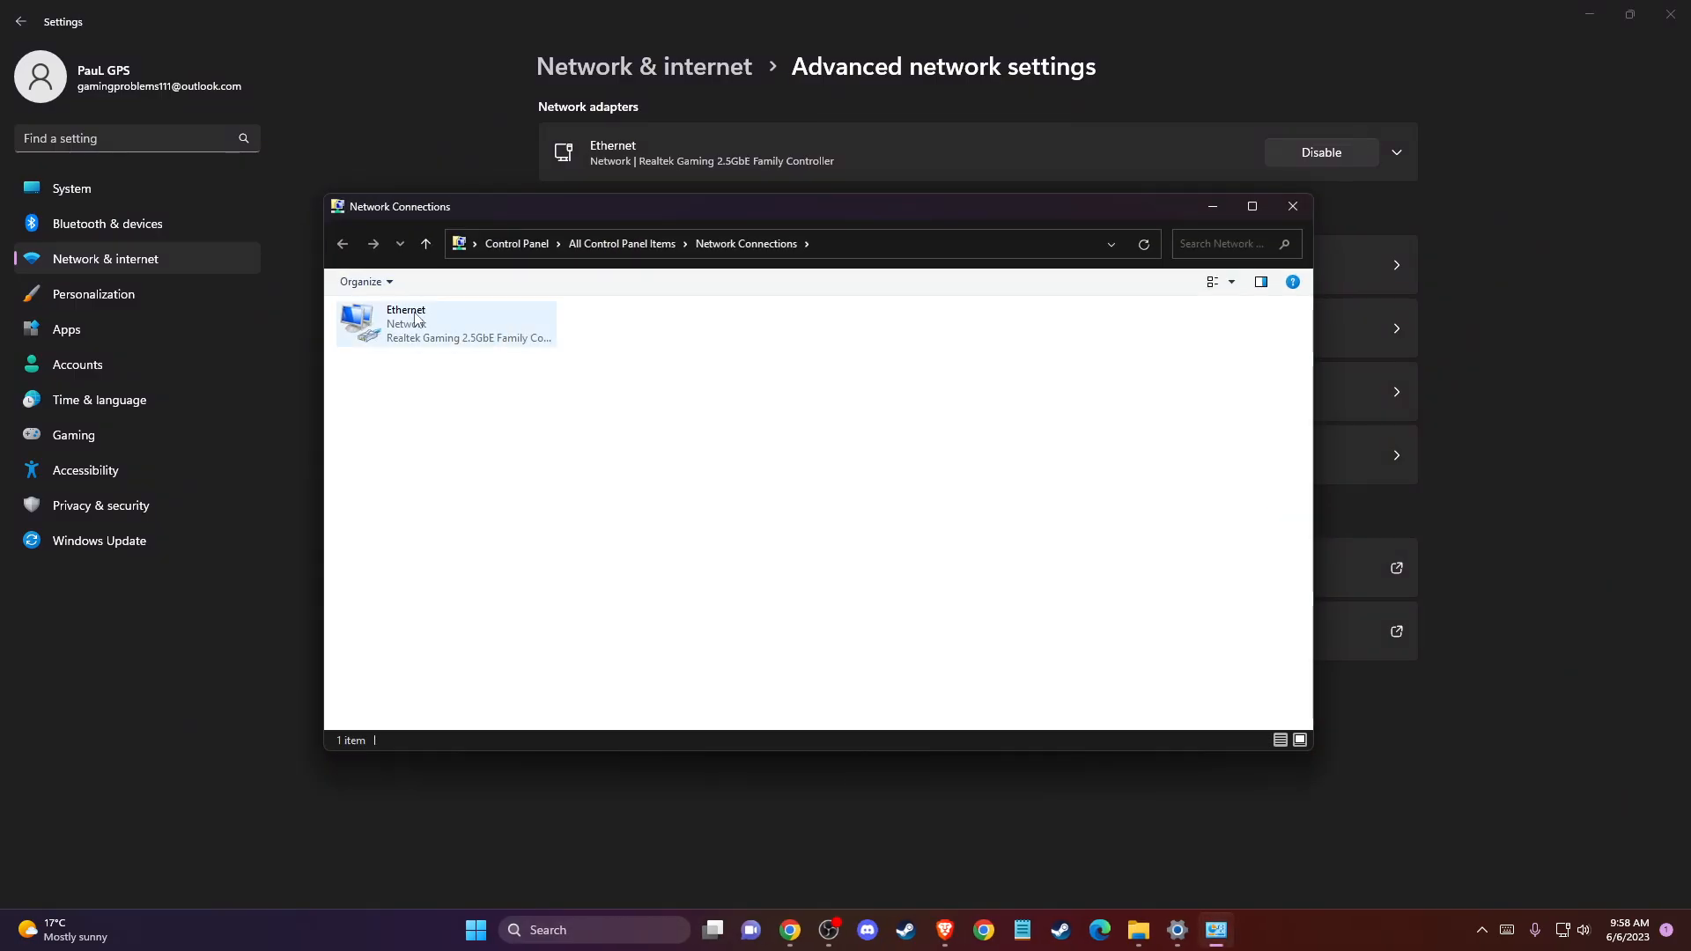
Set the Ethernet IPv4 DNS servers to 8.8.8.8 and 8.8.4.4, then close Network Connections.
double_click(446, 322)
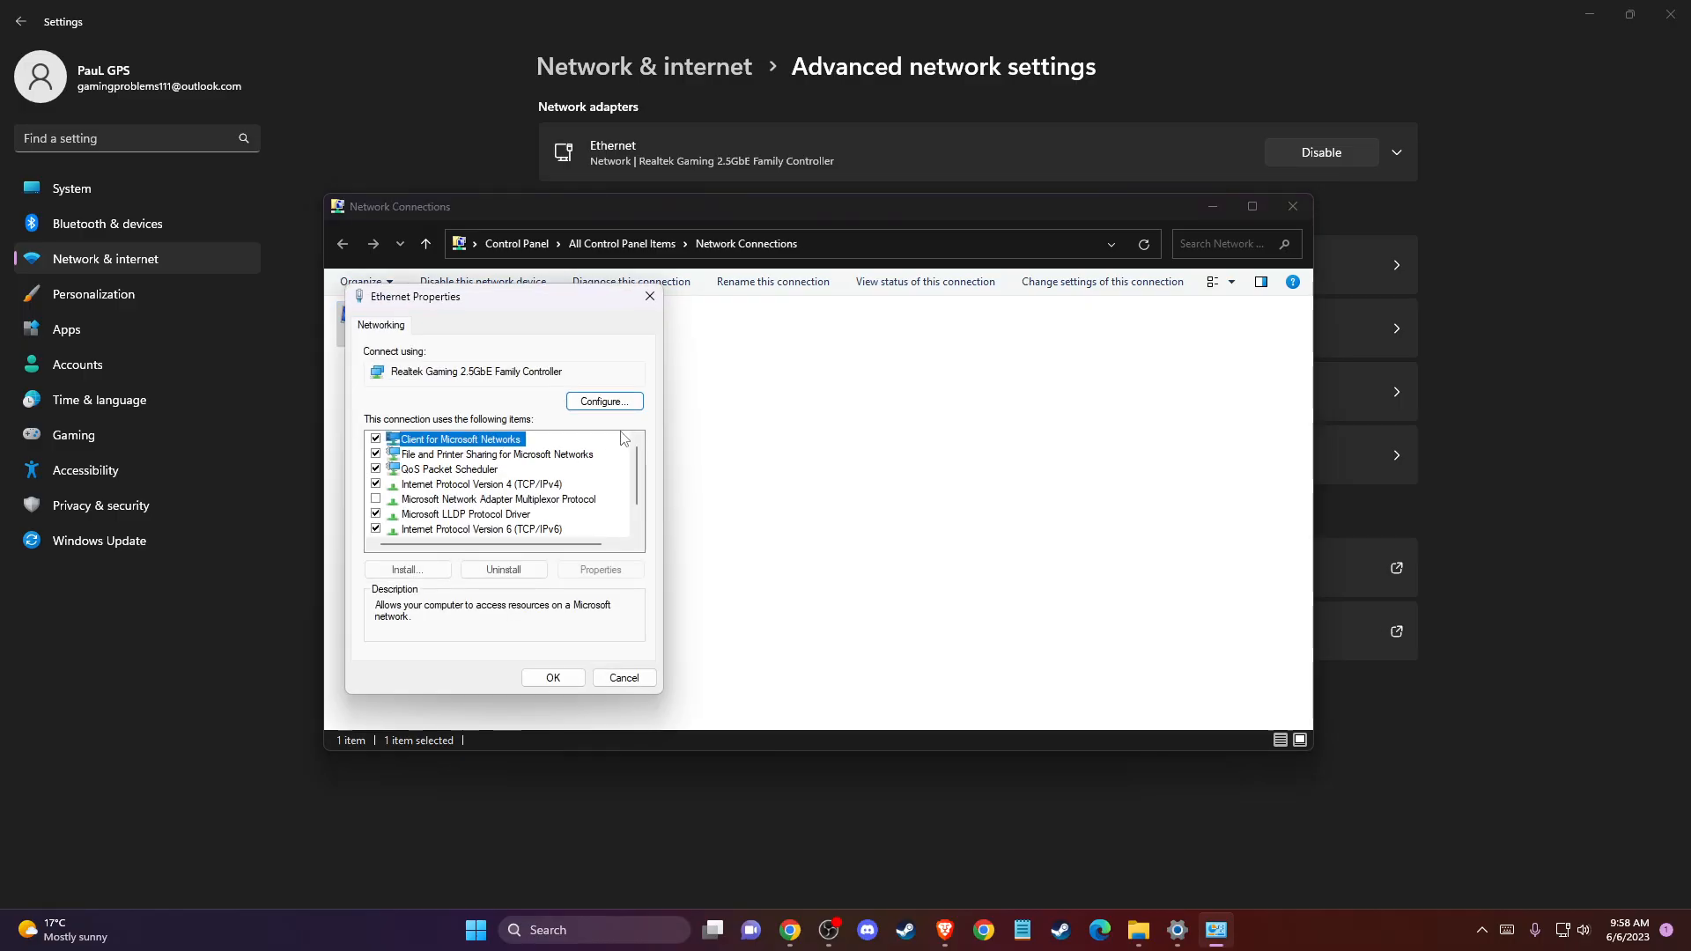
scroll("down", 3)
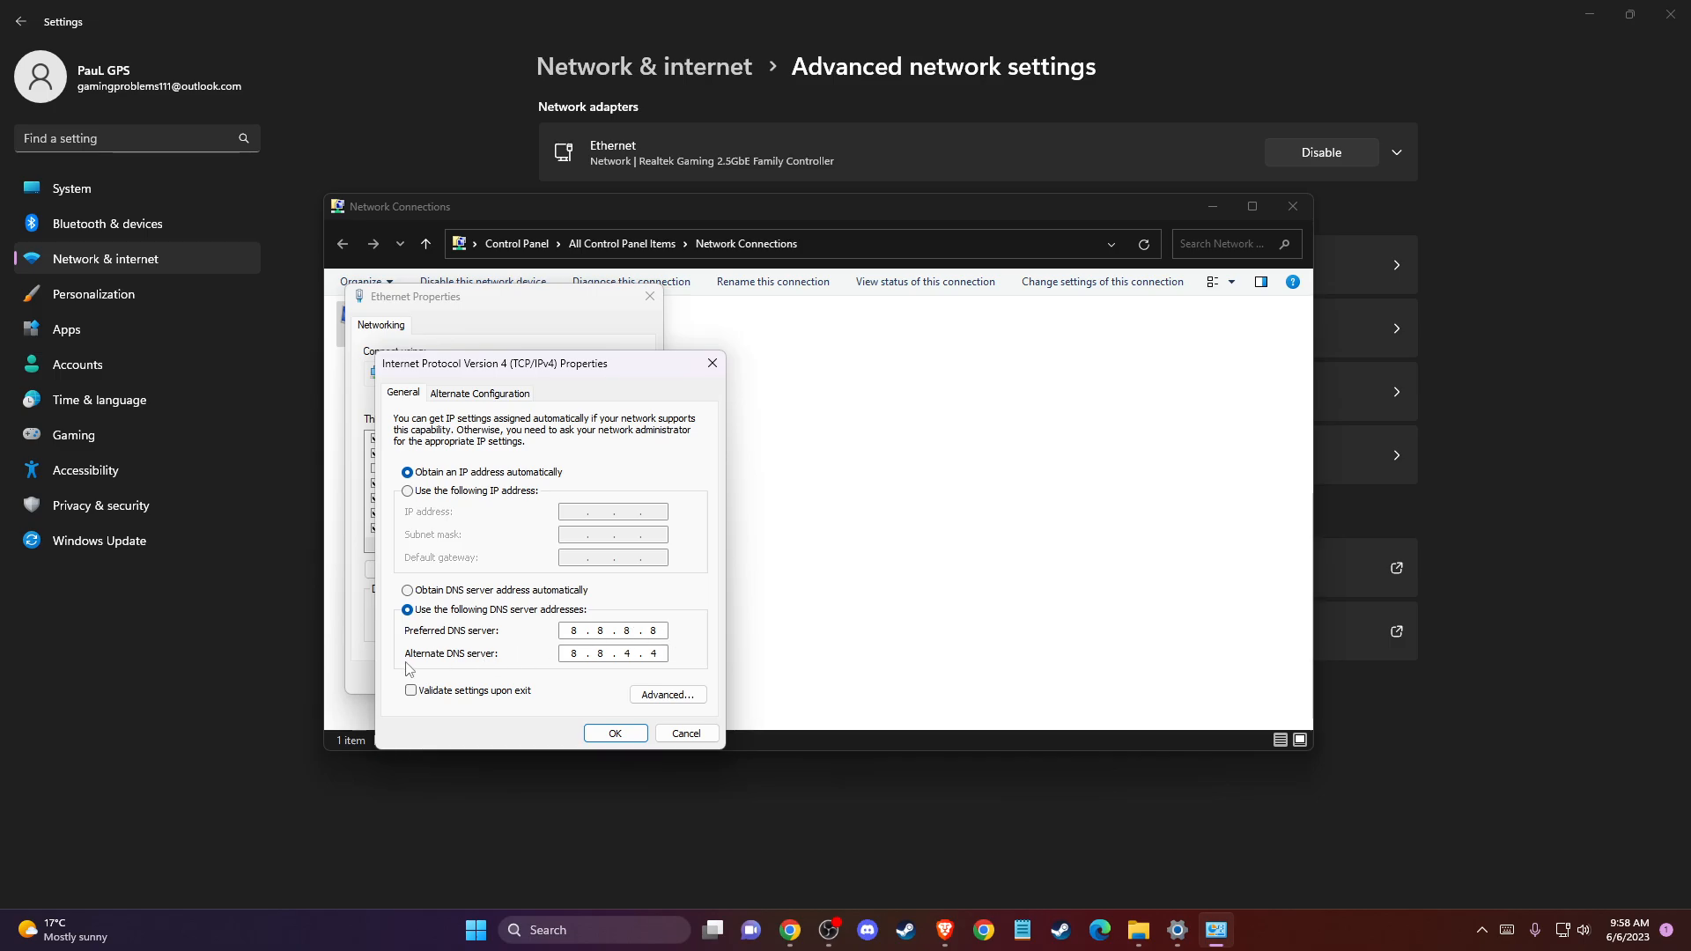
mouse_move(605, 652)
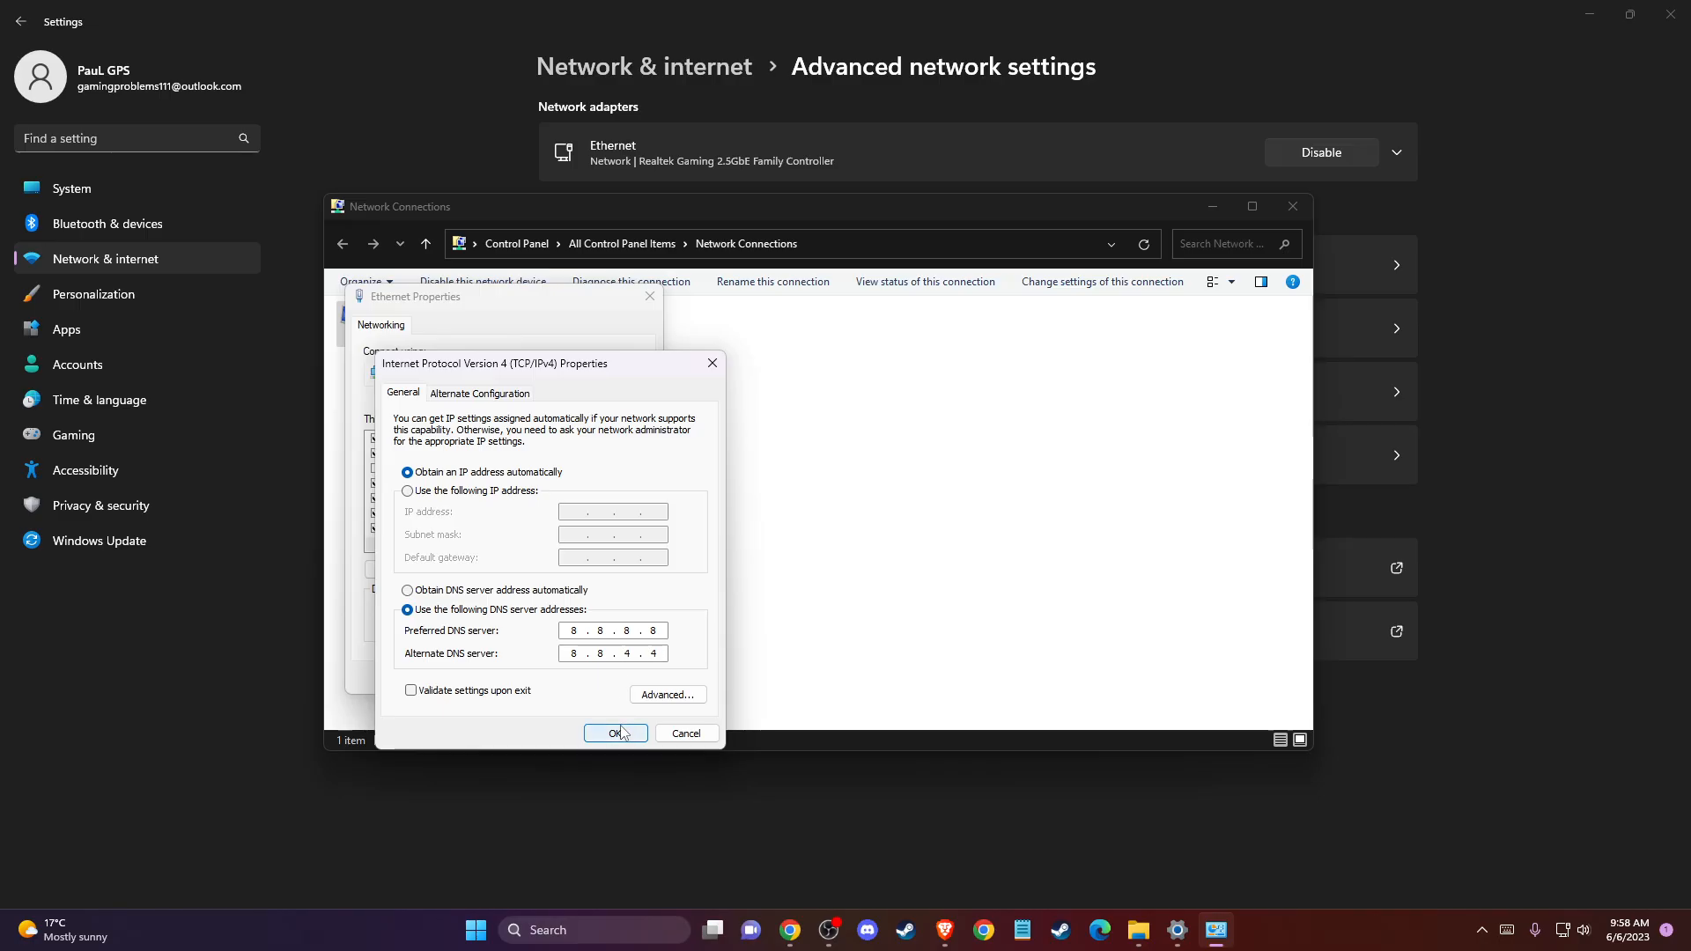
left_click(615, 734)
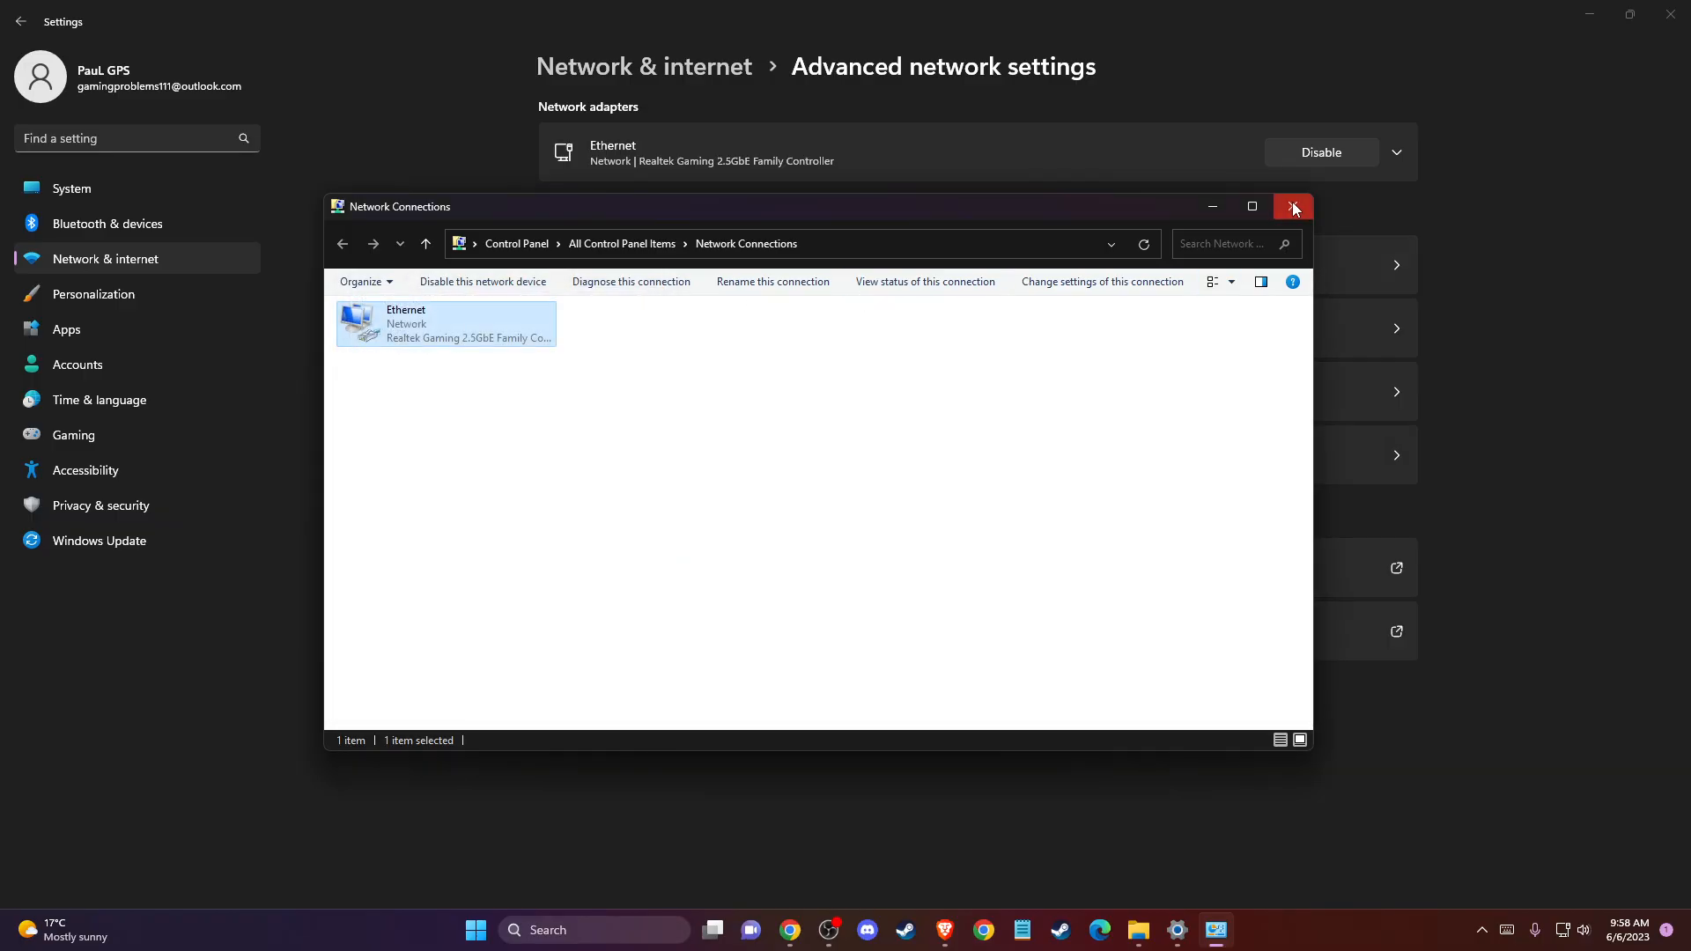
mouse_move(1293, 207)
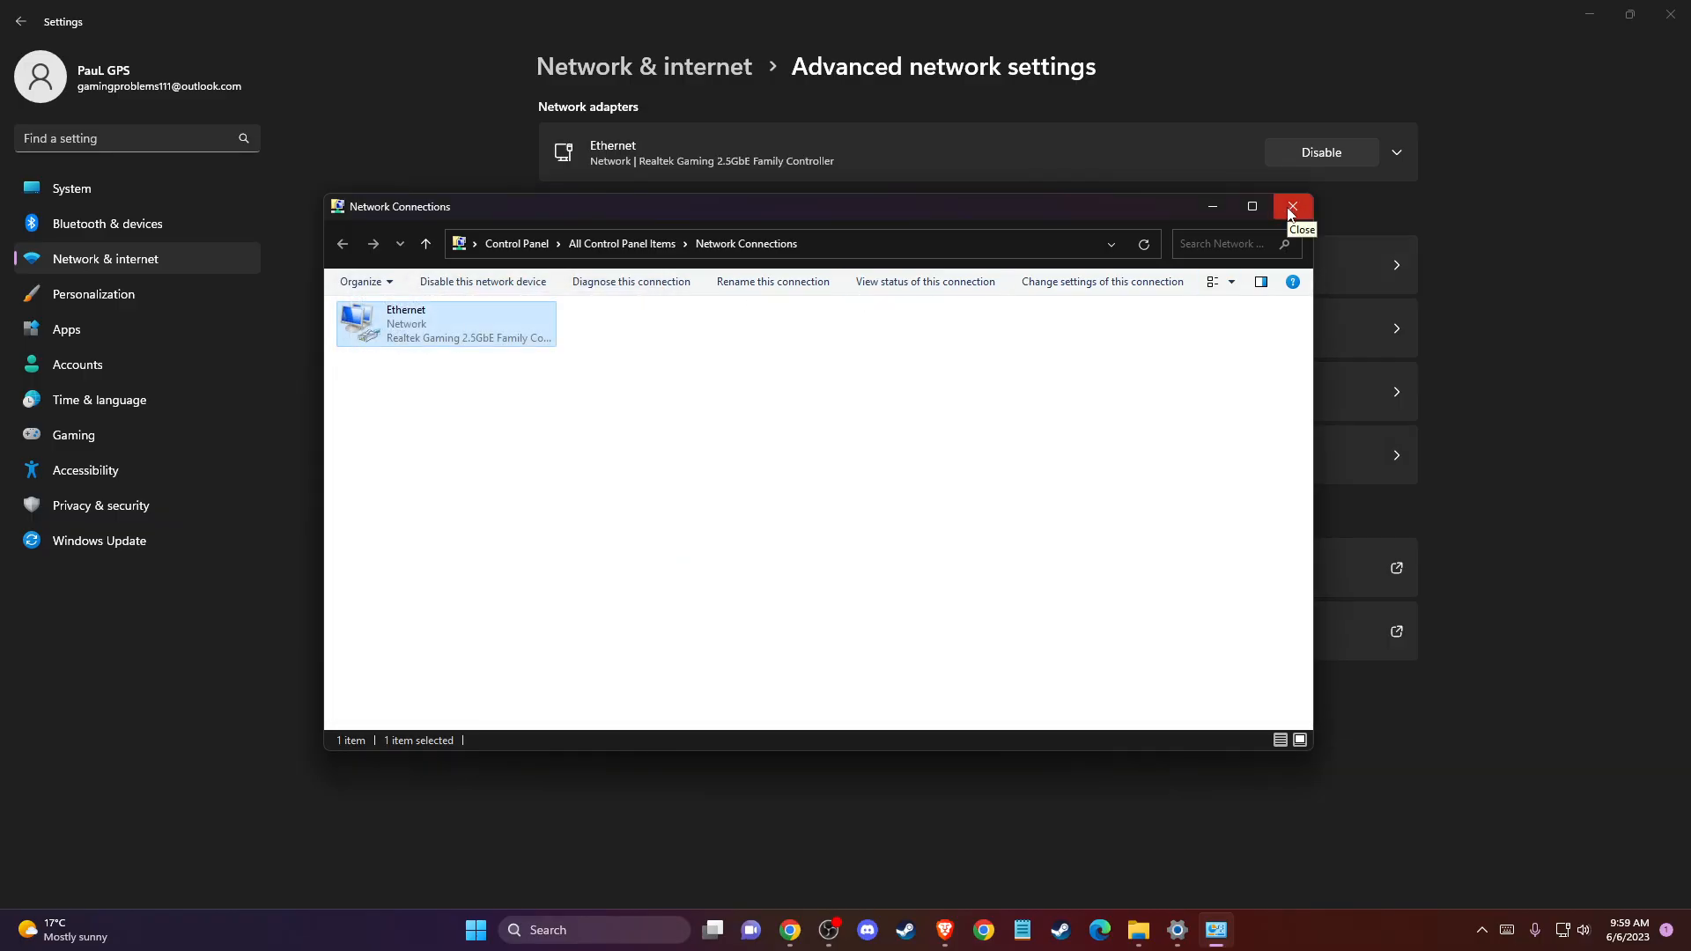
left_click(1291, 206)
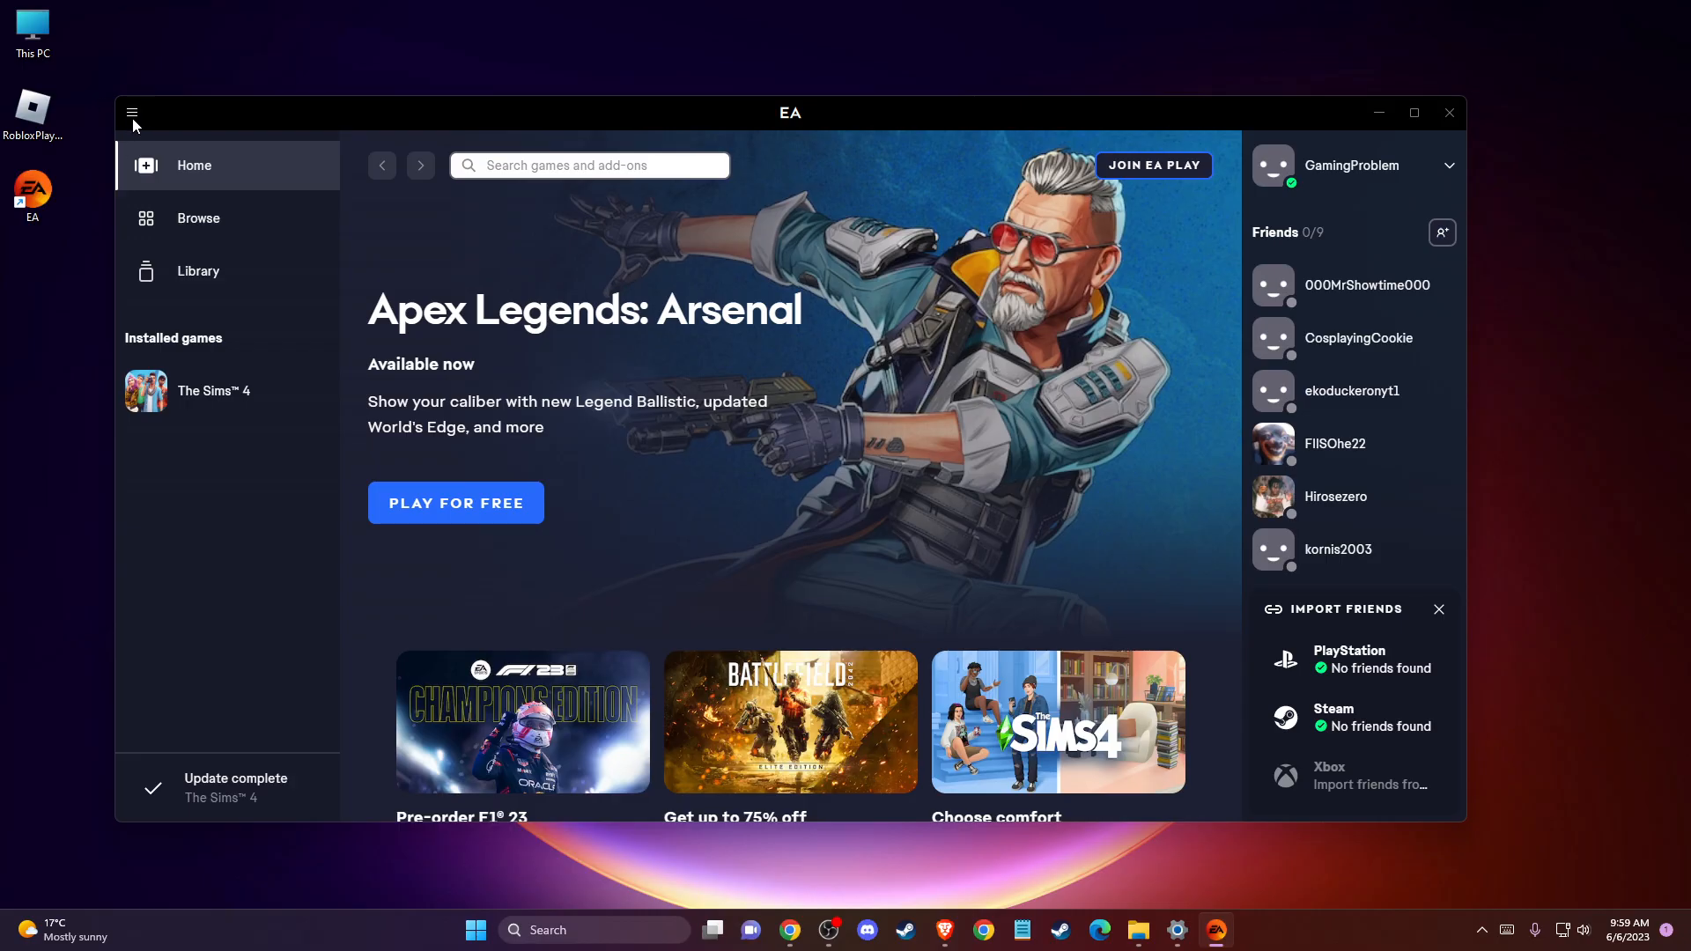
mouse_move(124, 126)
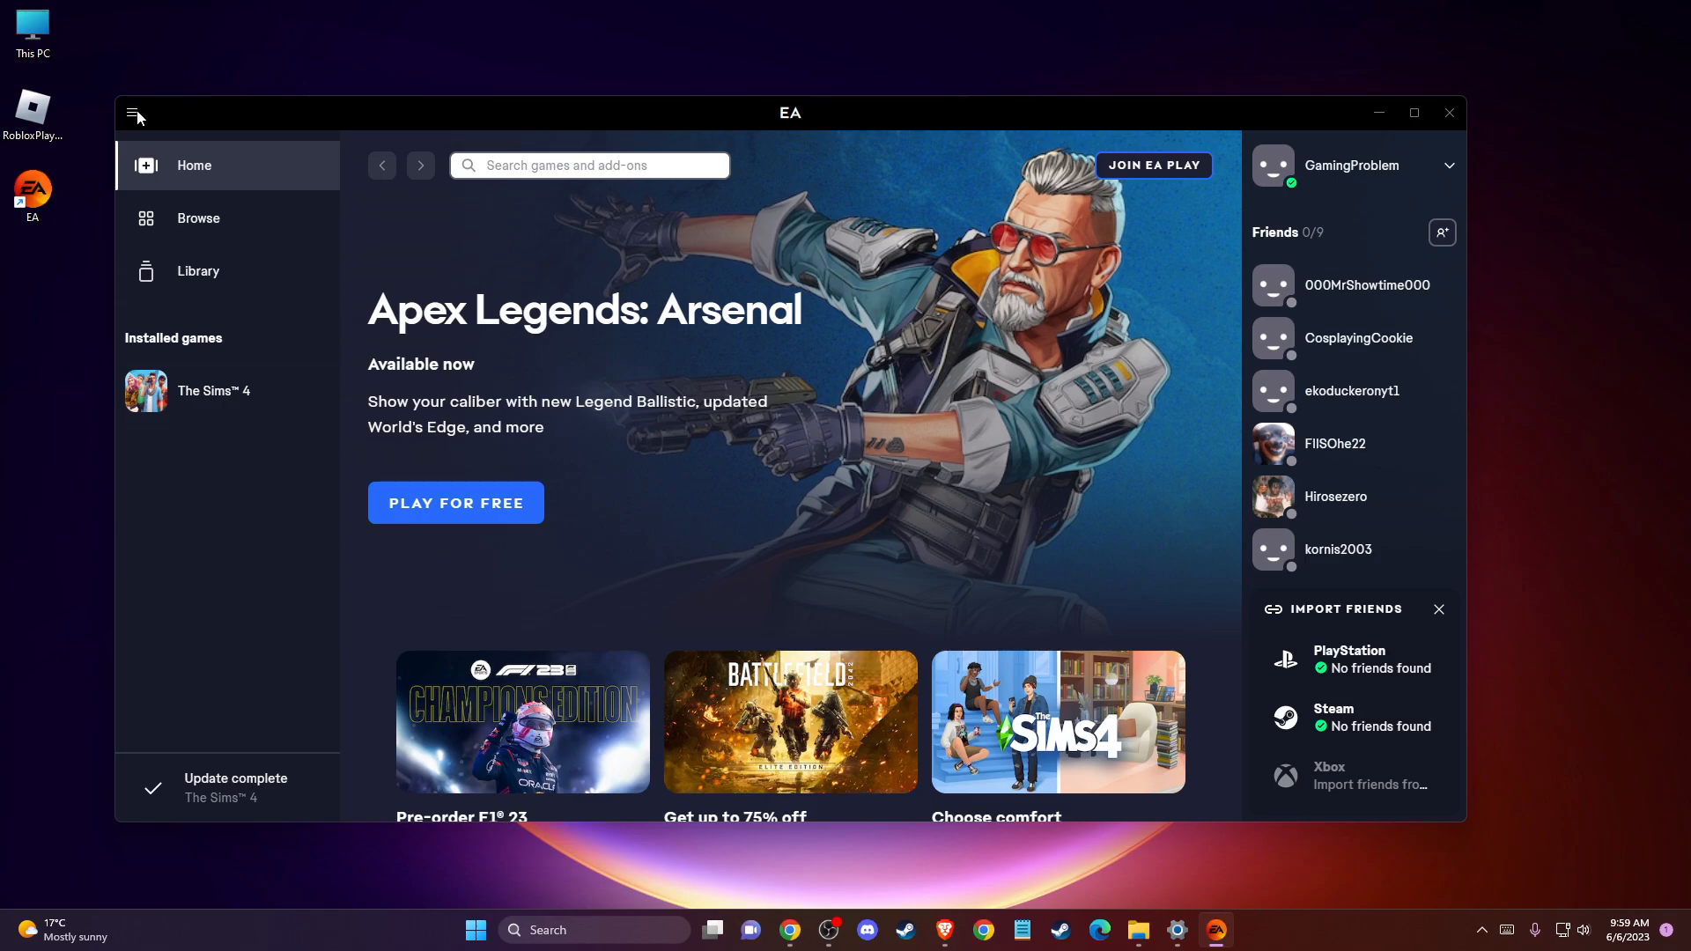
Open Help > App Recovery from the EA app menu, then cancel the Clear Cache prompt.
left_click(132, 111)
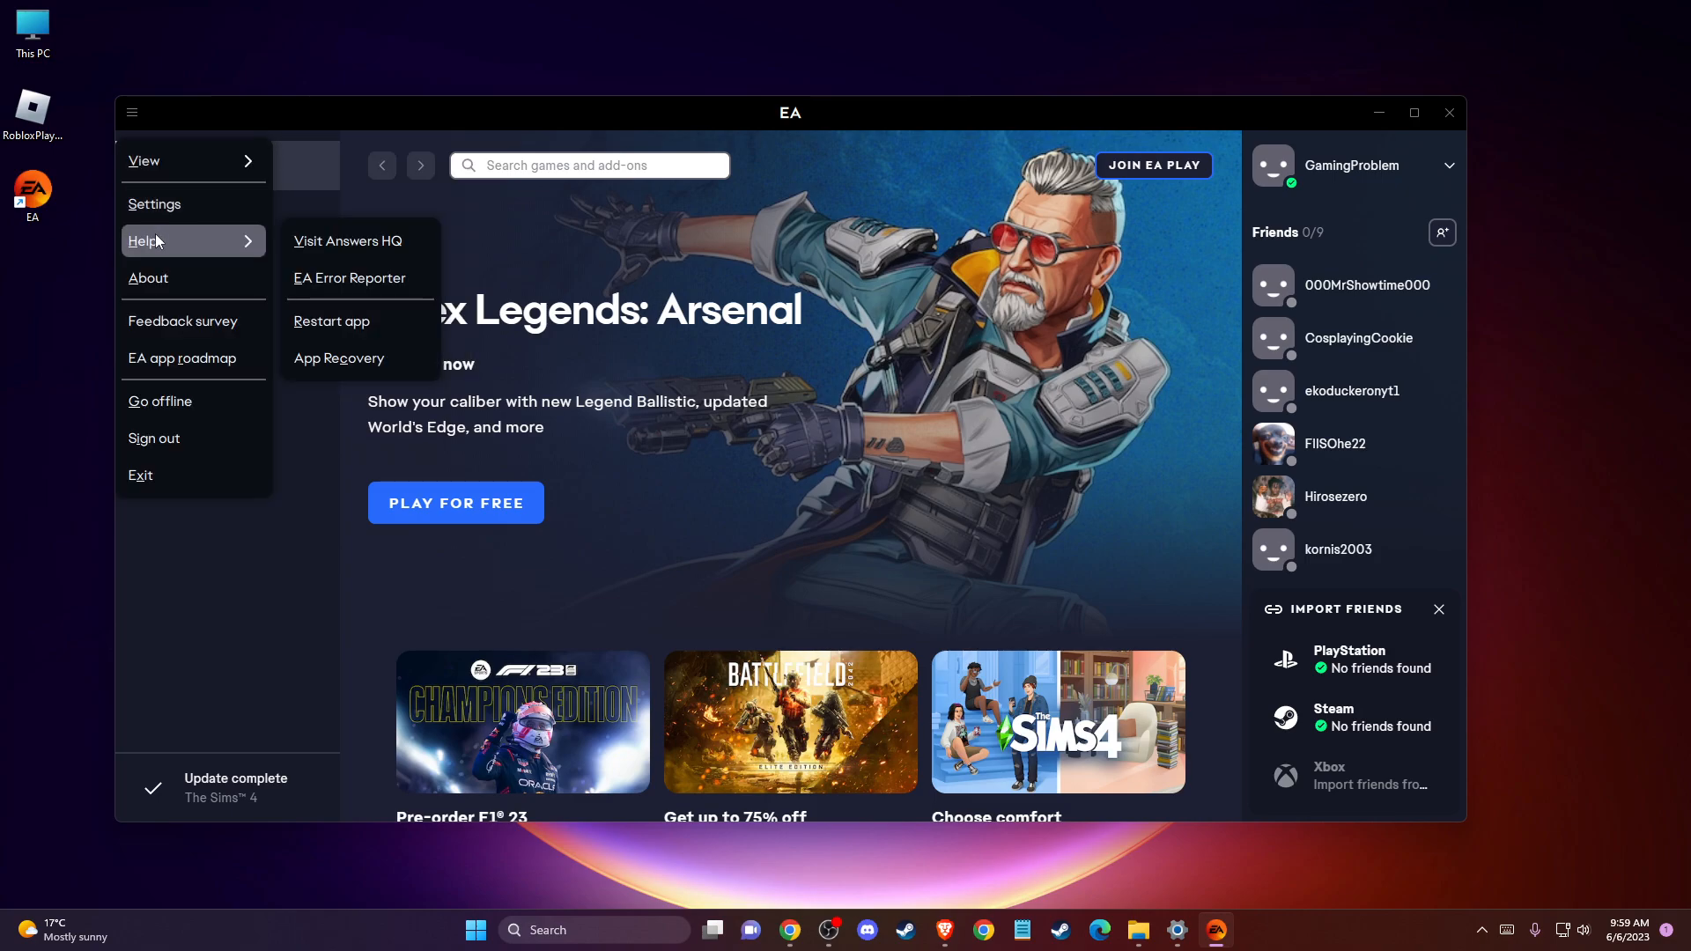
mouse_move(338, 357)
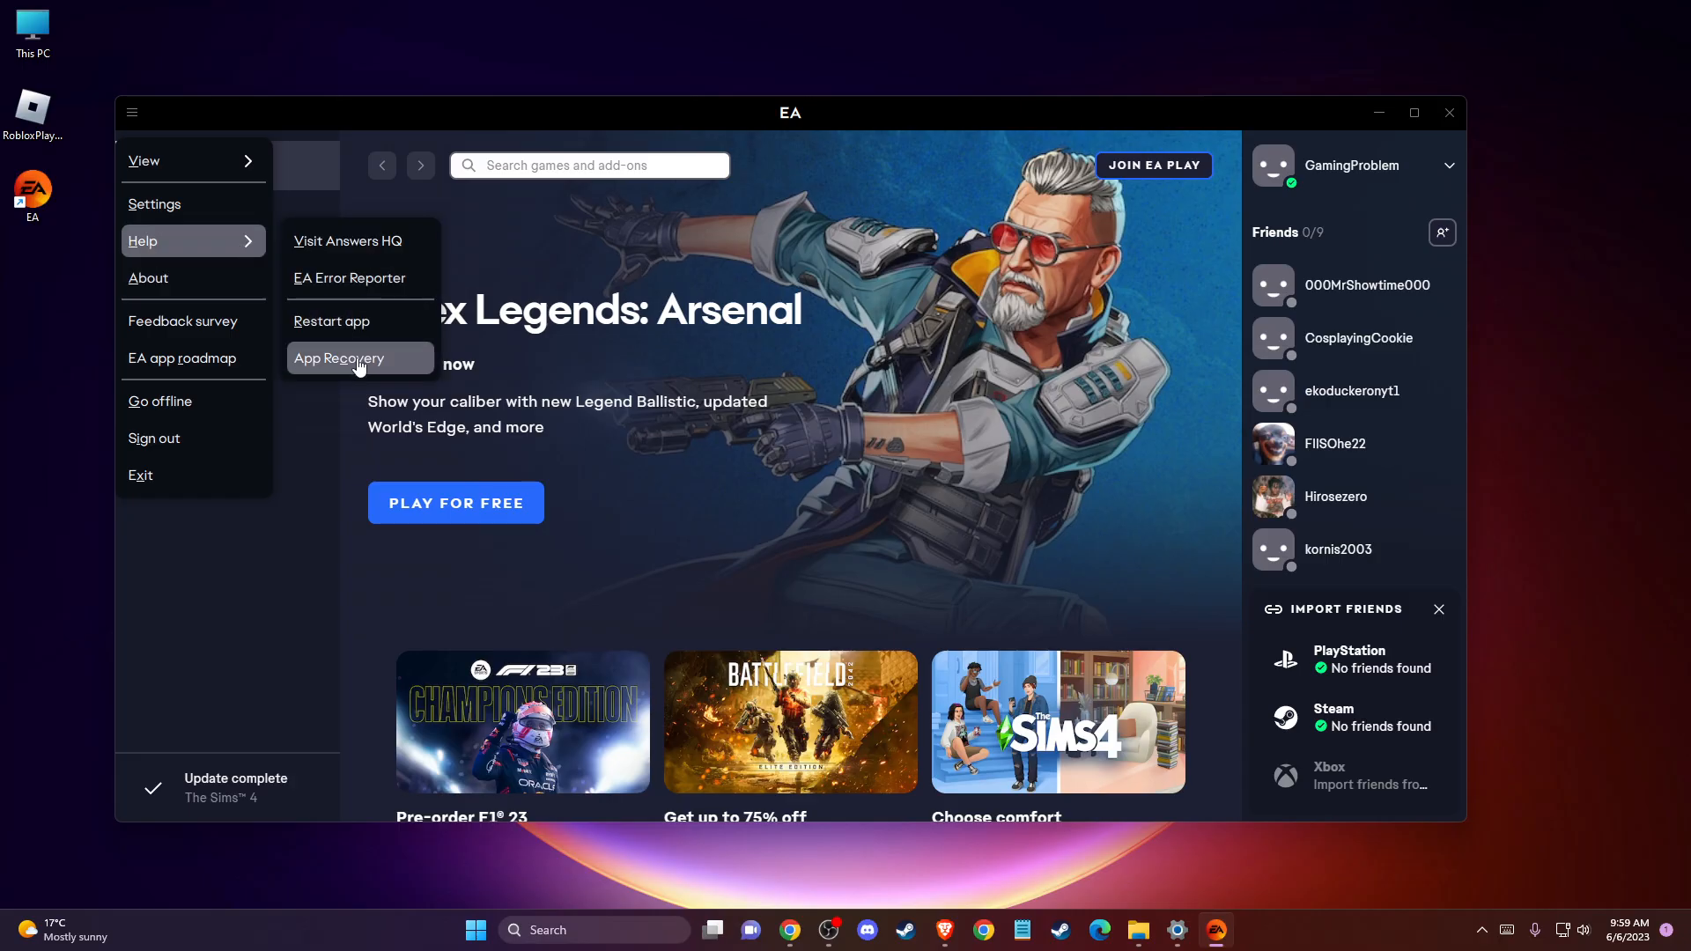
left_click(338, 358)
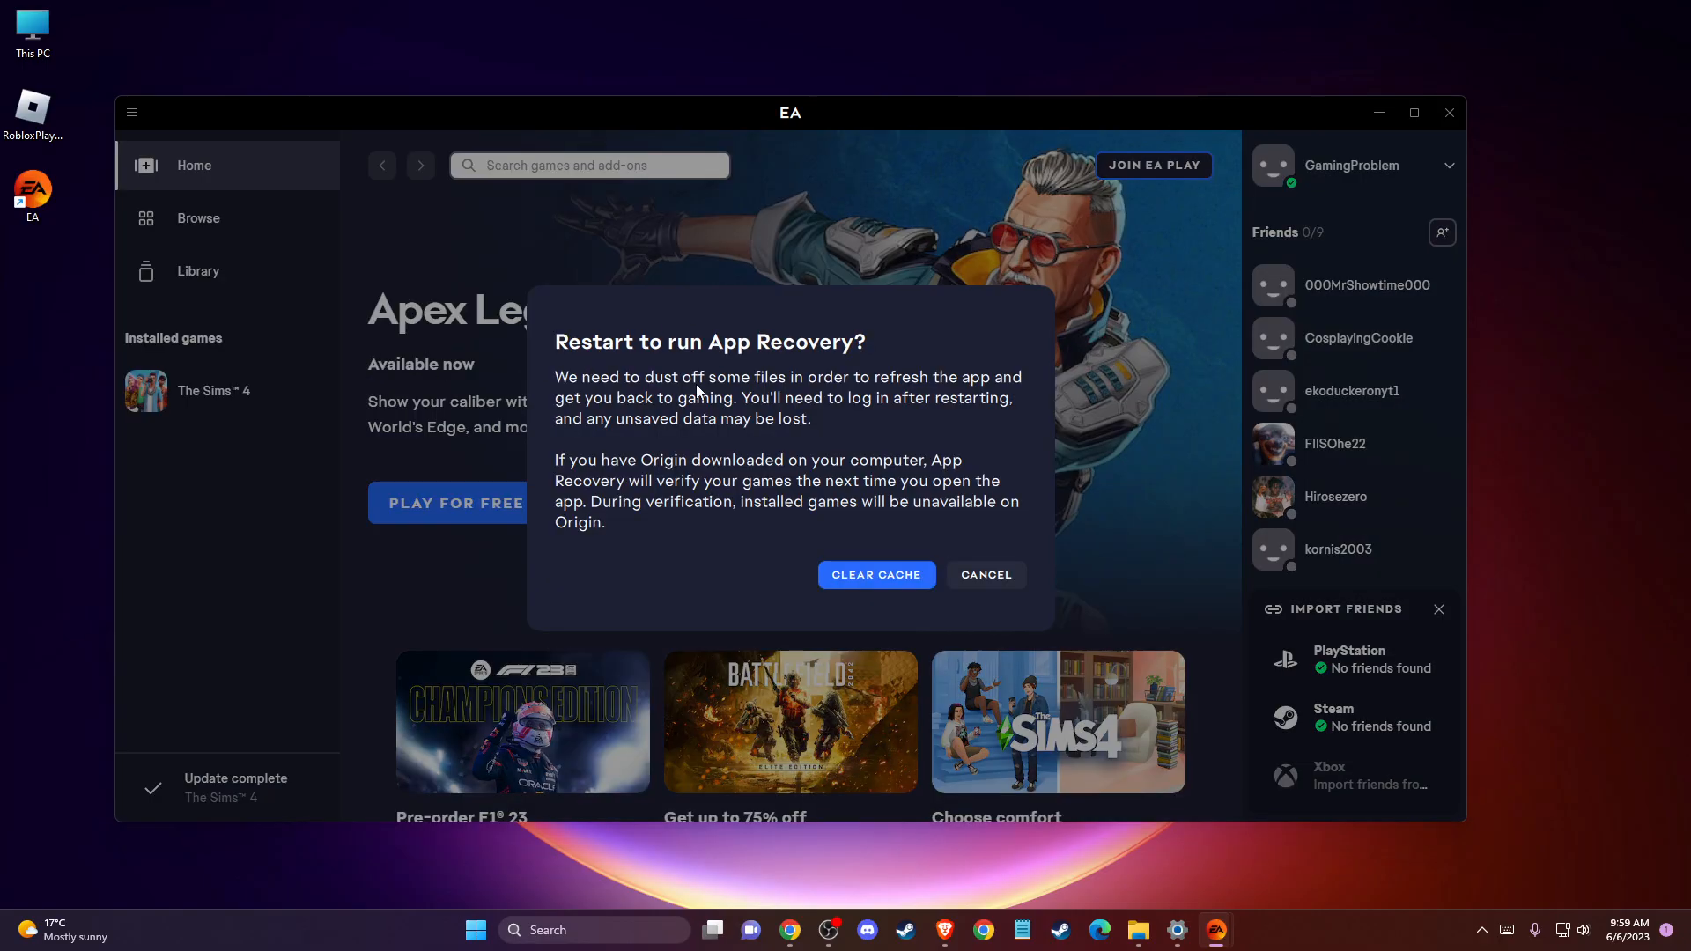
mouse_move(875, 575)
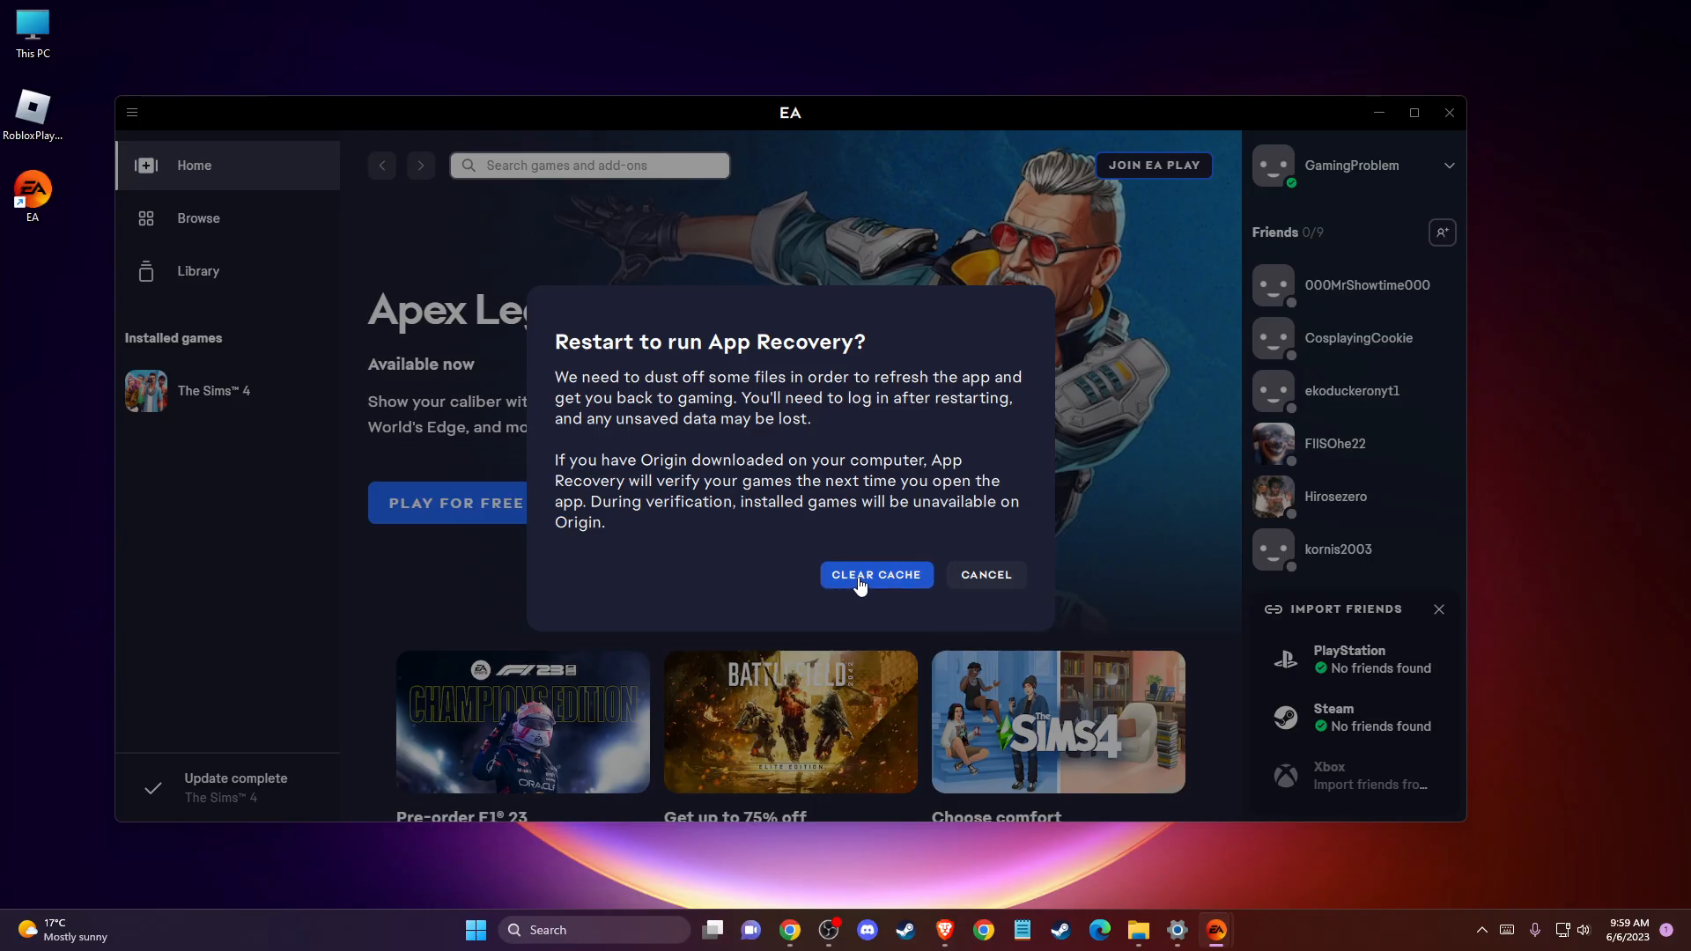
mouse_move(985, 575)
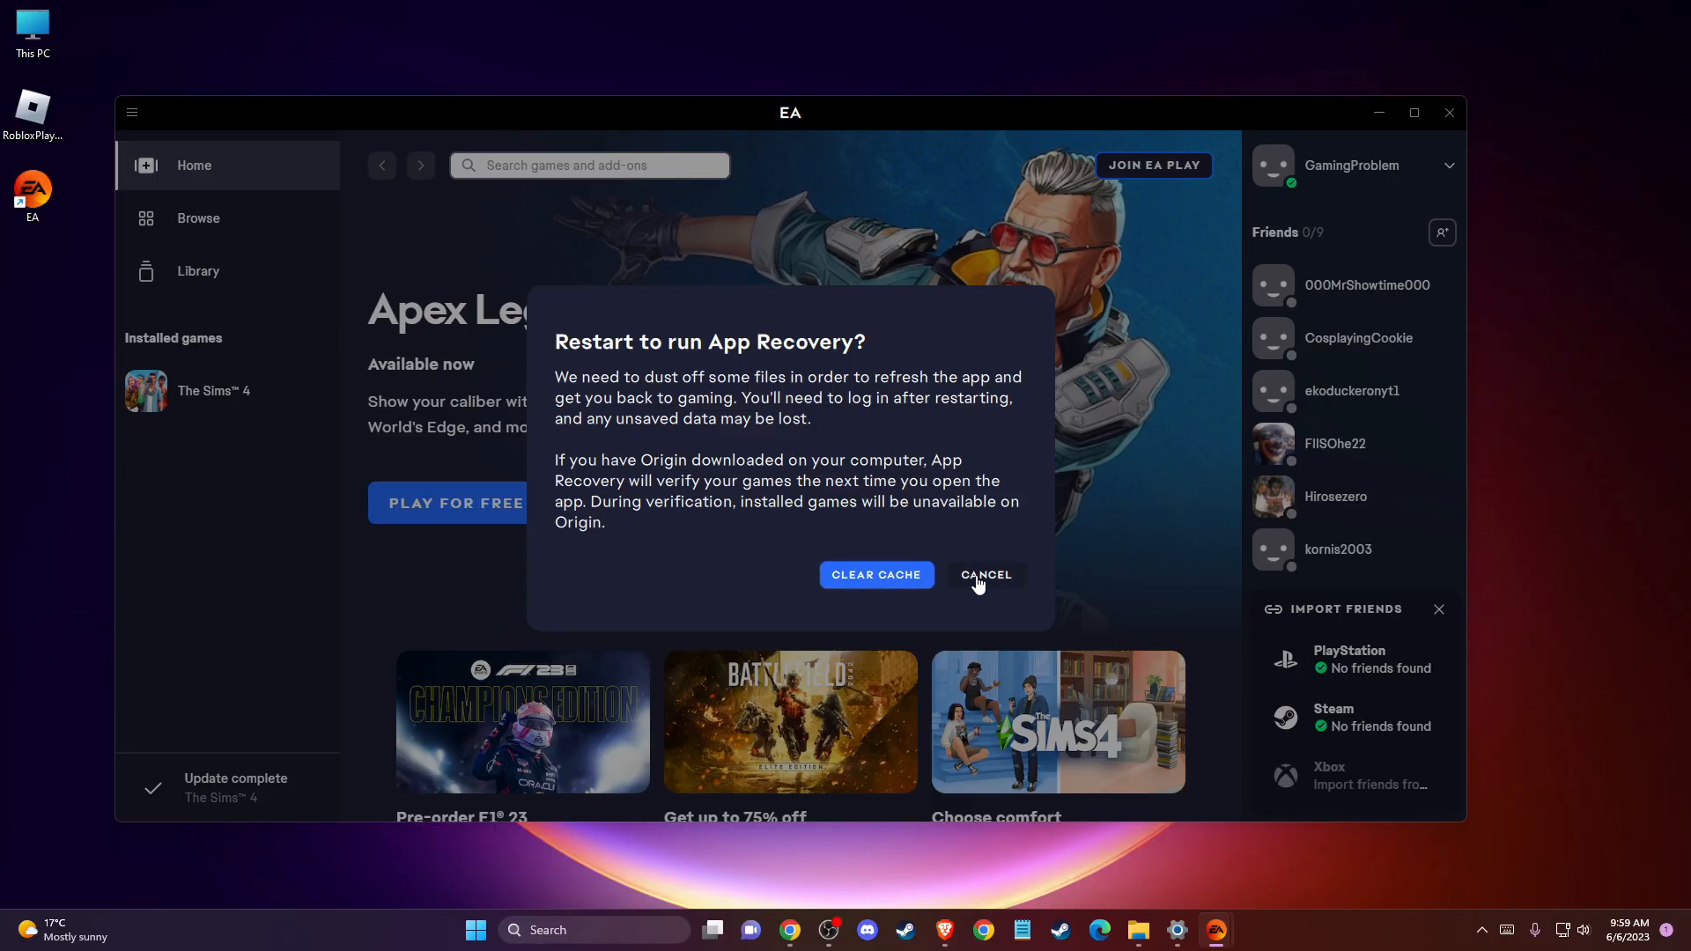
left_click(984, 575)
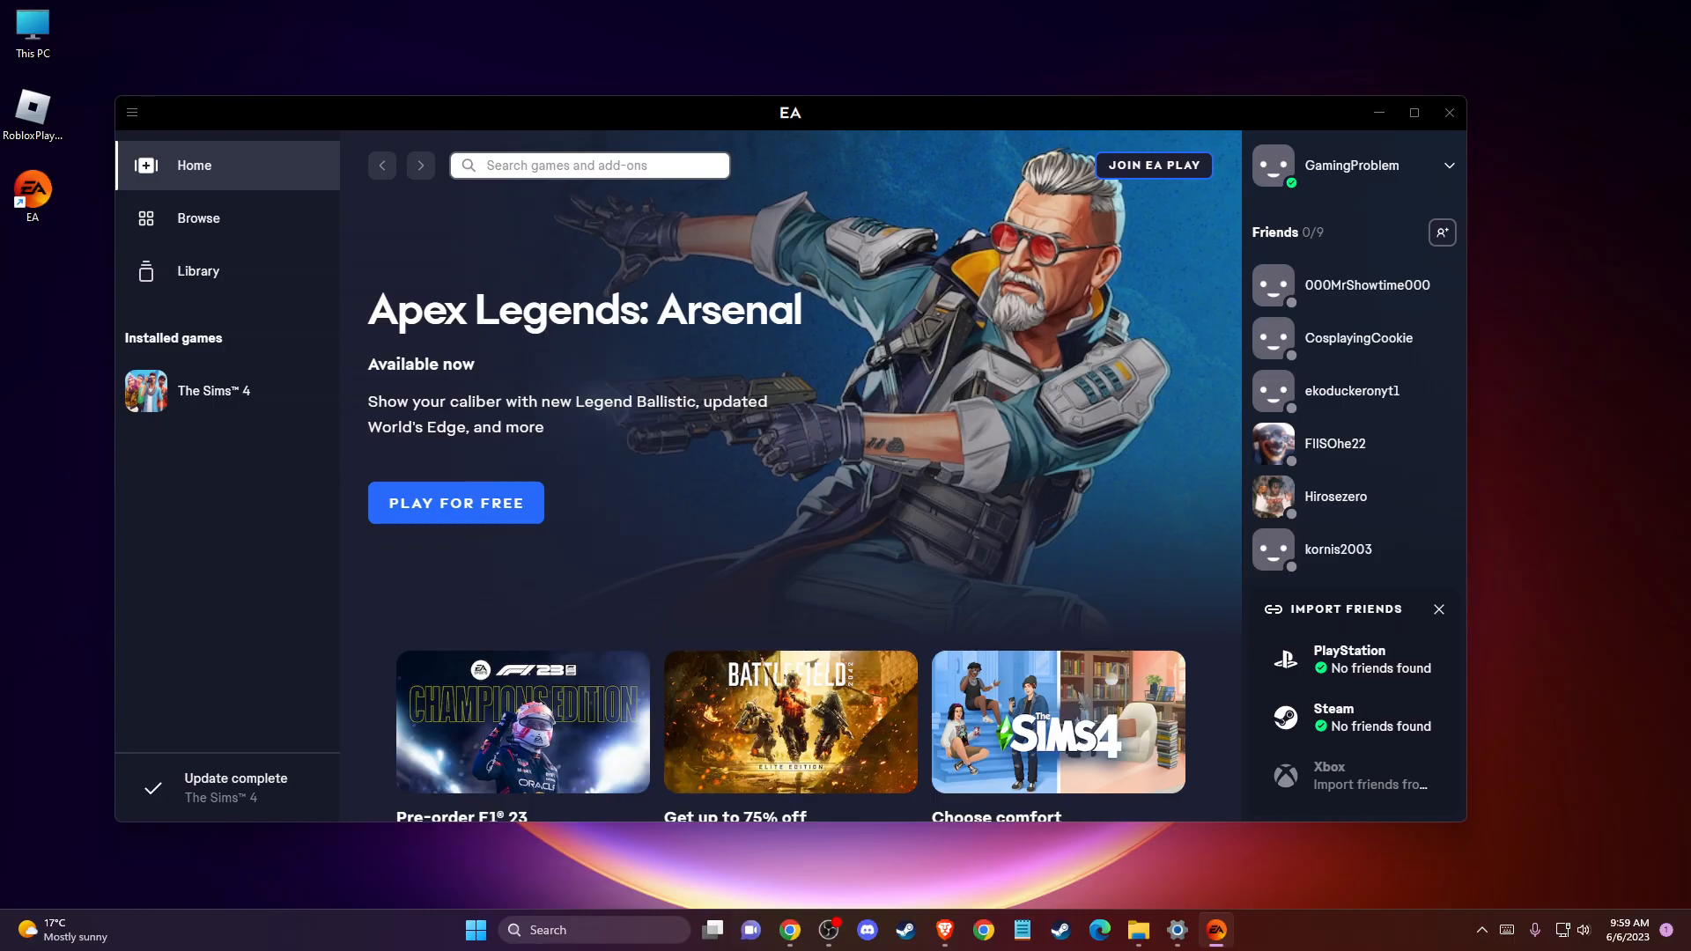
mouse_move(942, 930)
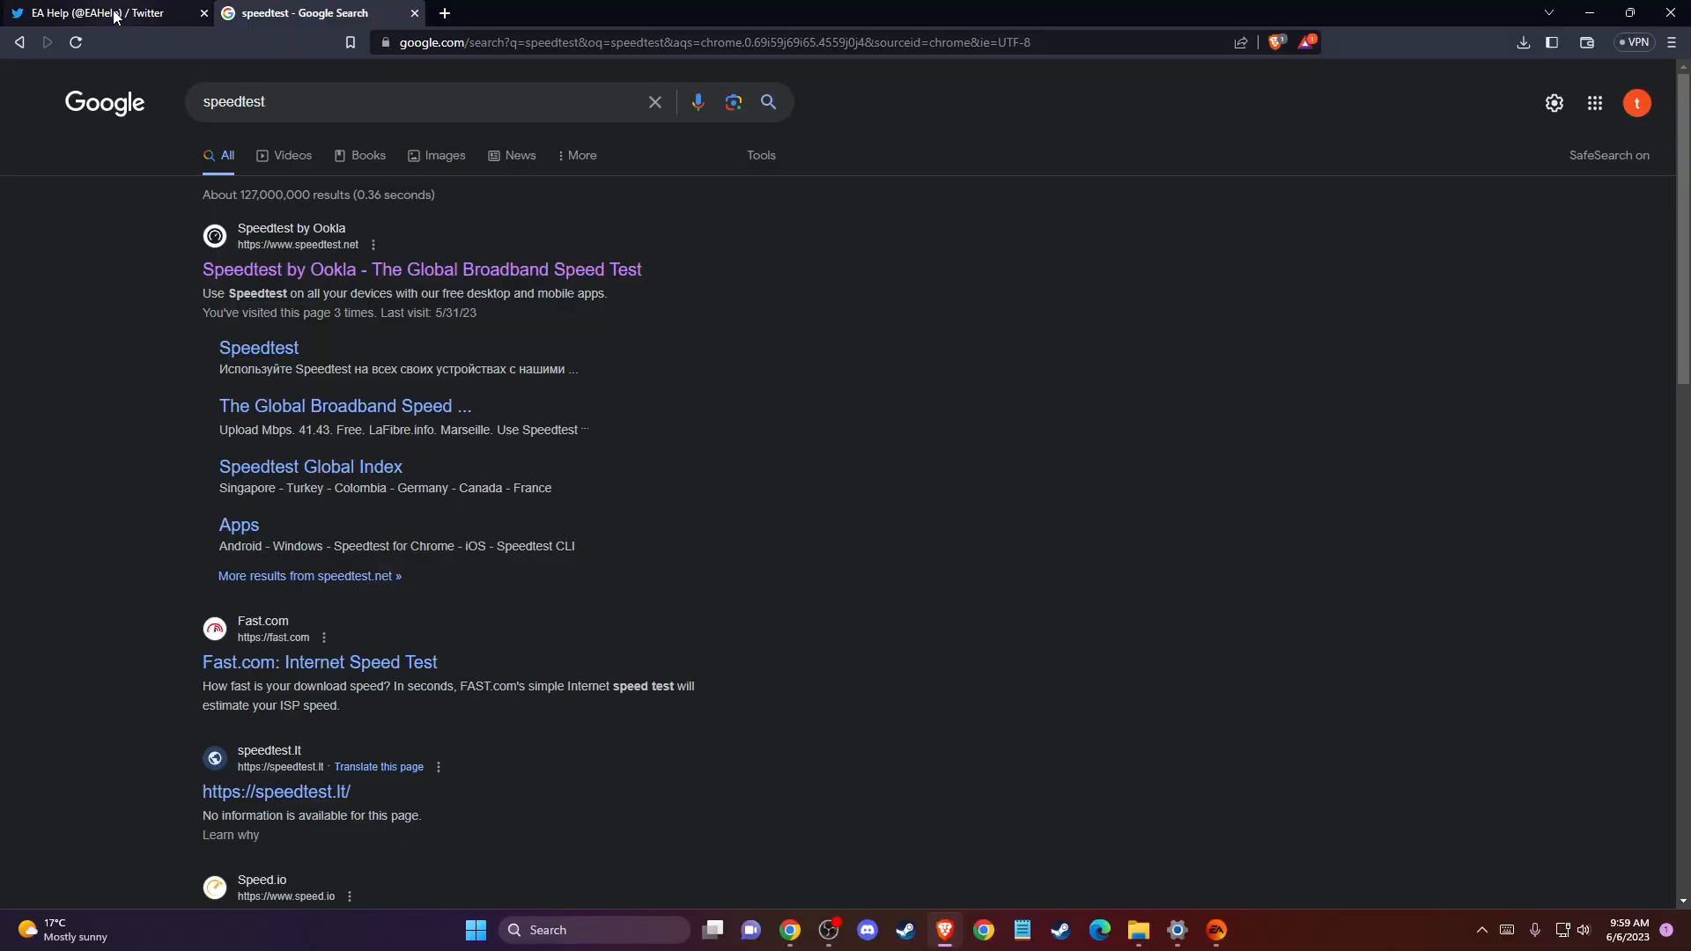
Switch to the EA Help Twitter tab and dismiss the notifications and sign-in prompts.
left_click(102, 13)
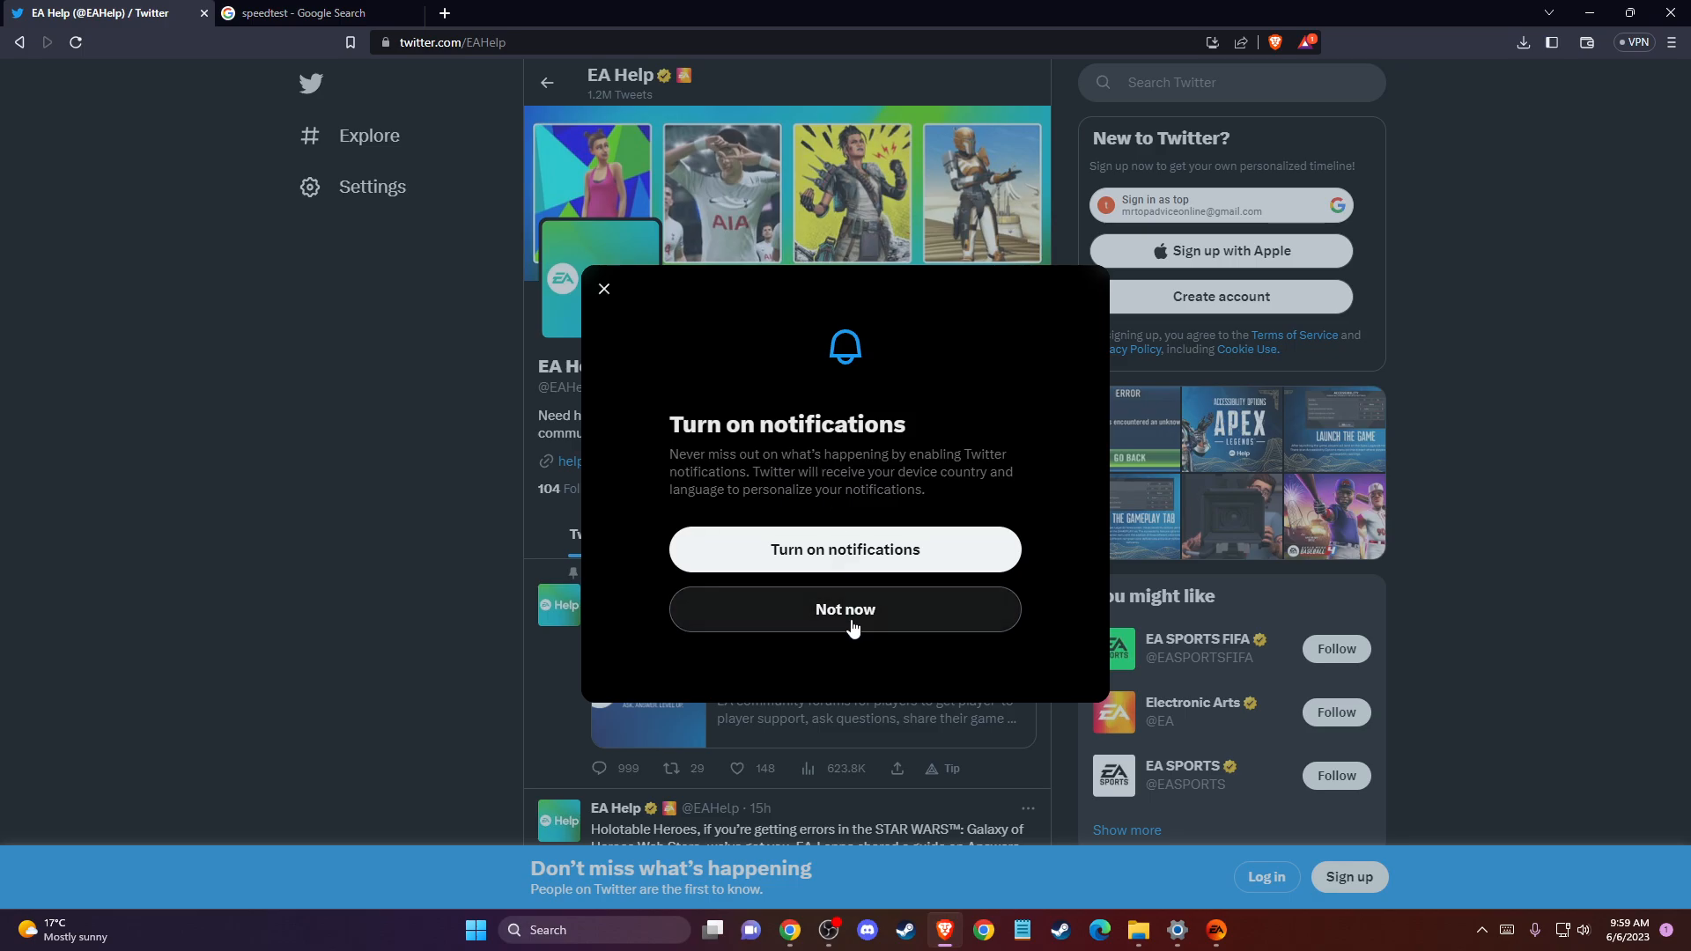
left_click(844, 609)
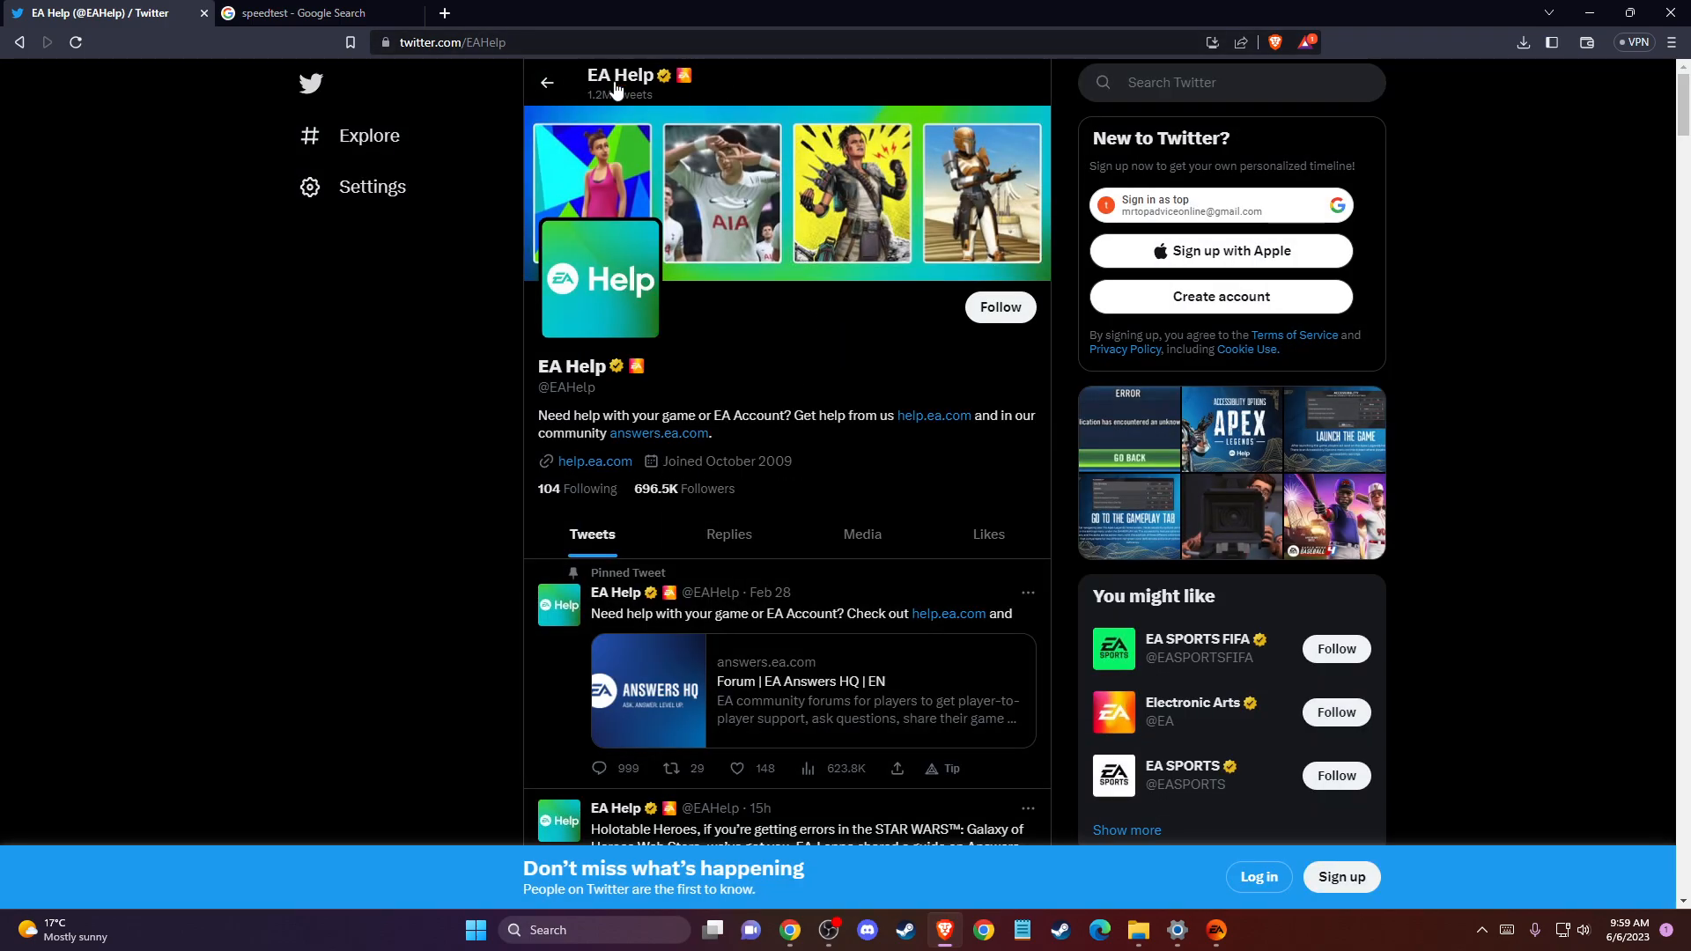
mouse_move(683, 299)
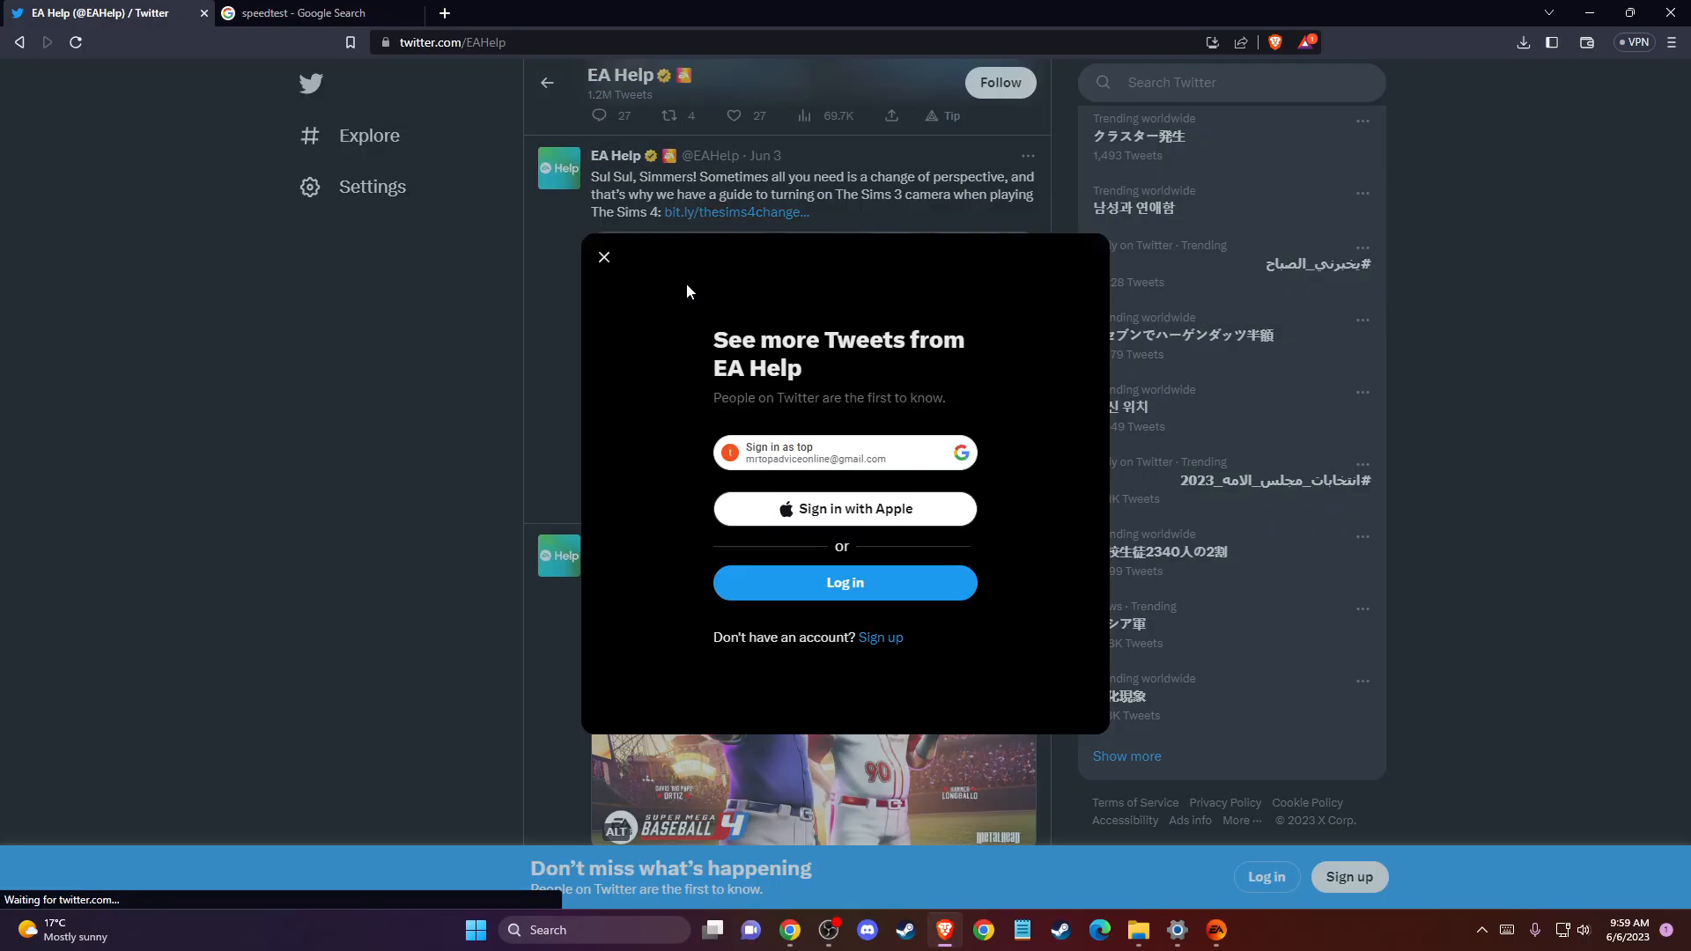
left_click(602, 257)
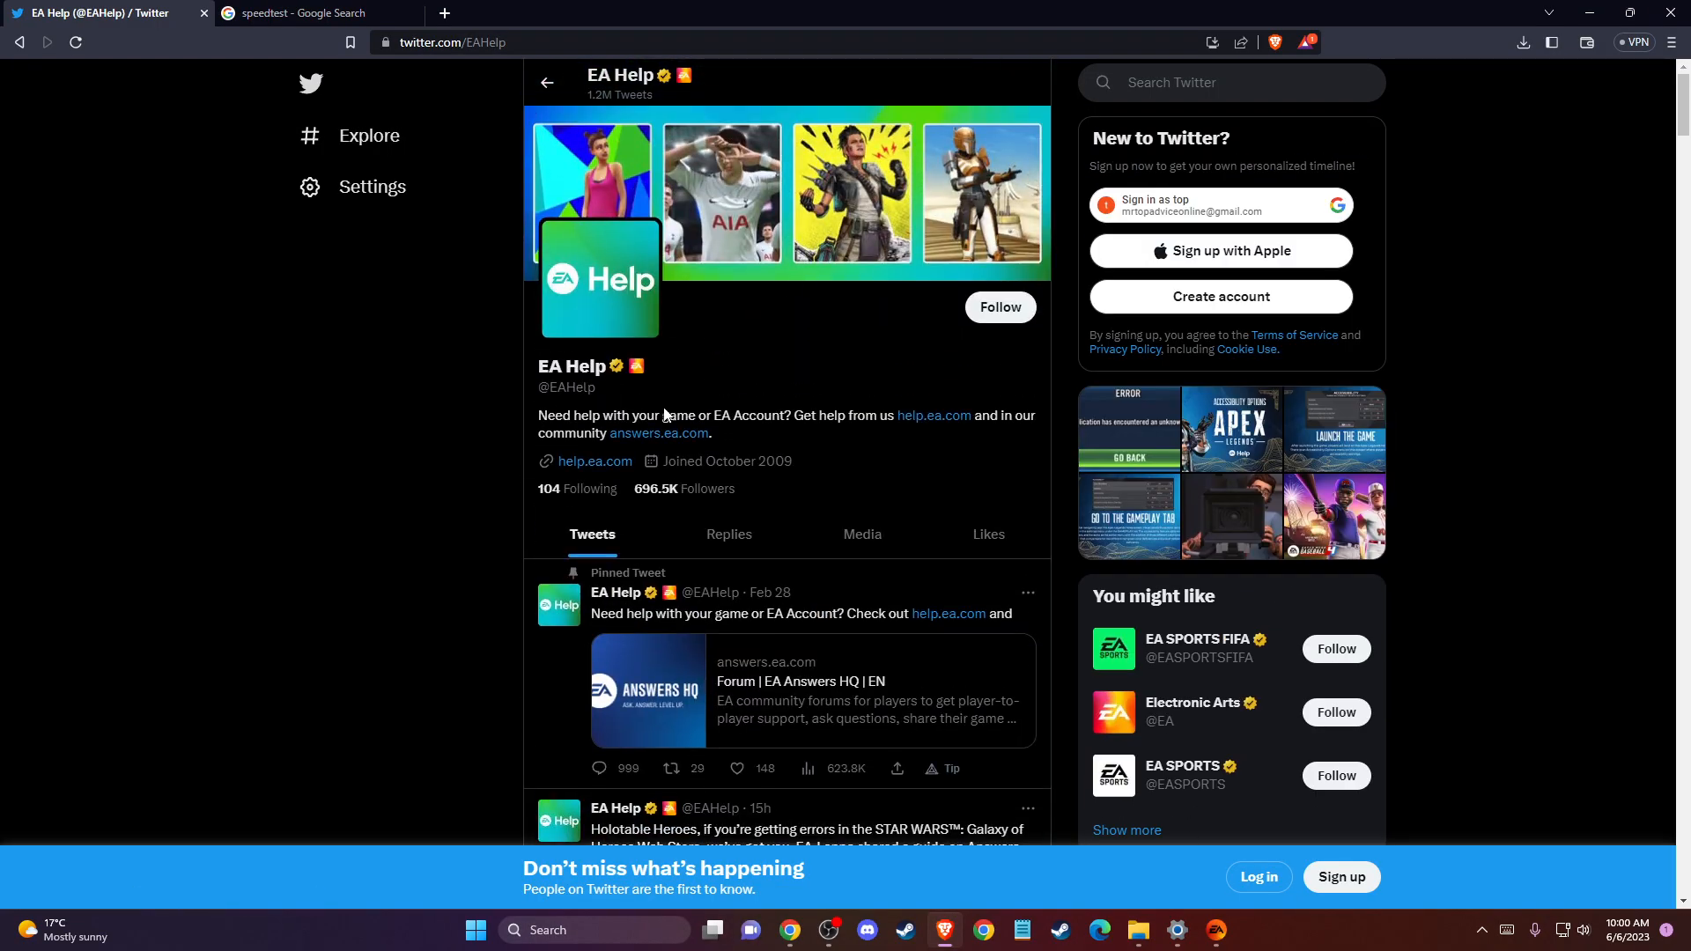
Scroll through EA Help's recent tweets for server issues, keeping the browser tabs open.
scroll("down", 3)
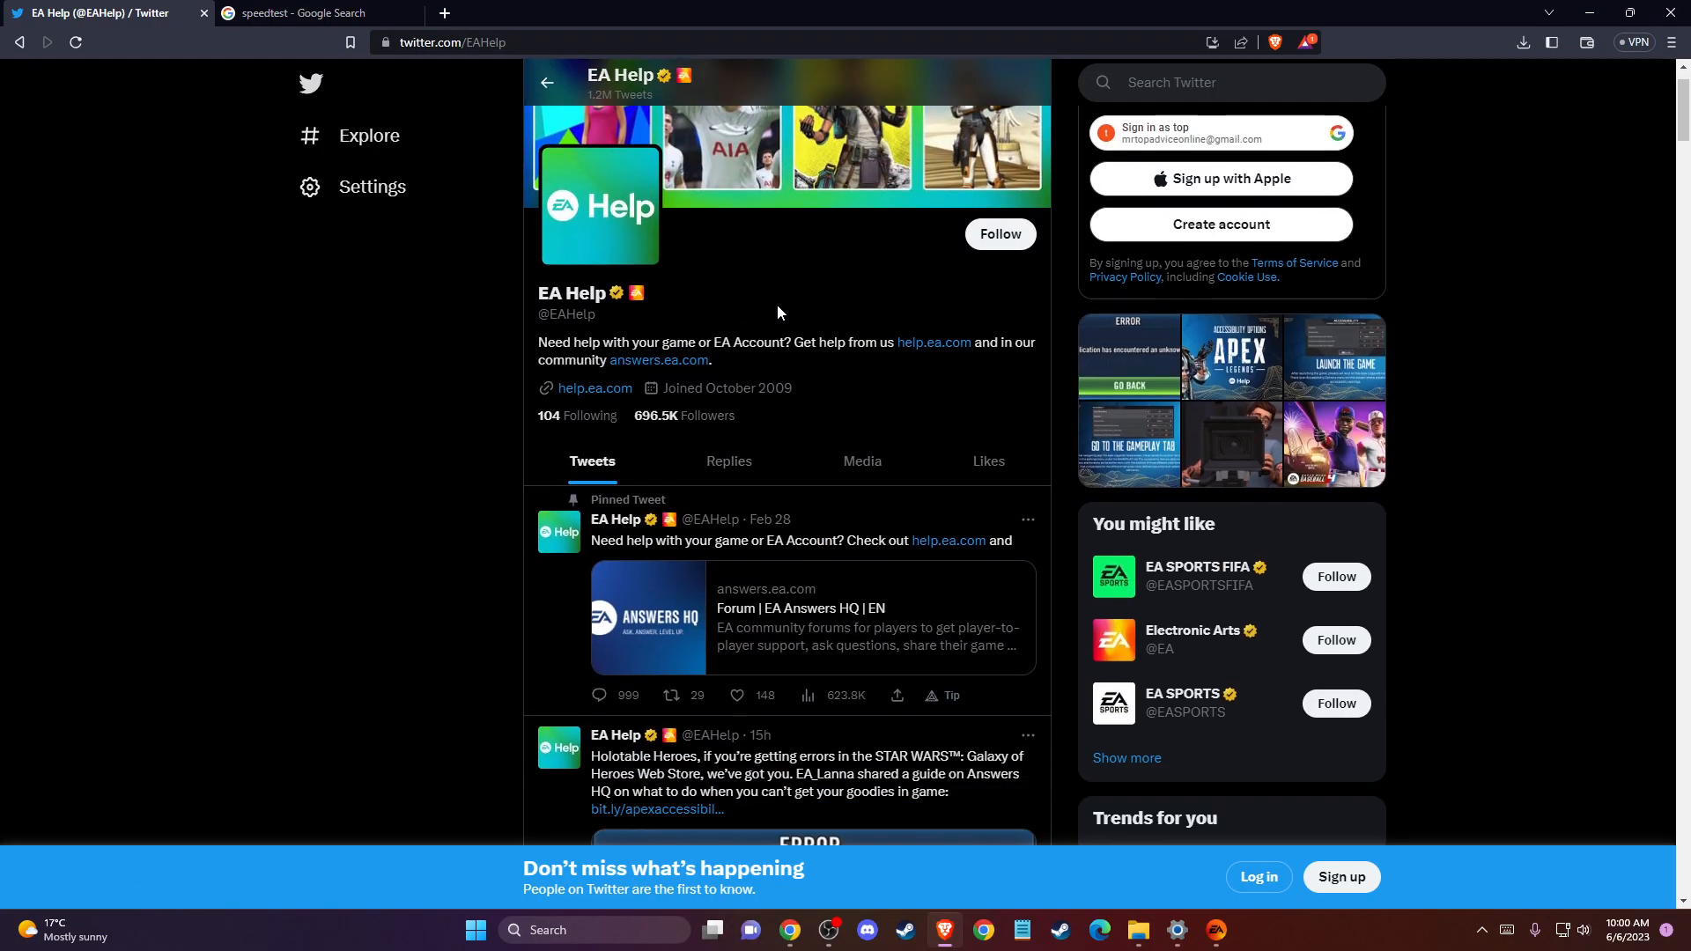
scroll("down", 3)
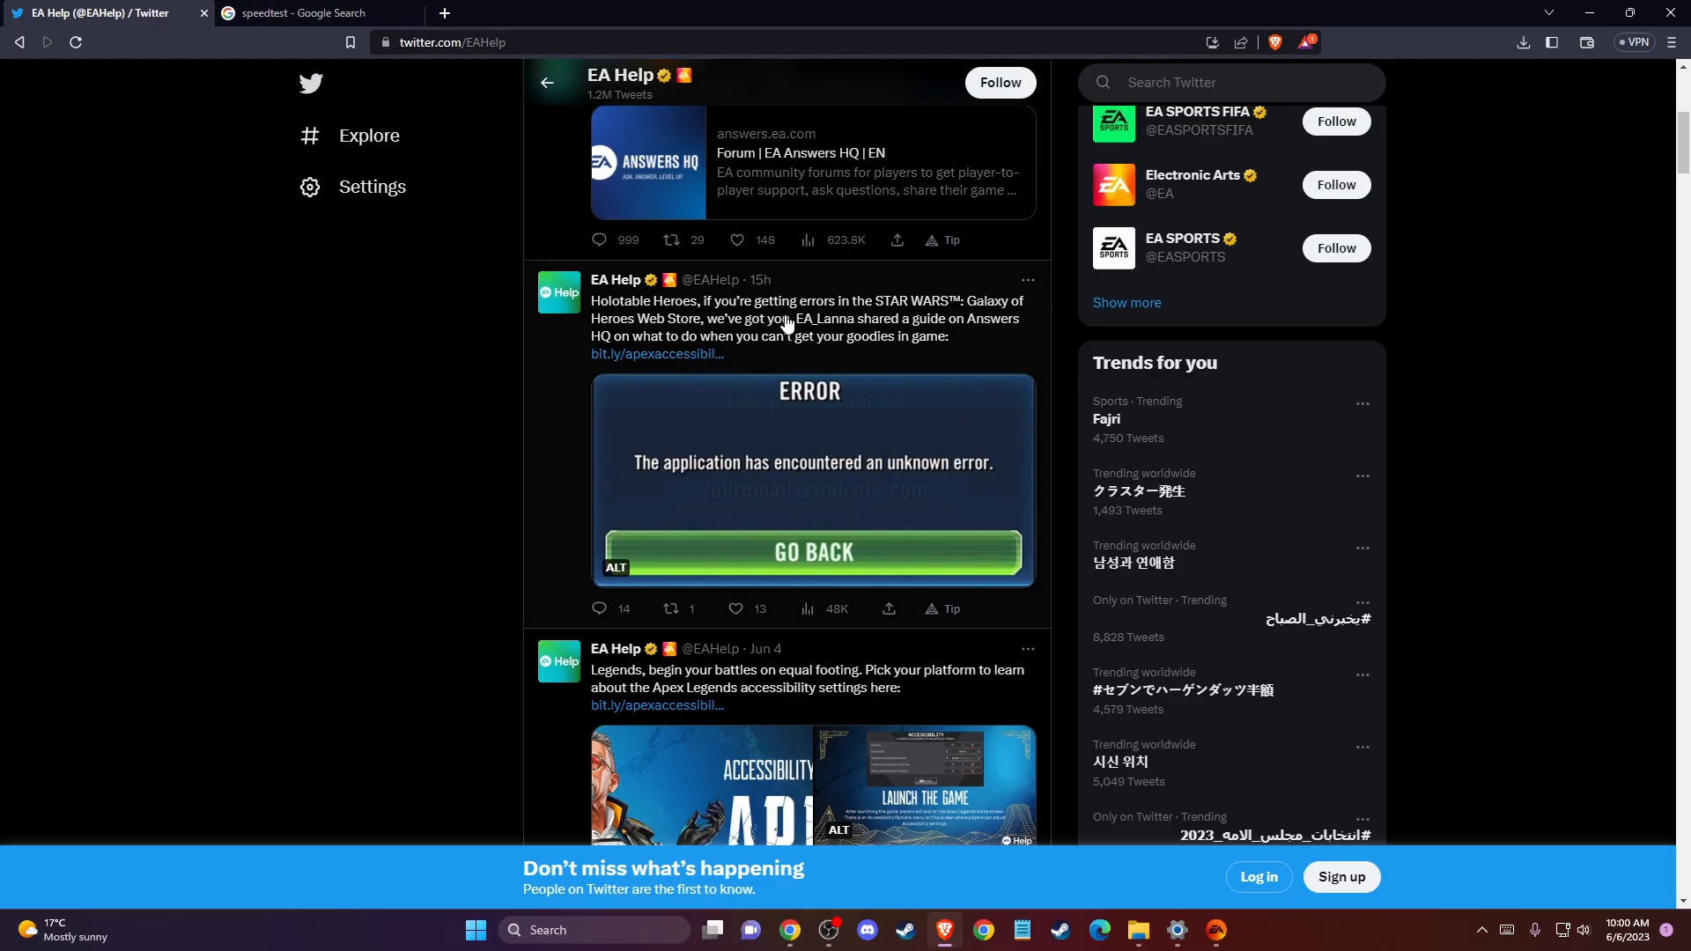
scroll("up", 3)
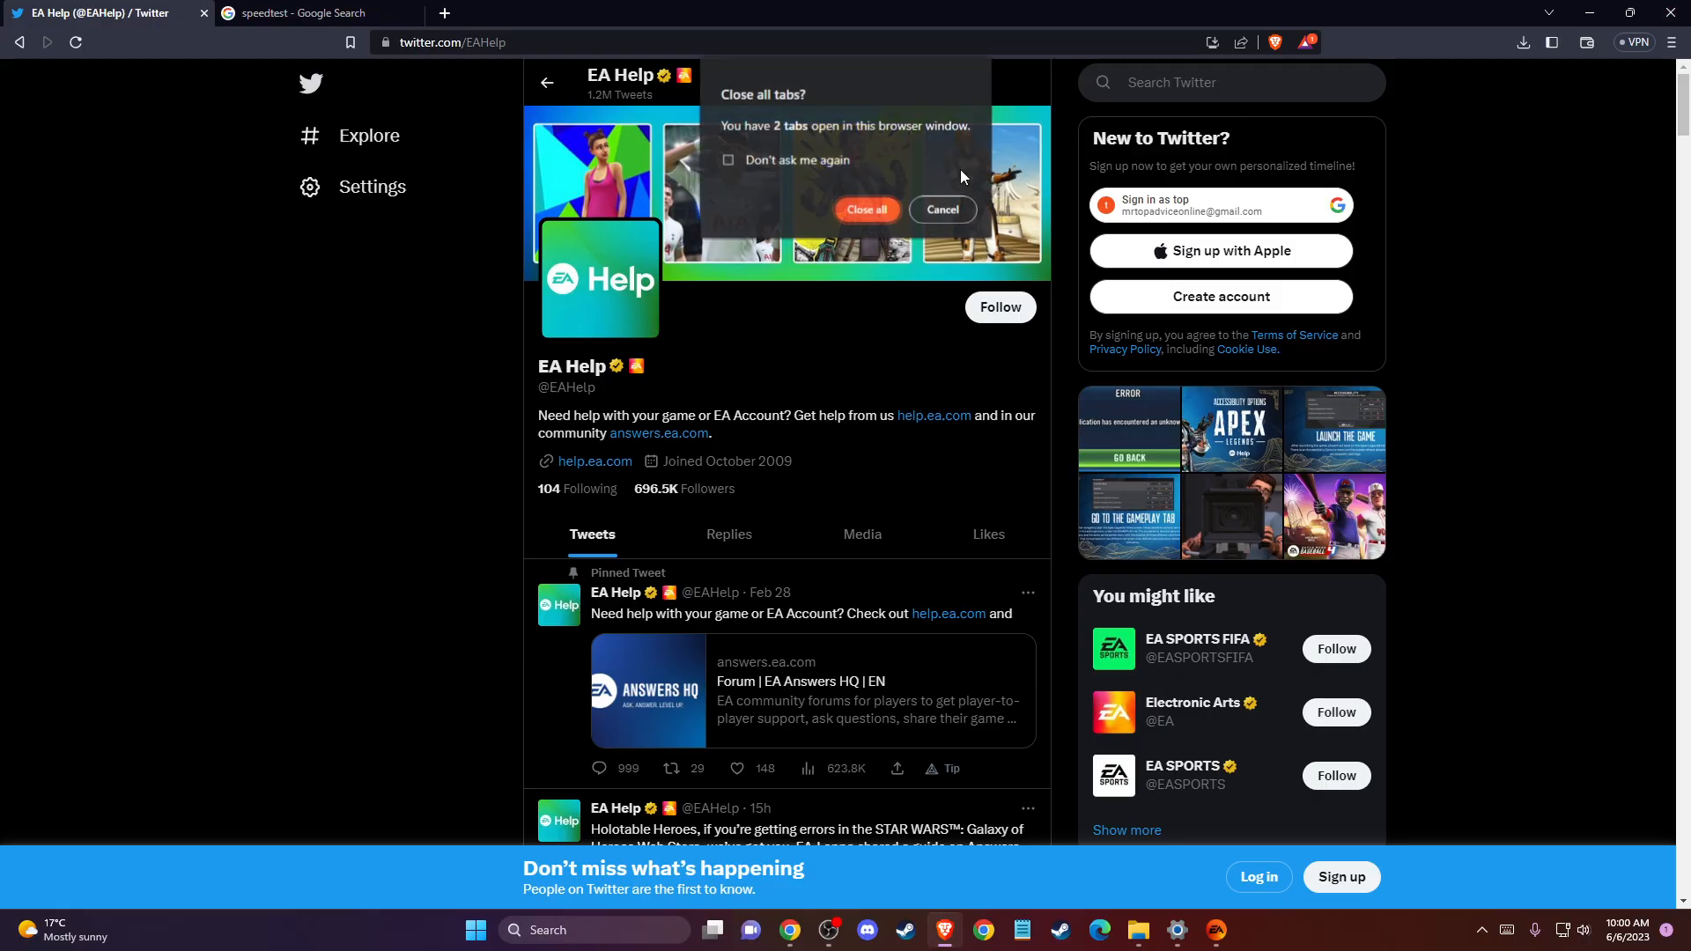
left_click(941, 209)
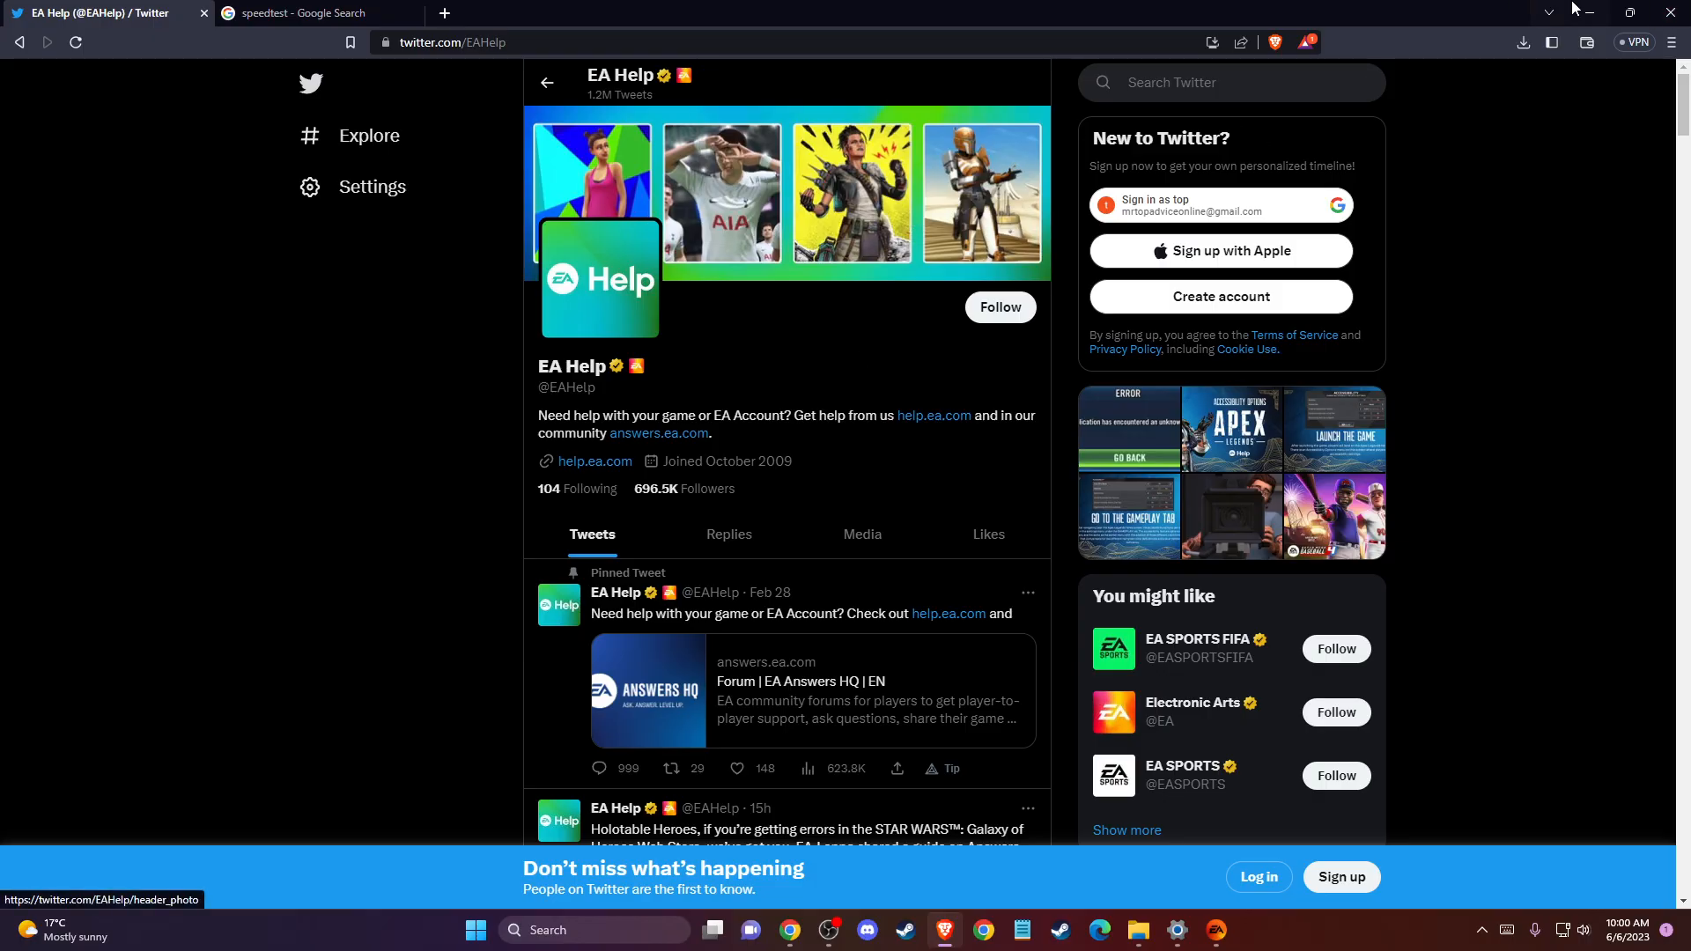